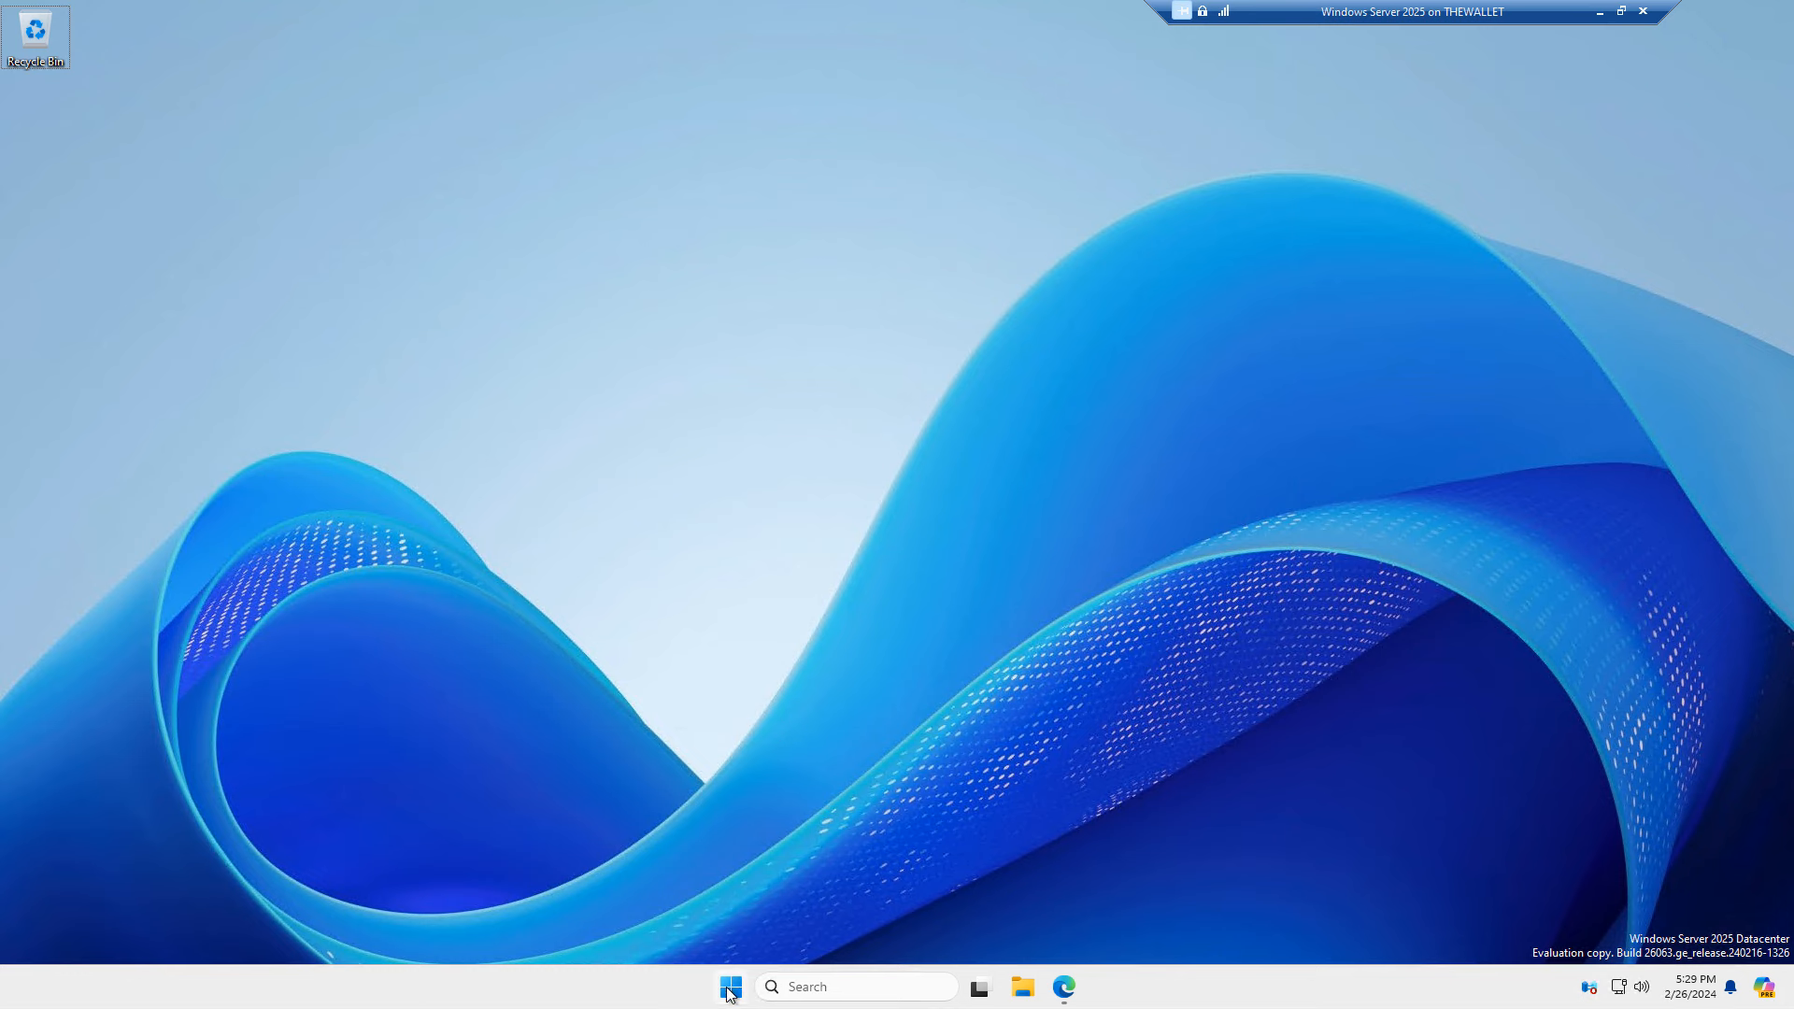
Open Settings and go to Privacy & security > Windows Security.
left_click(729, 987)
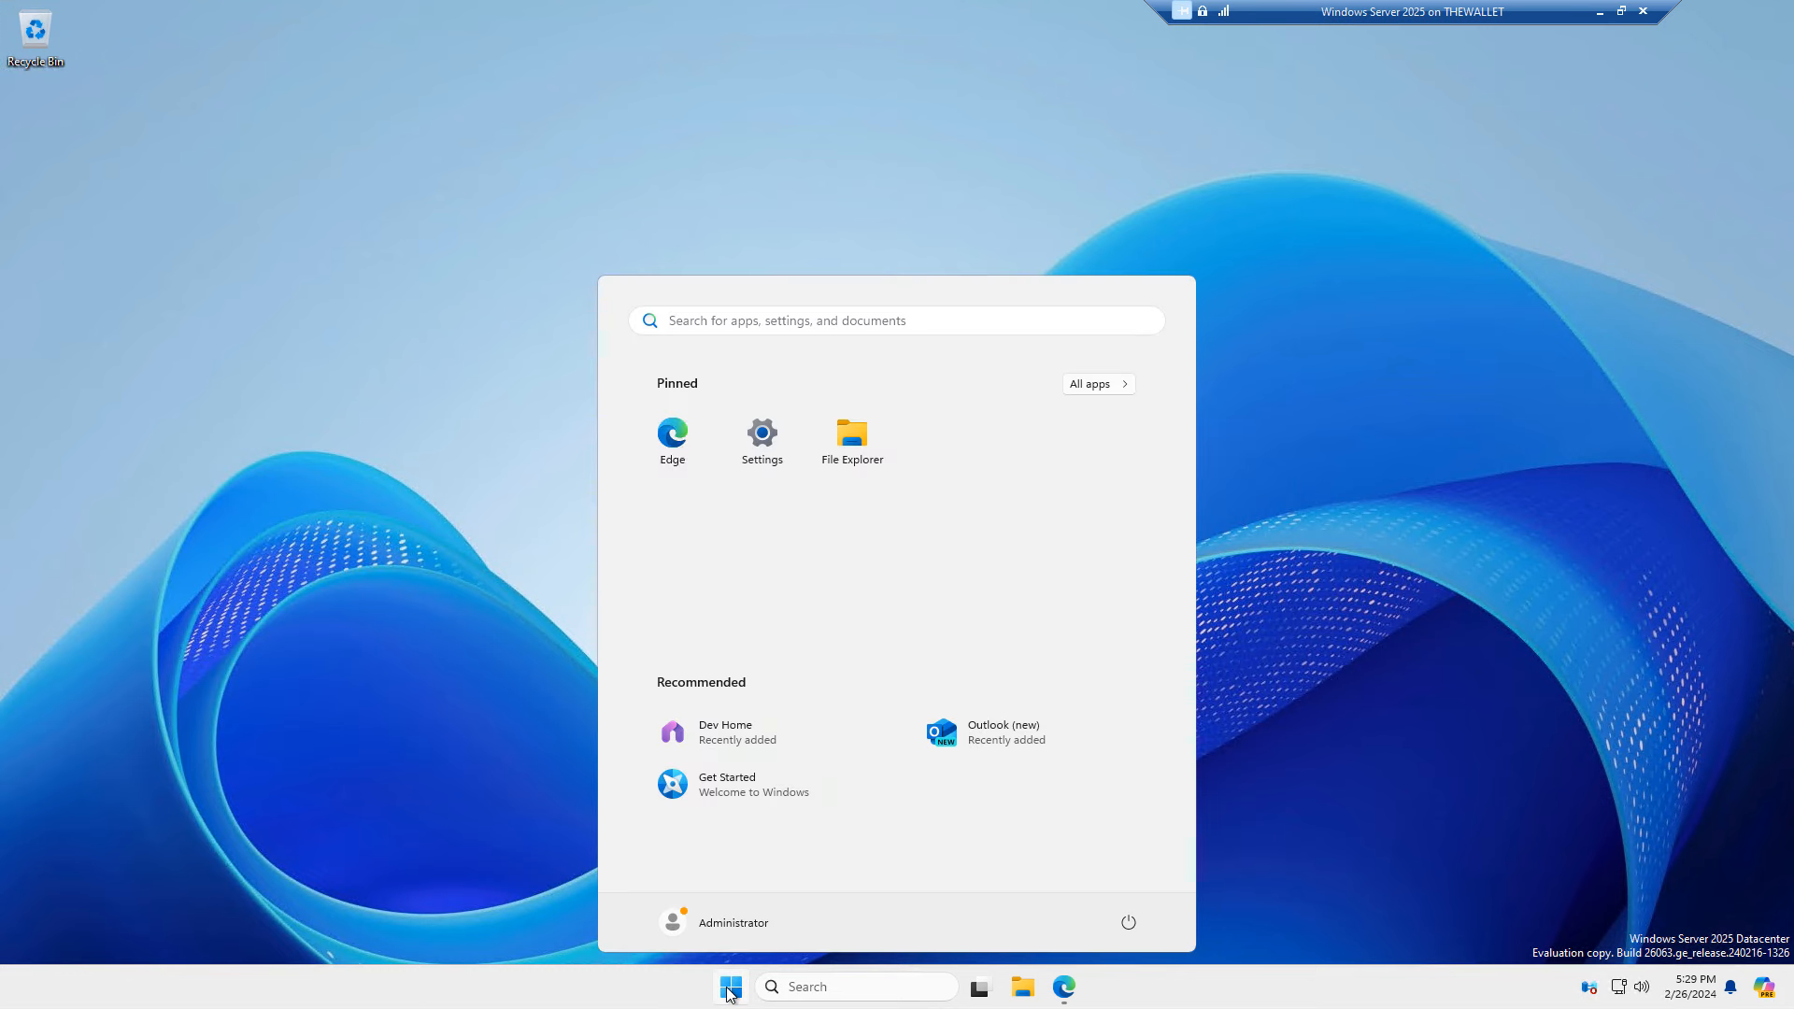
left_click(760, 440)
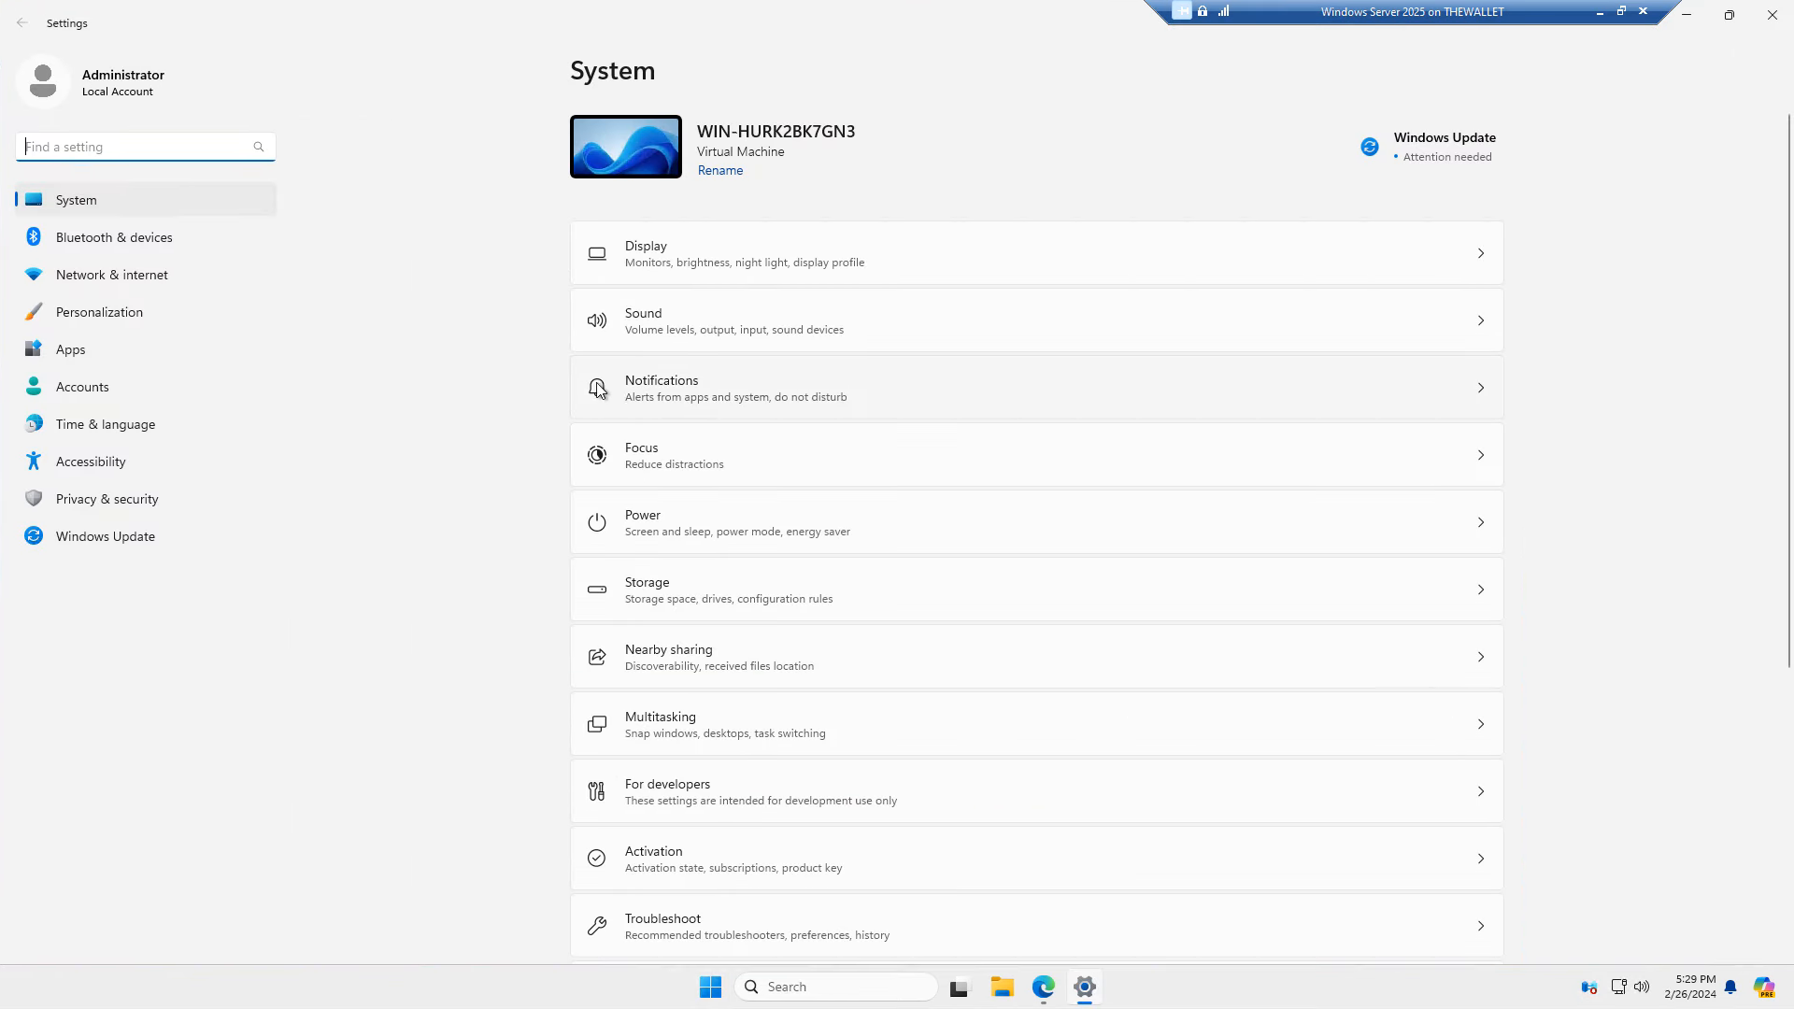
mouse_move(262, 467)
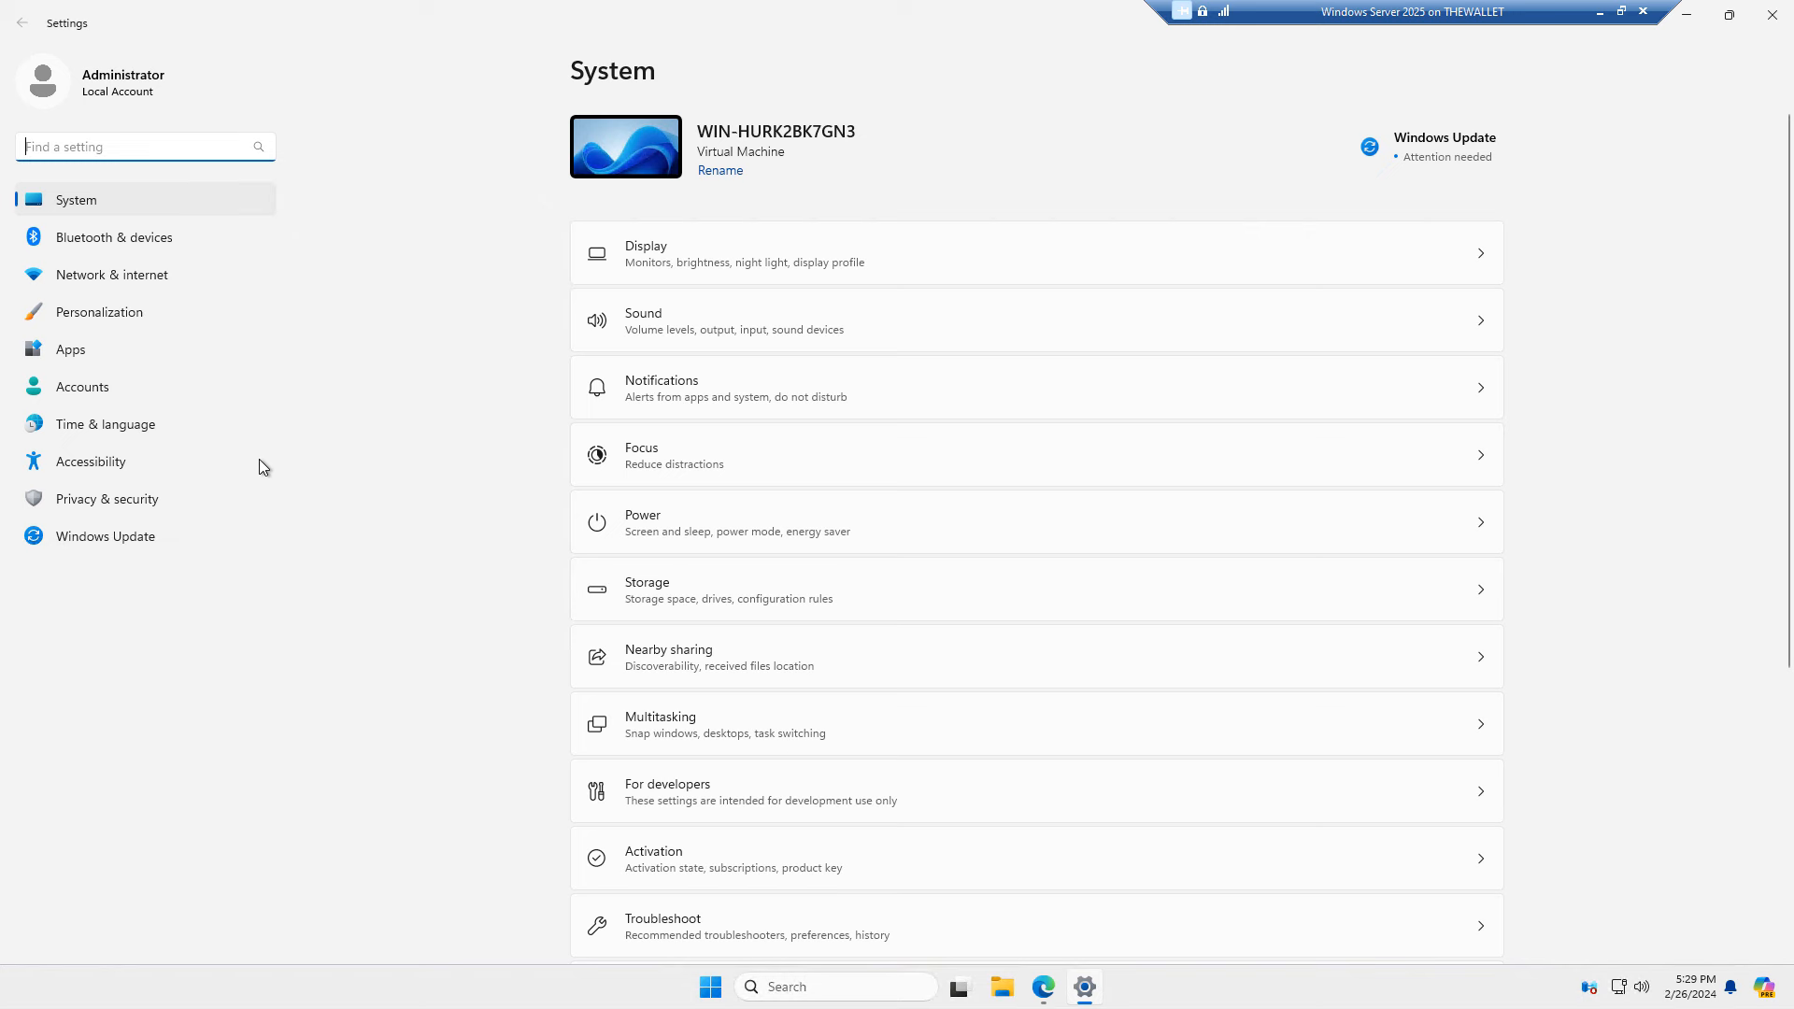
left_click(106, 498)
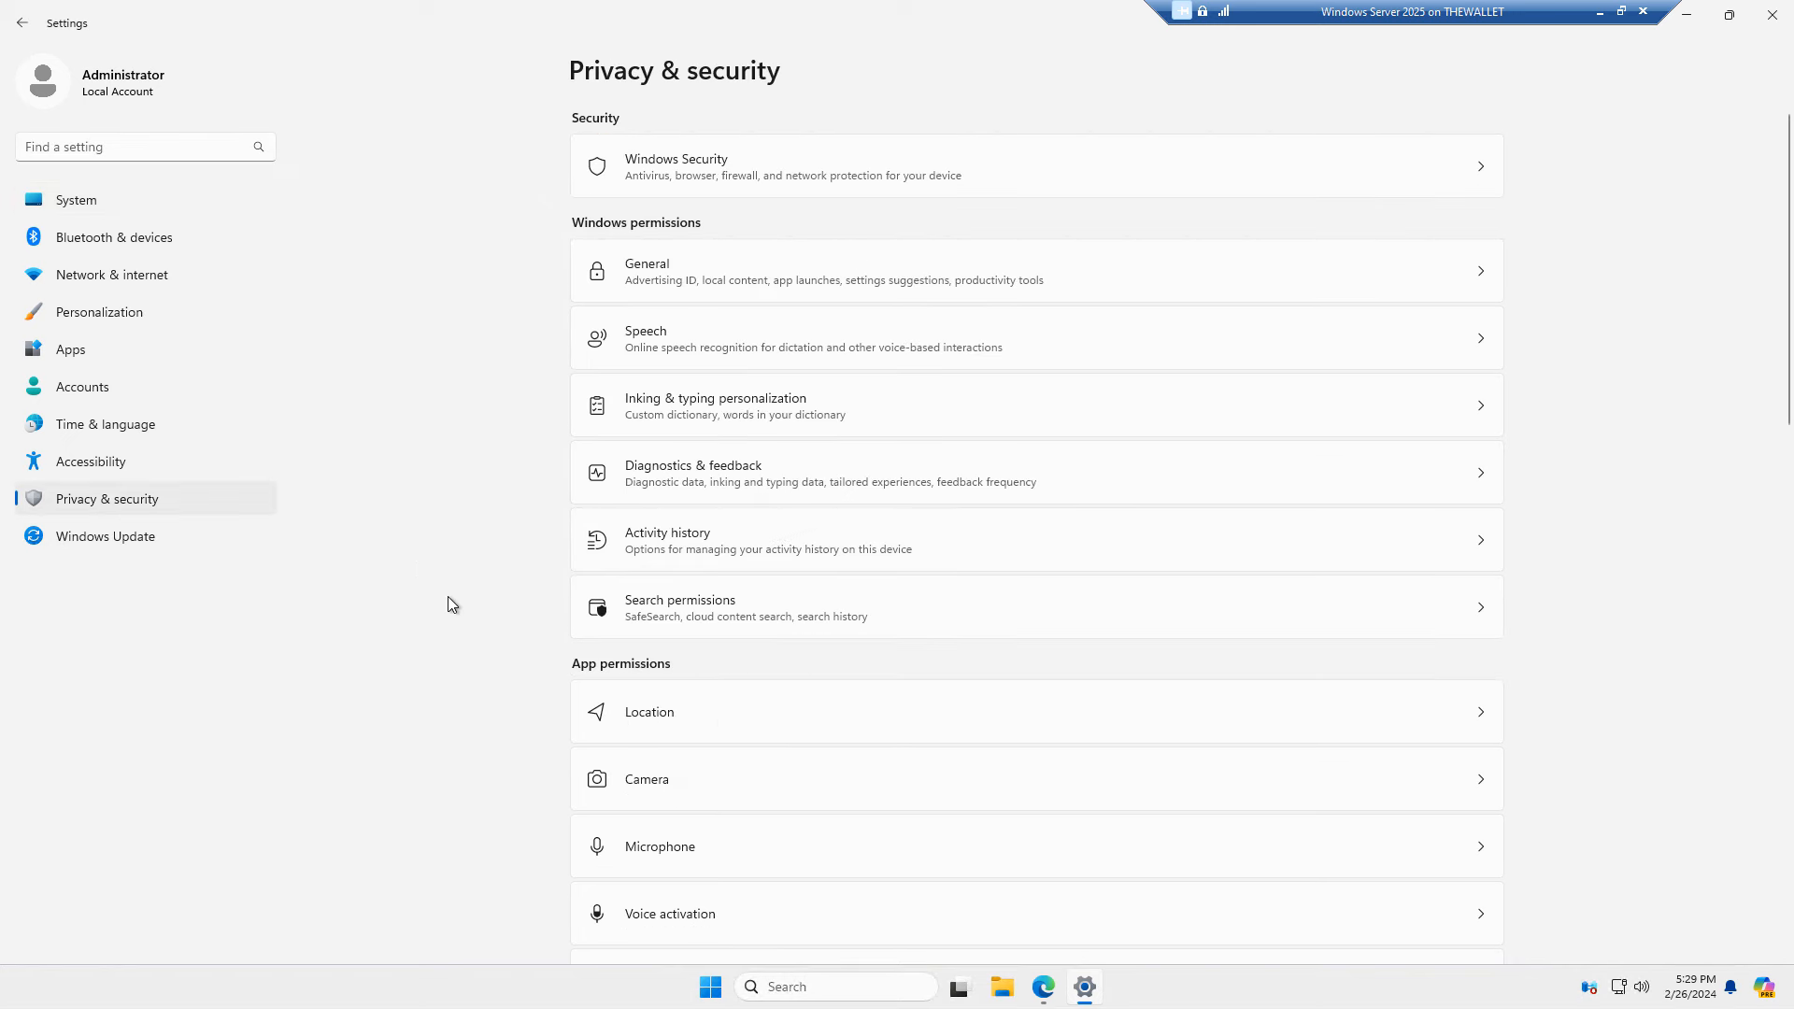
mouse_move(729, 169)
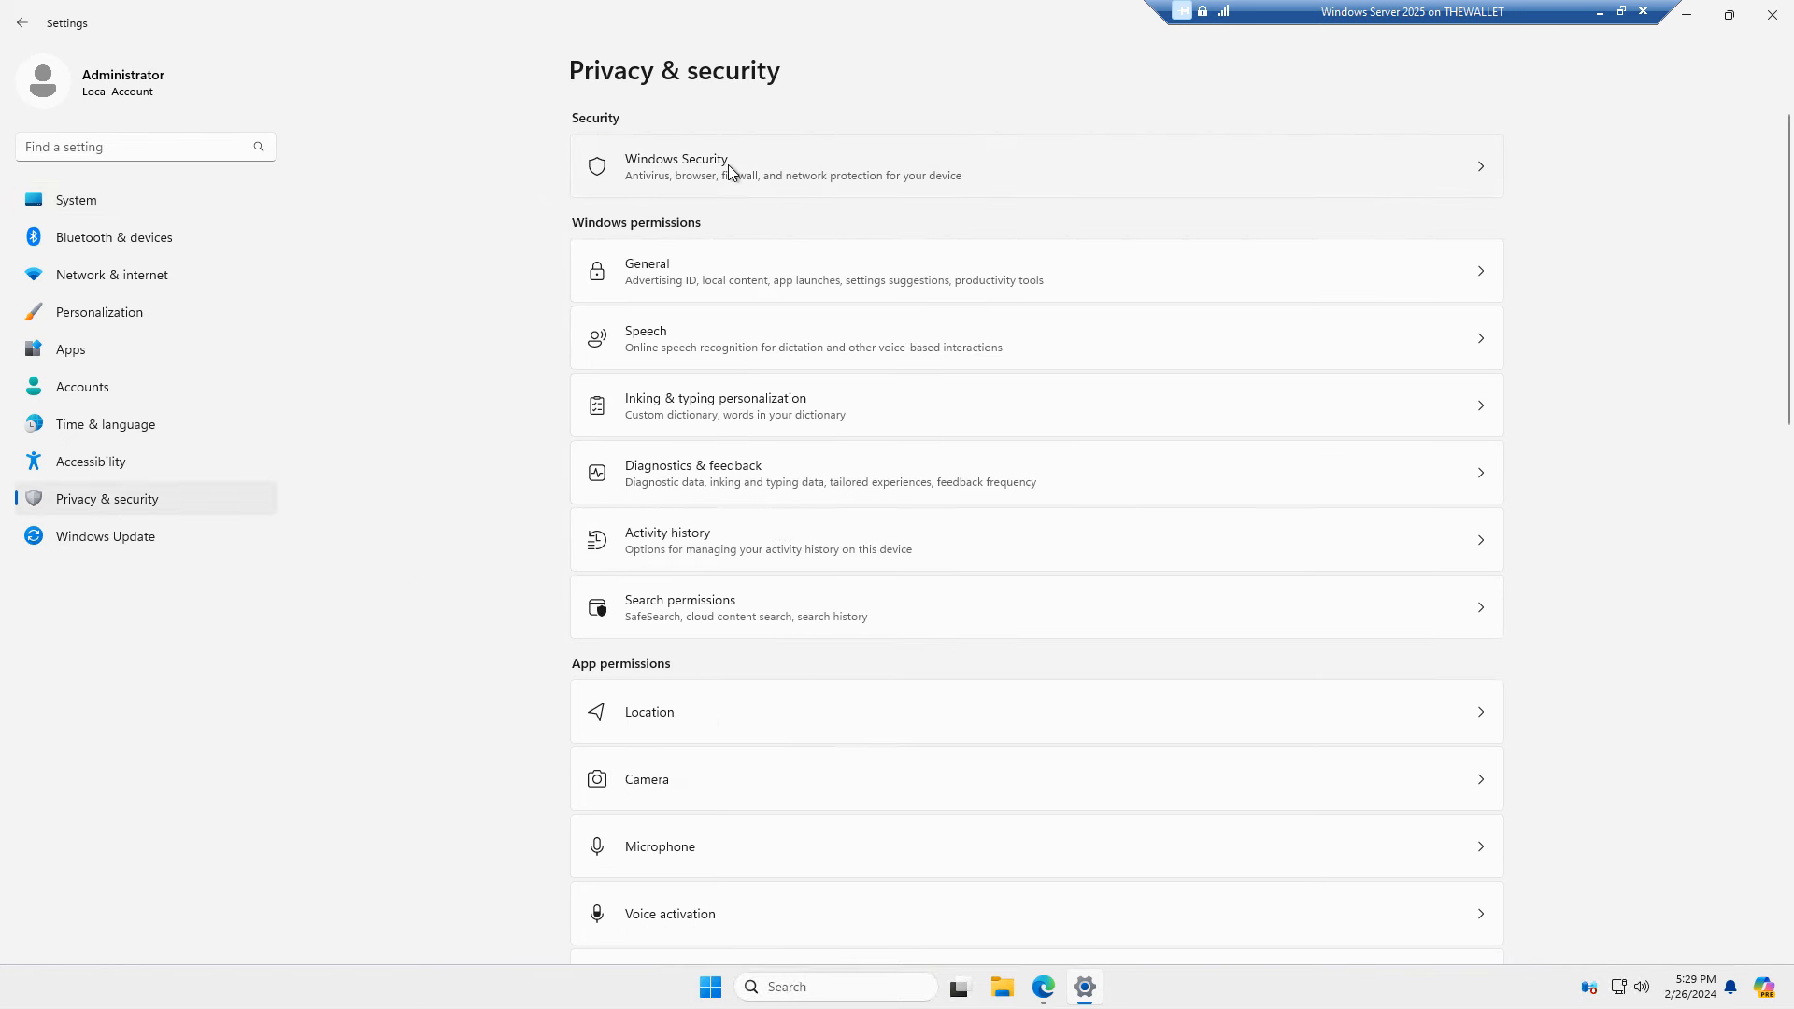
left_click(733, 167)
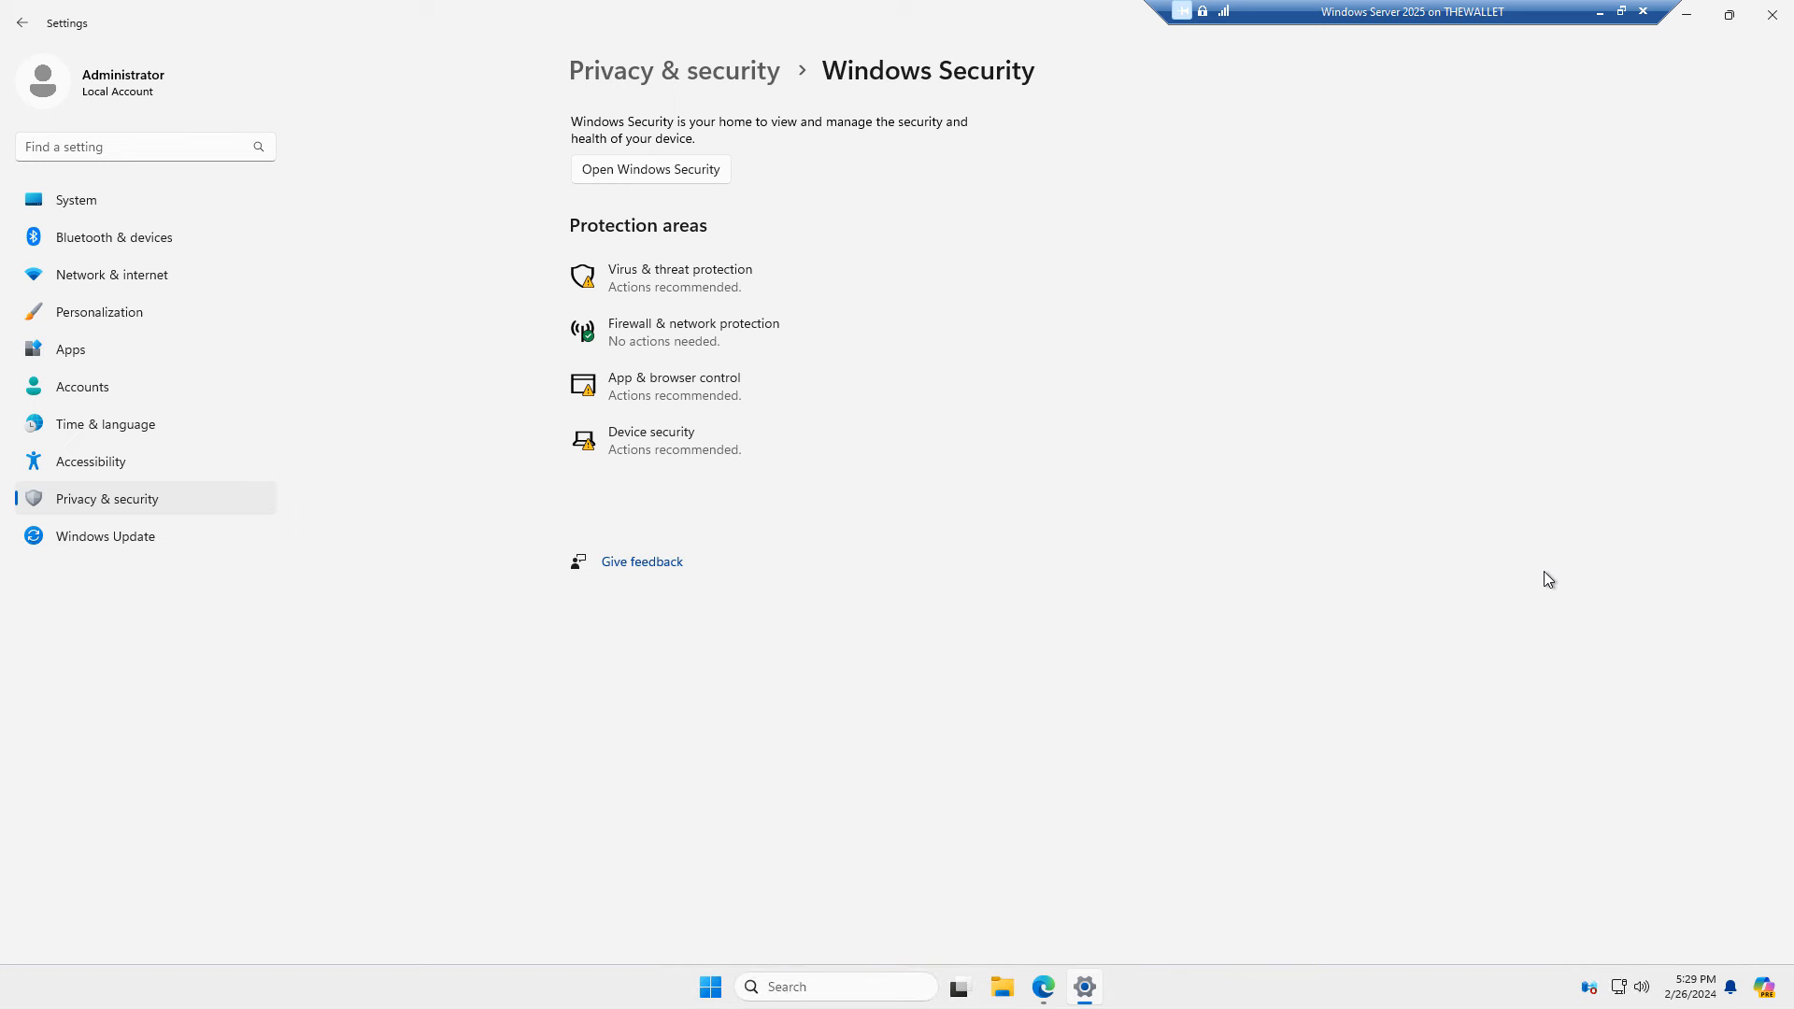
Open the Windows Security app and turn on tamper protection under Virus & threat protection.
left_click(651, 169)
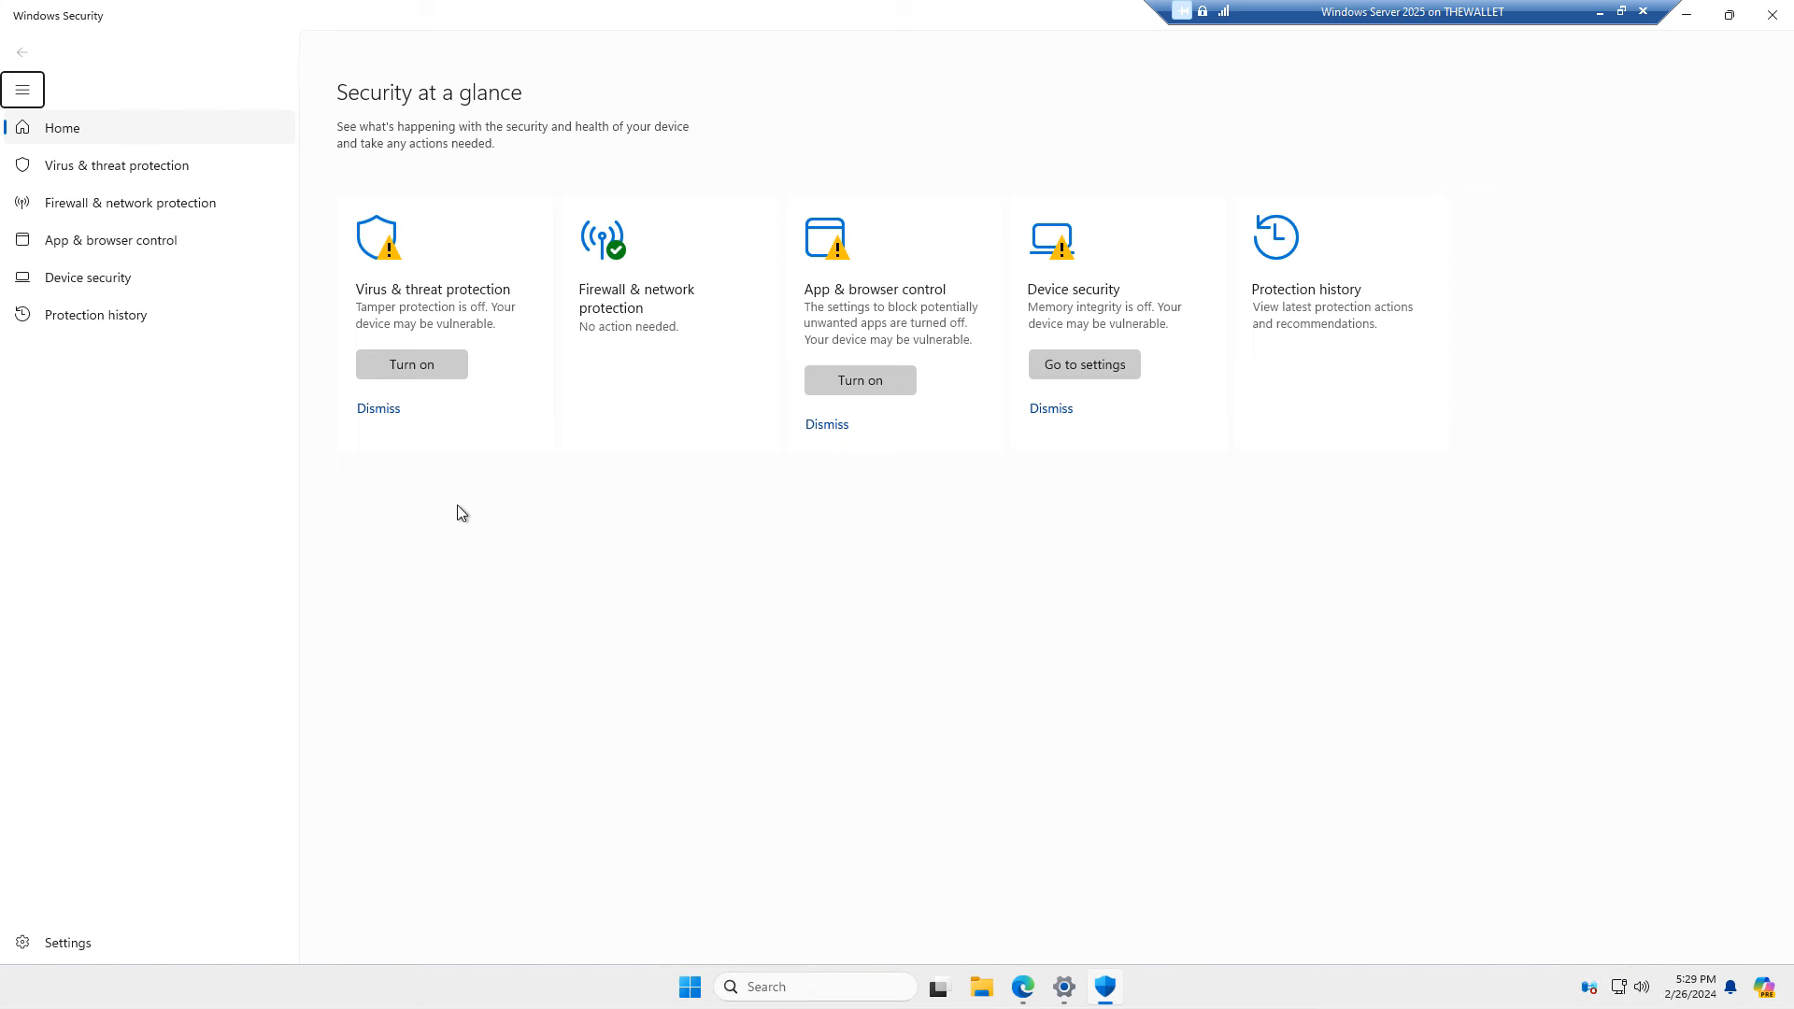
mouse_move(478, 522)
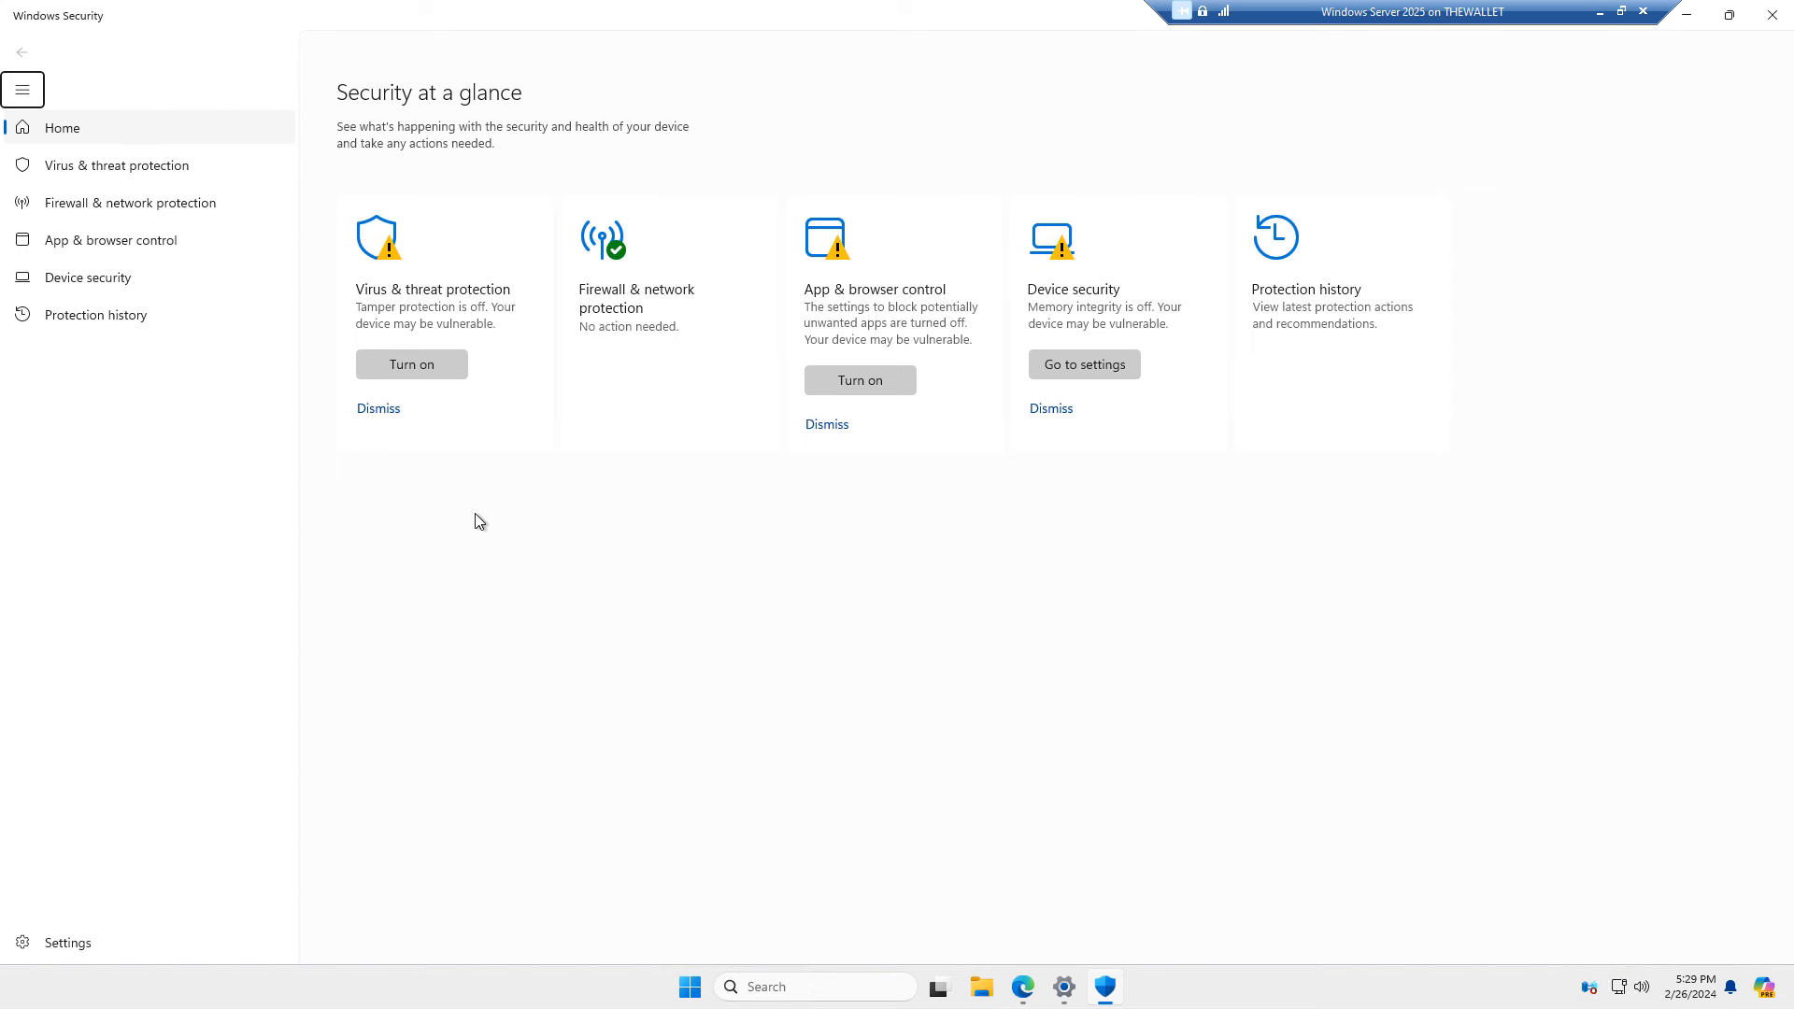
mouse_move(457, 401)
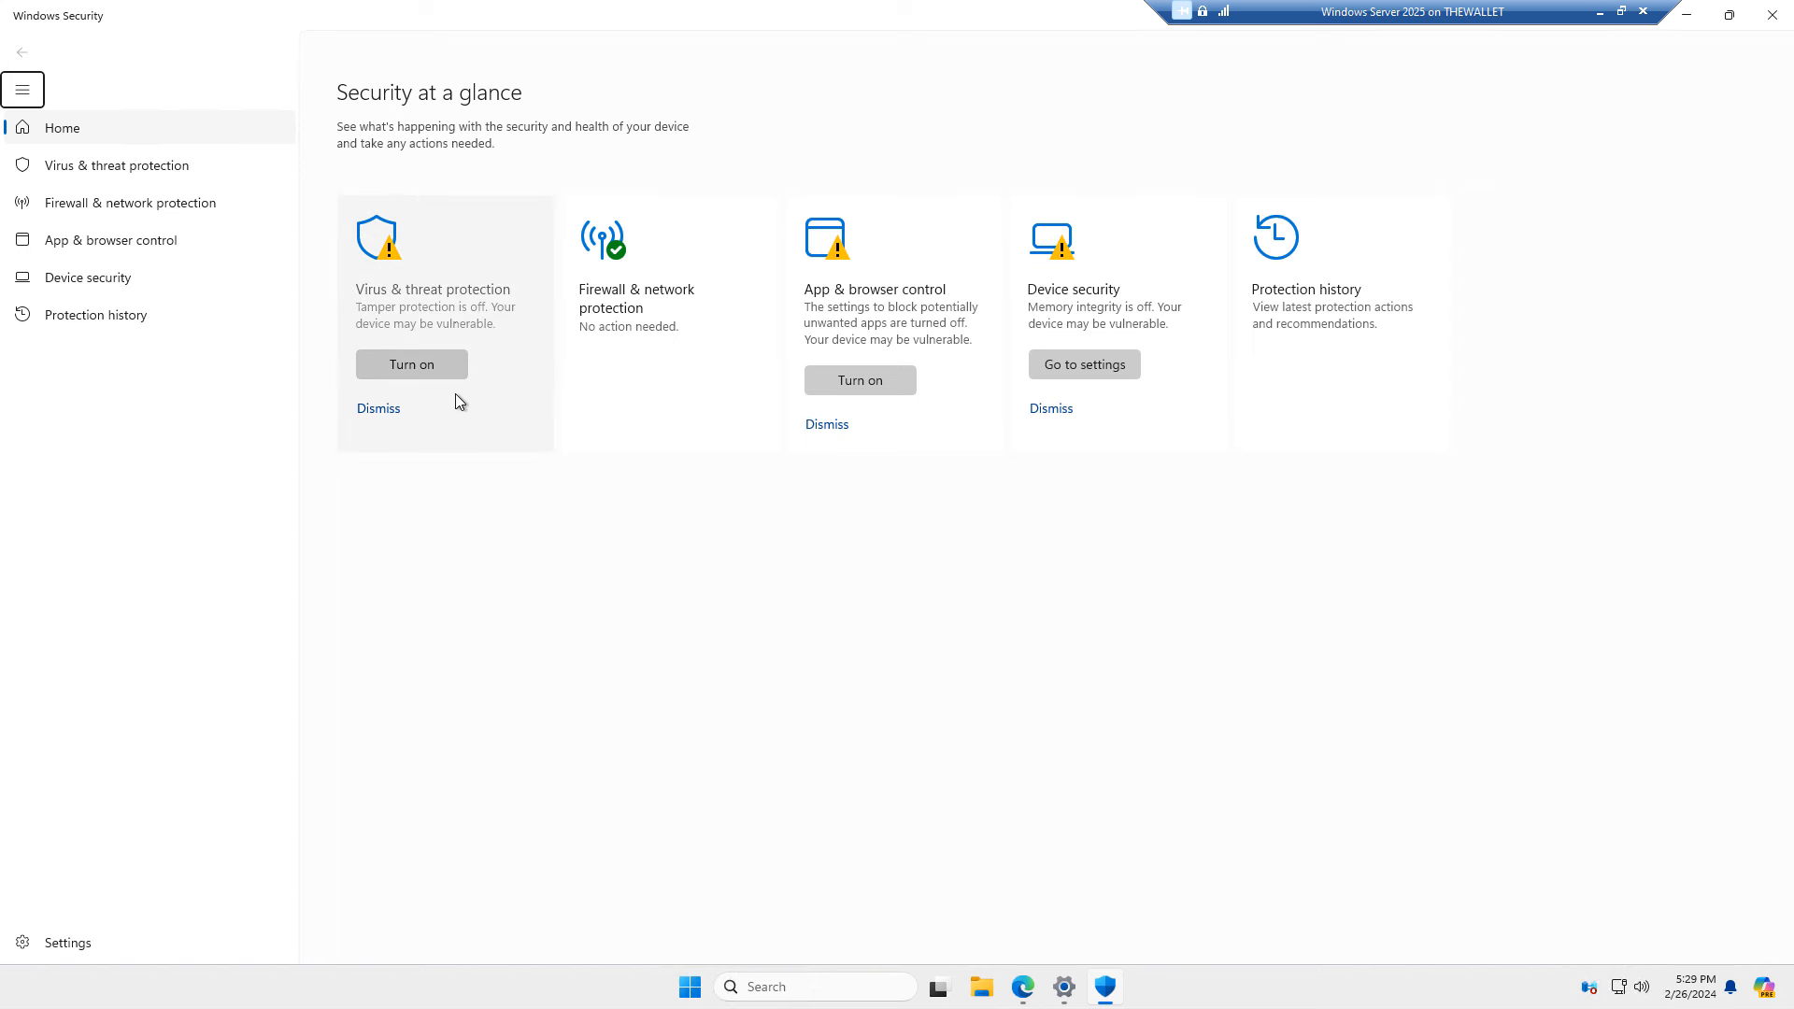
mouse_move(411, 364)
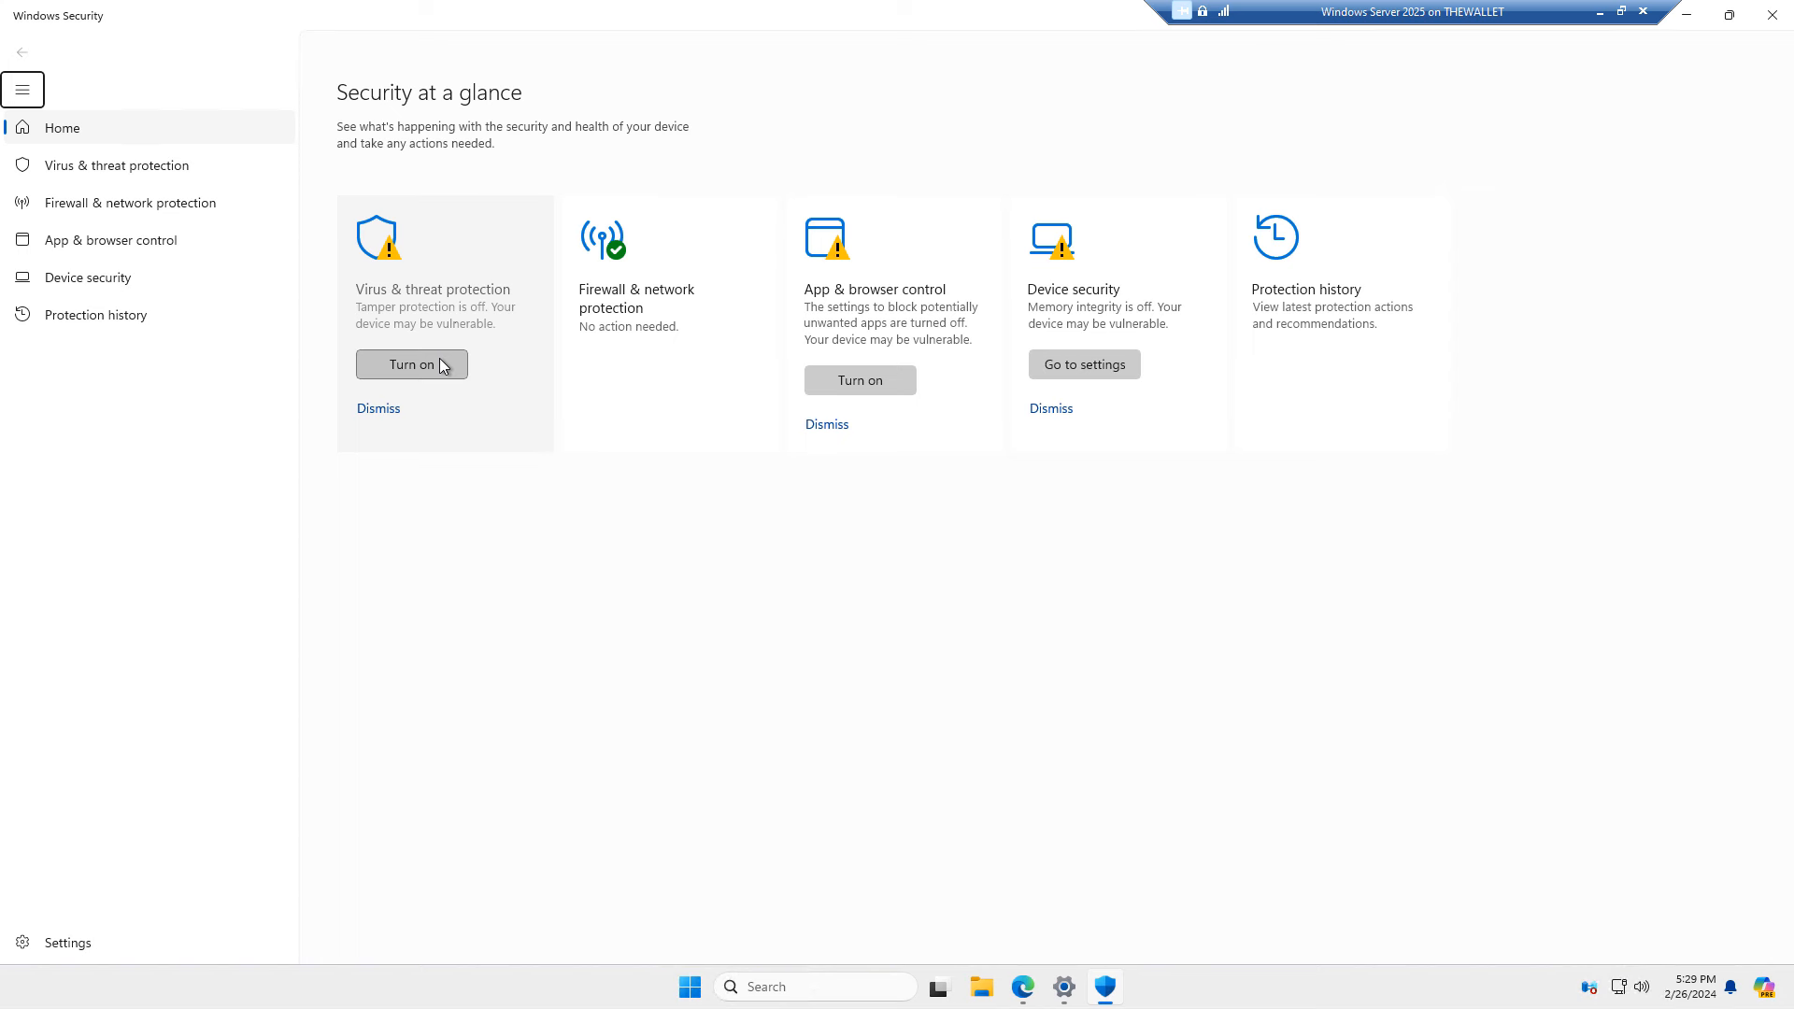
mouse_move(429, 358)
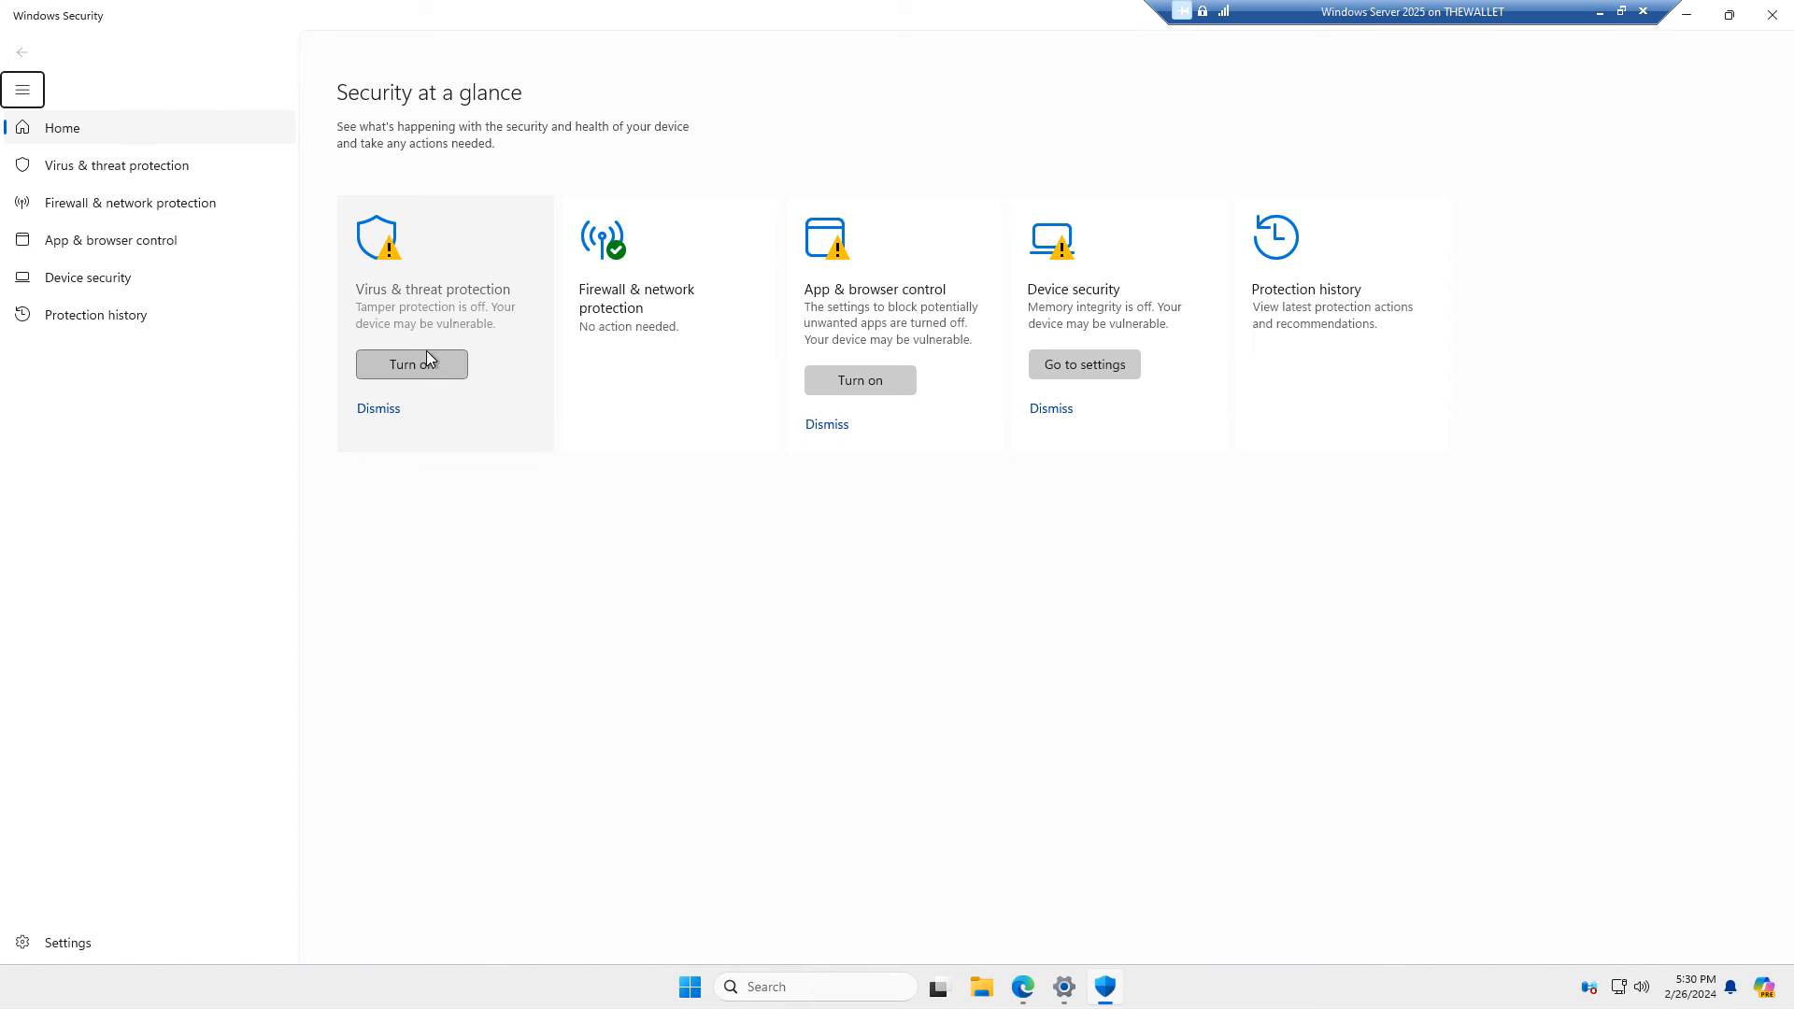
mouse_move(407, 368)
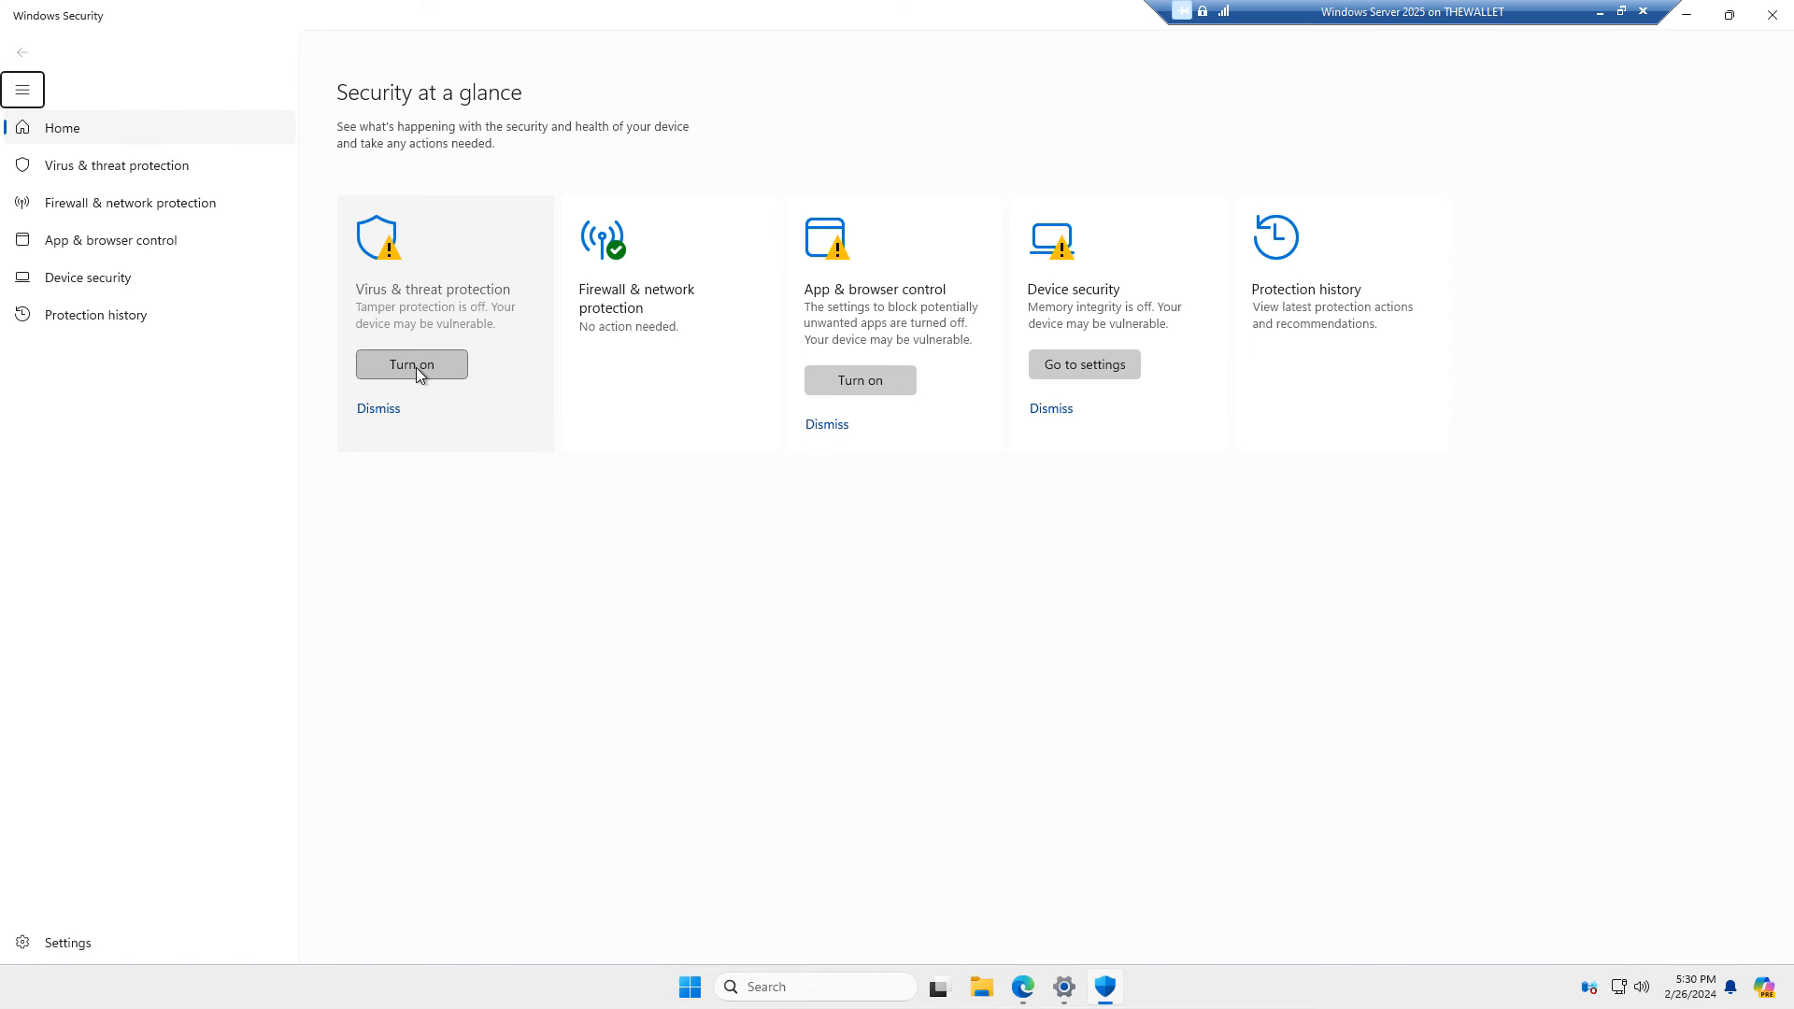
left_click(411, 364)
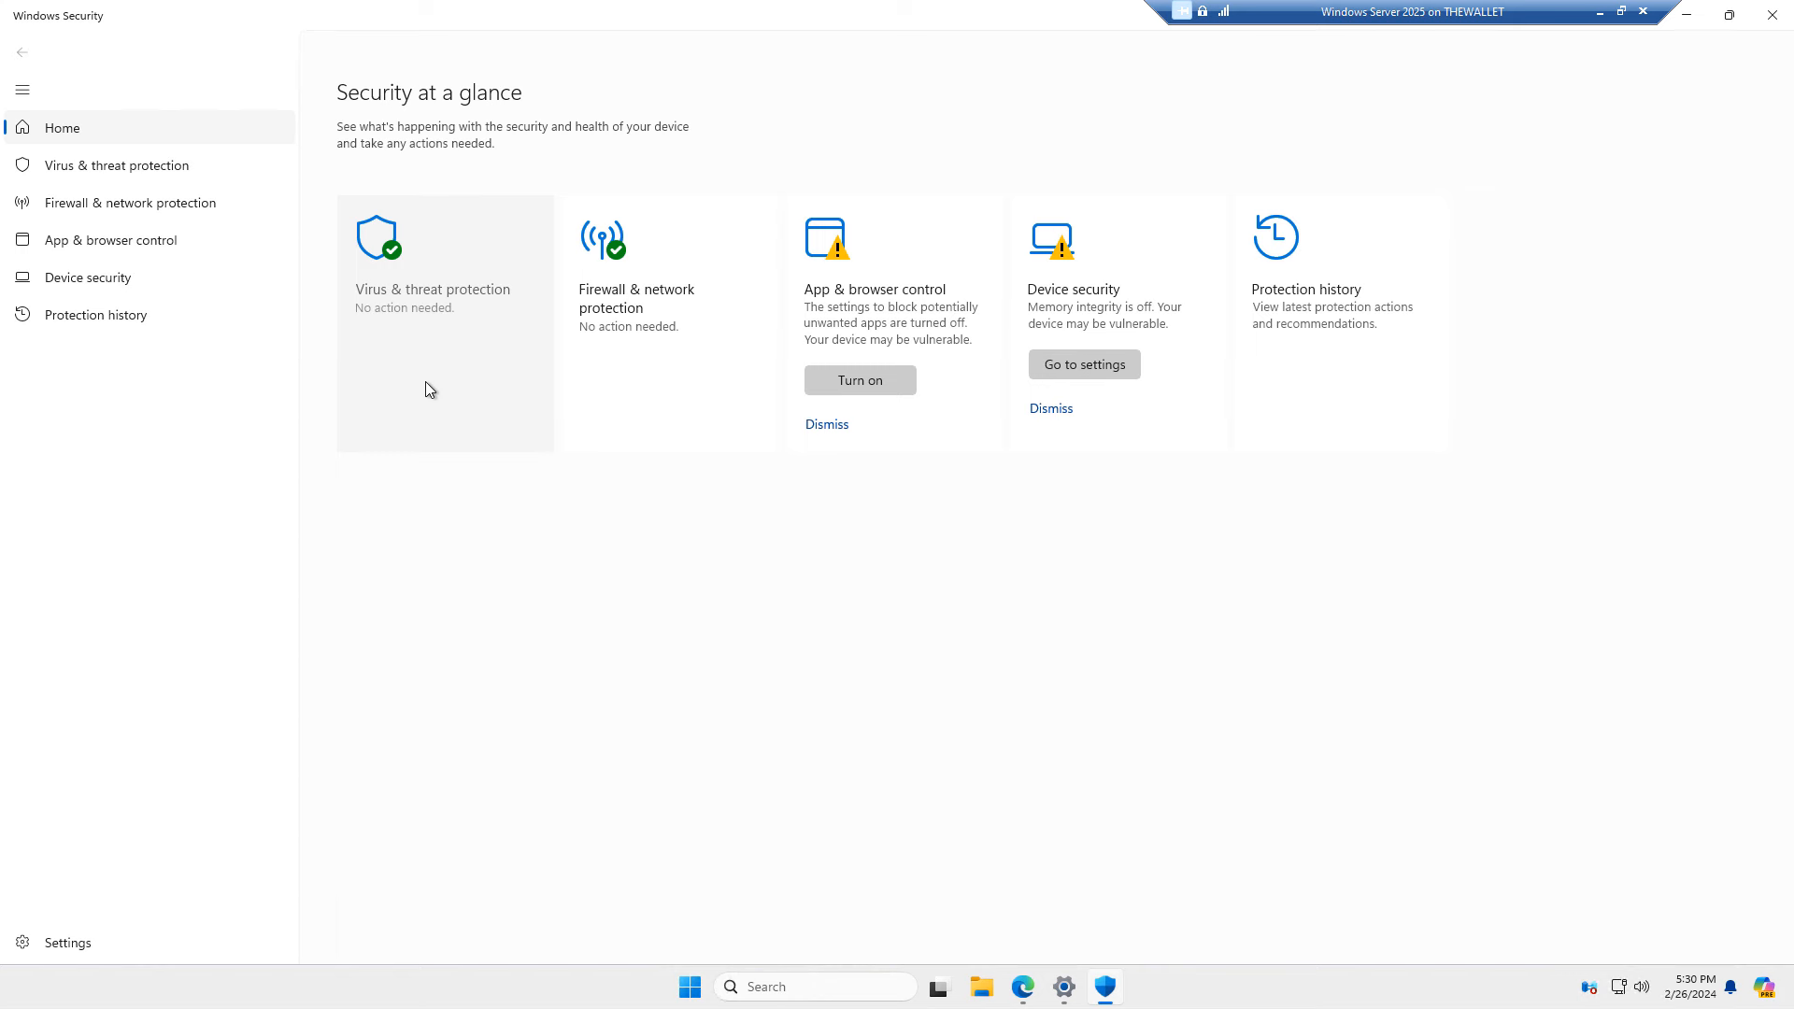
Turn on Controlled folder access in Virus & threat protection's ransomware protection settings.
left_click(115, 164)
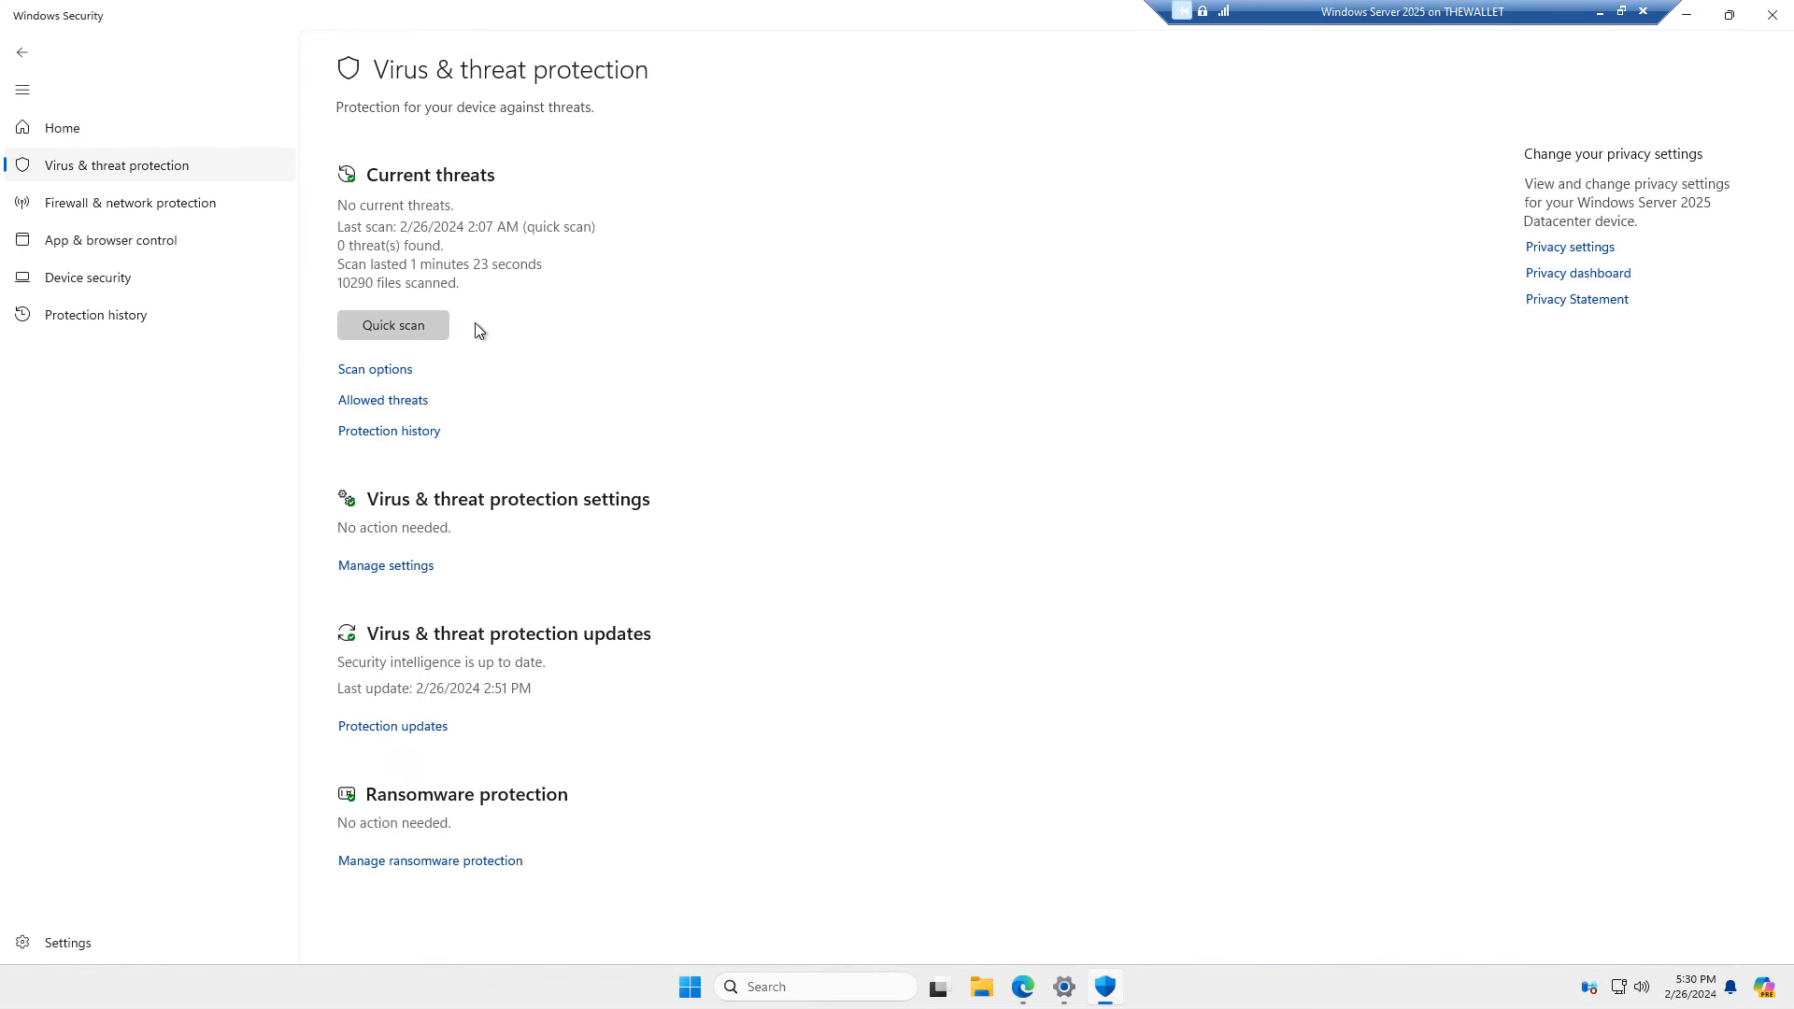
mouse_move(510, 363)
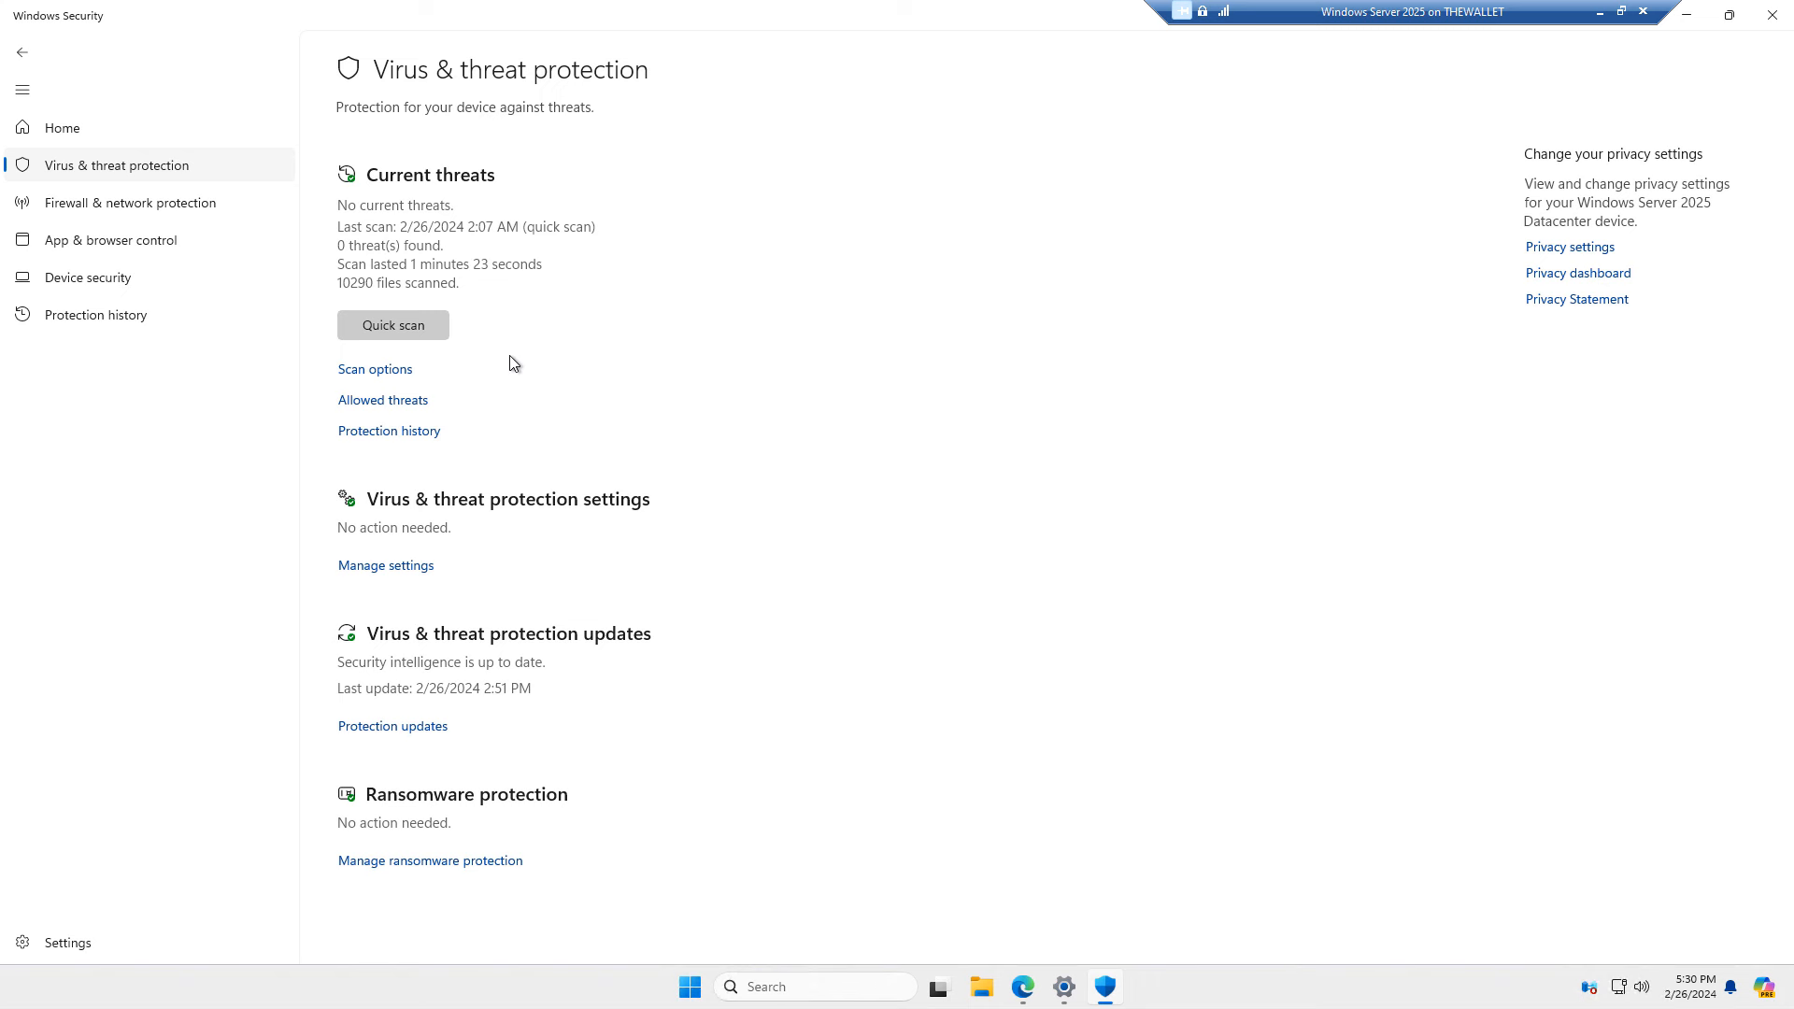
mouse_move(764, 554)
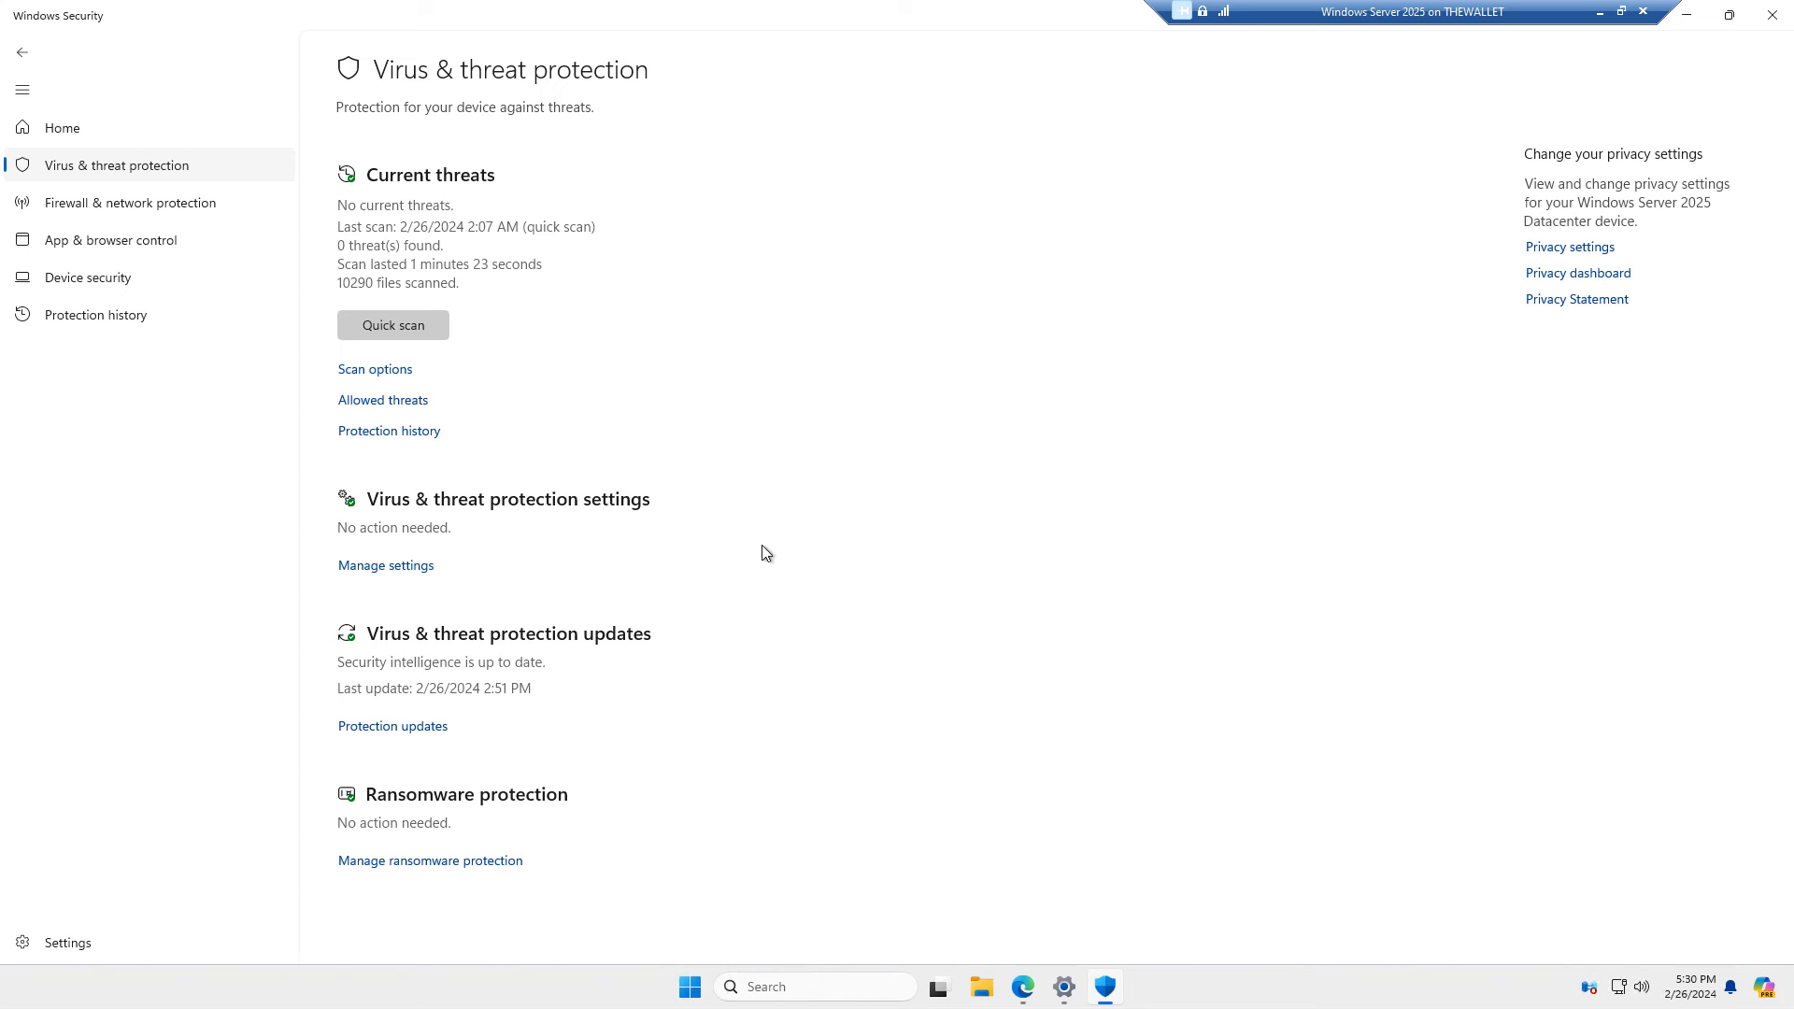
mouse_move(809, 494)
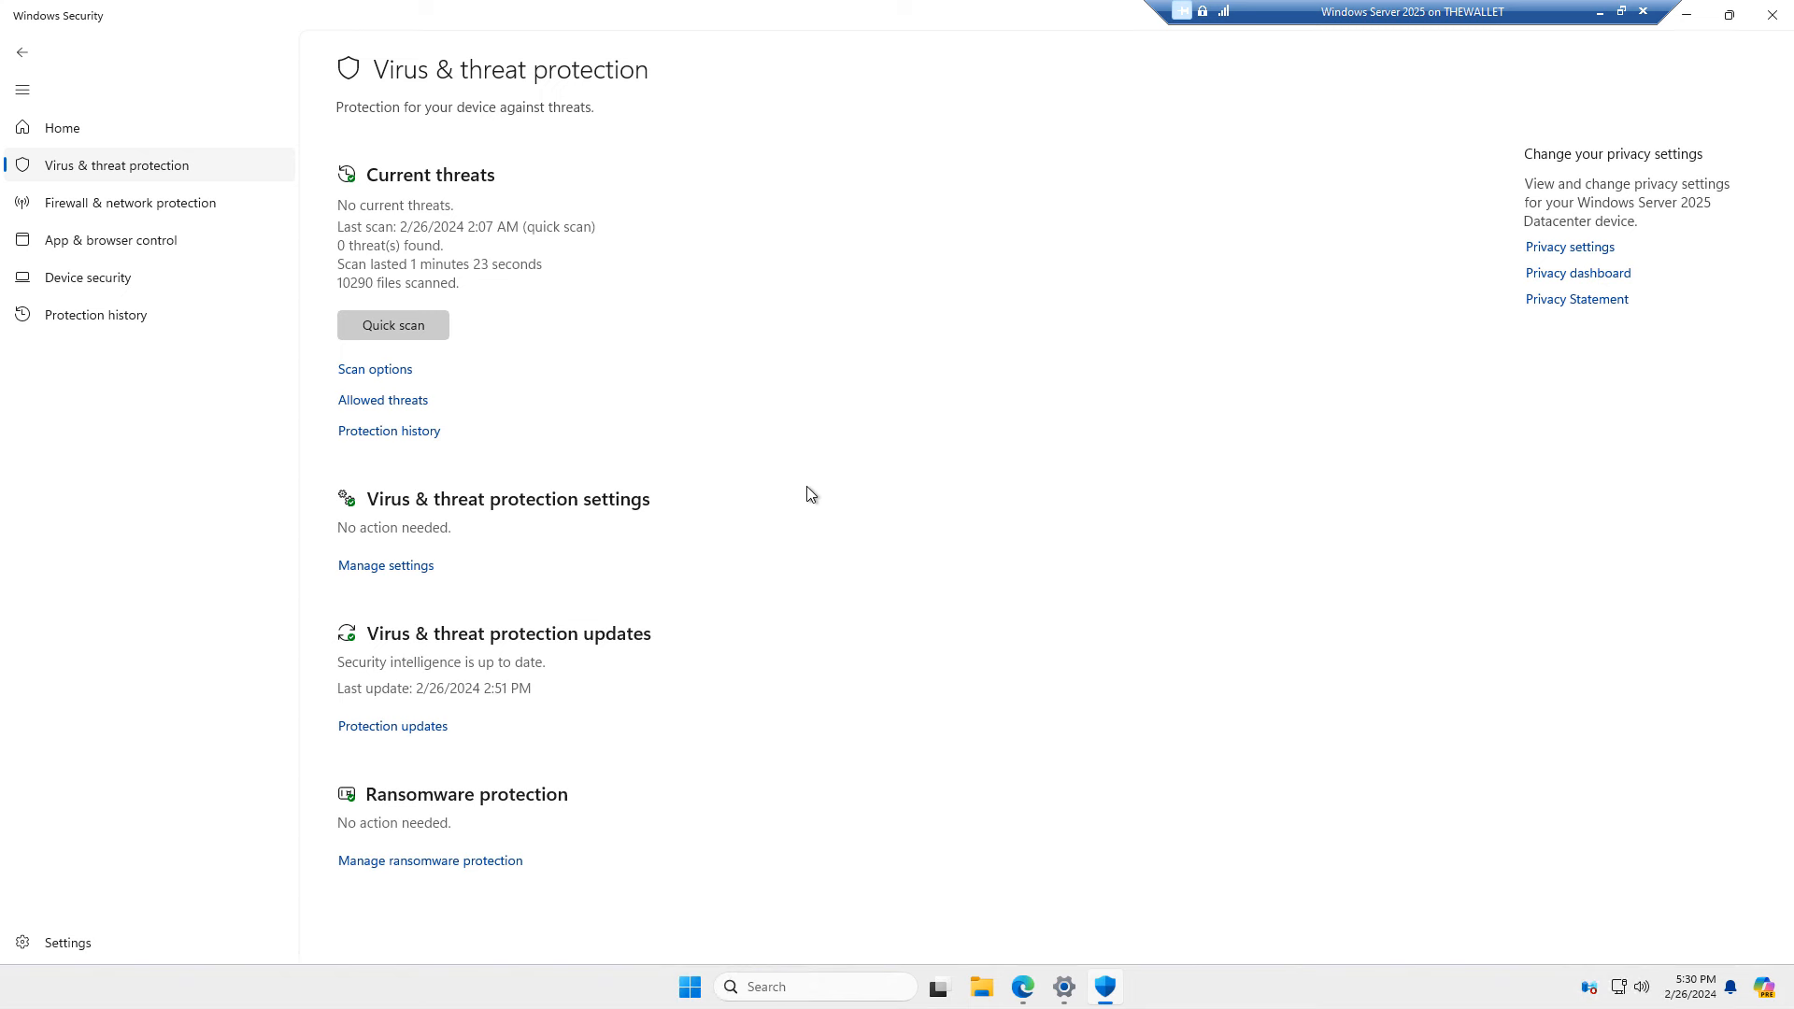
mouse_move(429, 860)
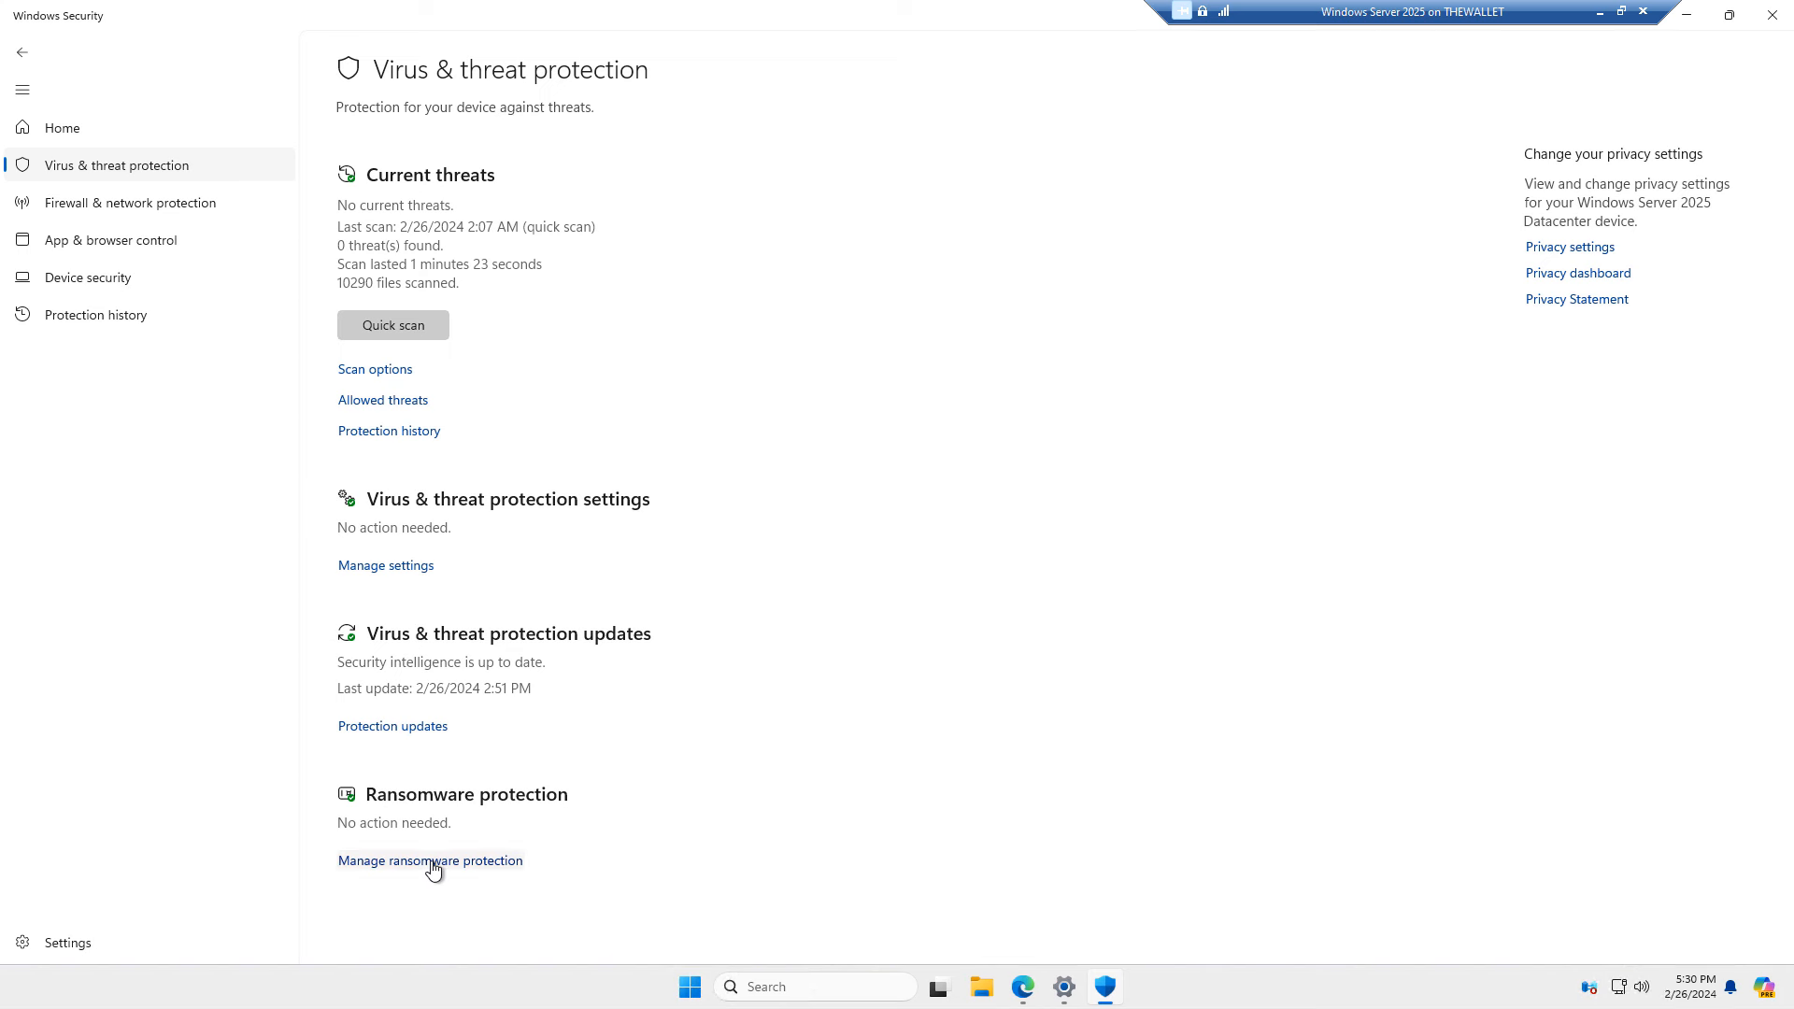
left_click(429, 861)
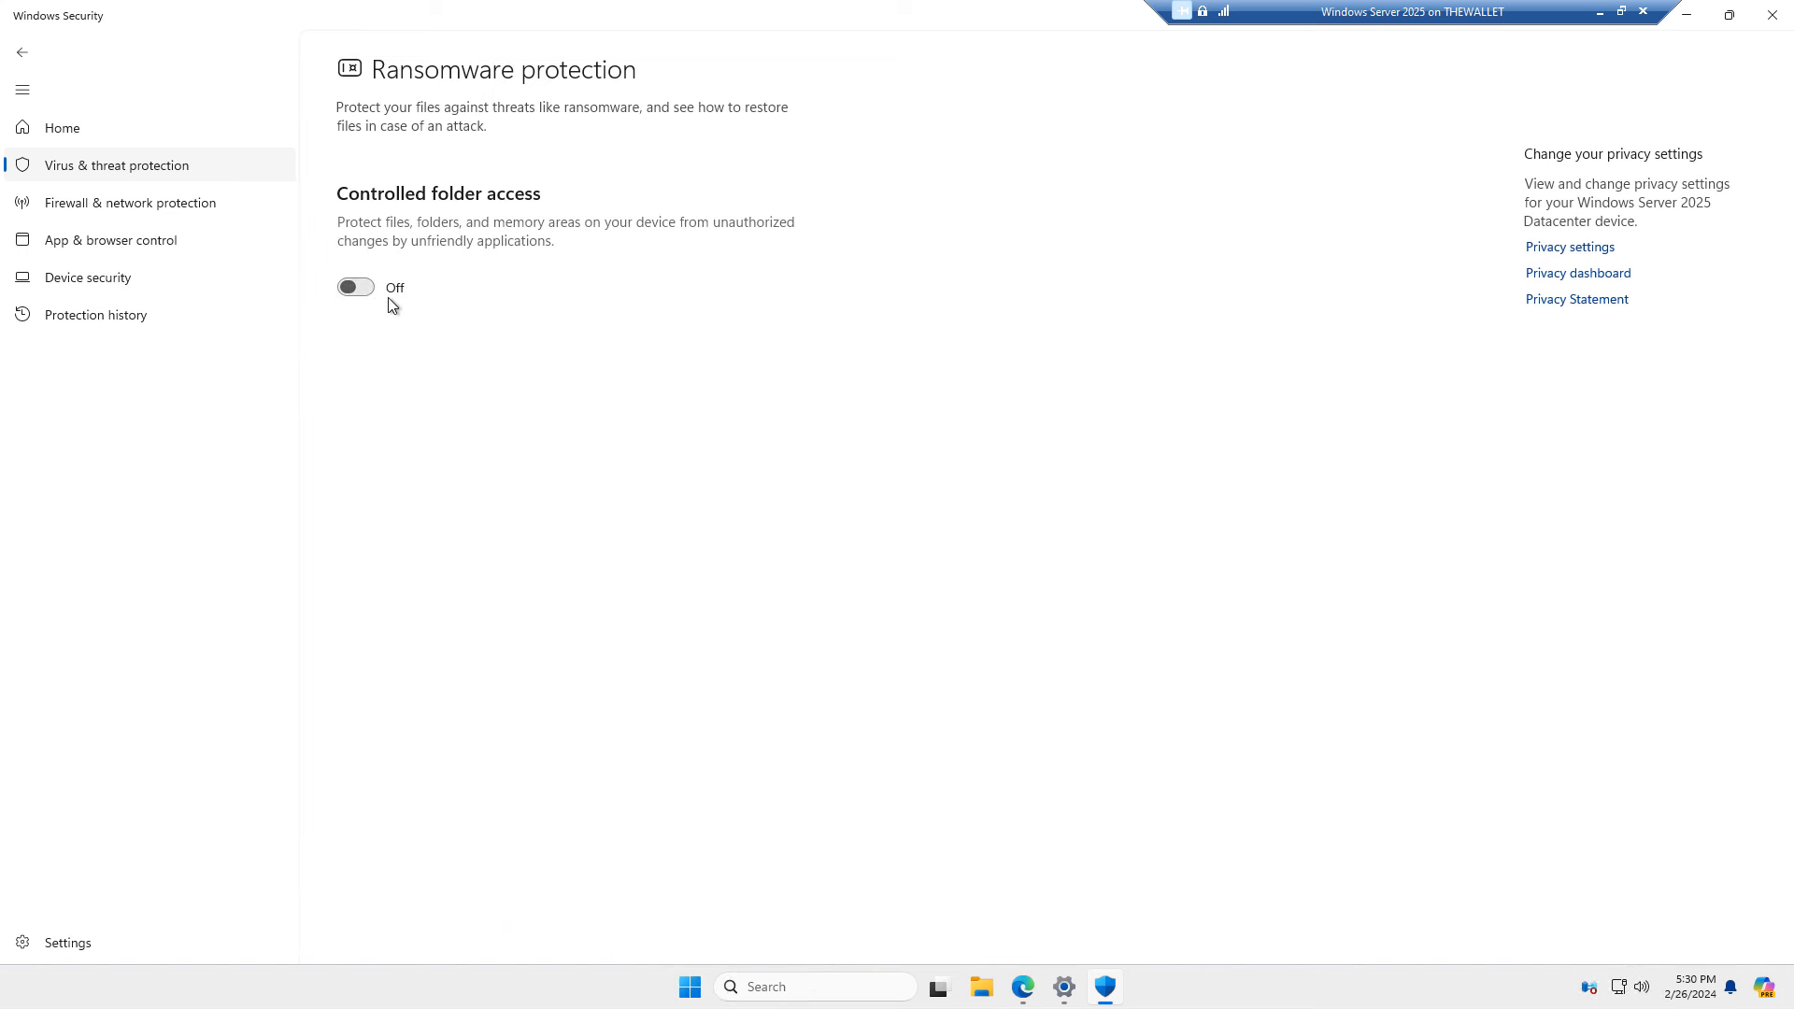
left_click(356, 287)
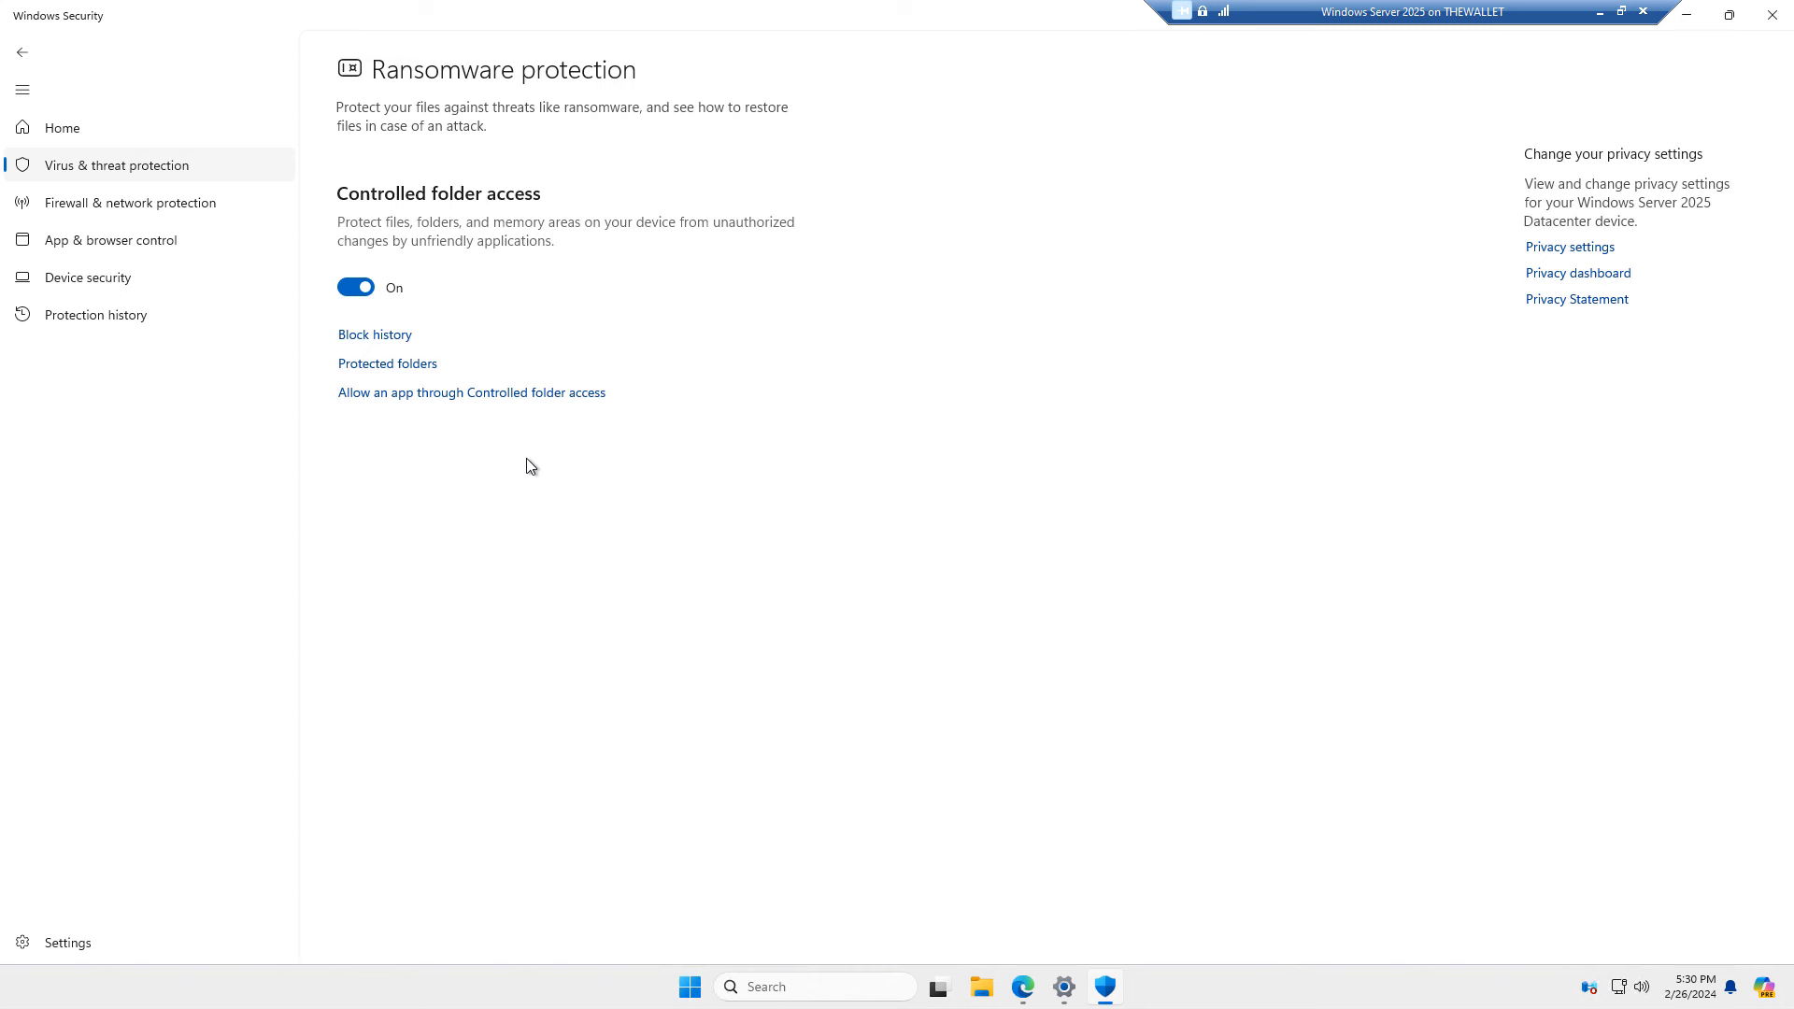
Add C:\Users to the Controlled folder access protected folders list.
left_click(387, 363)
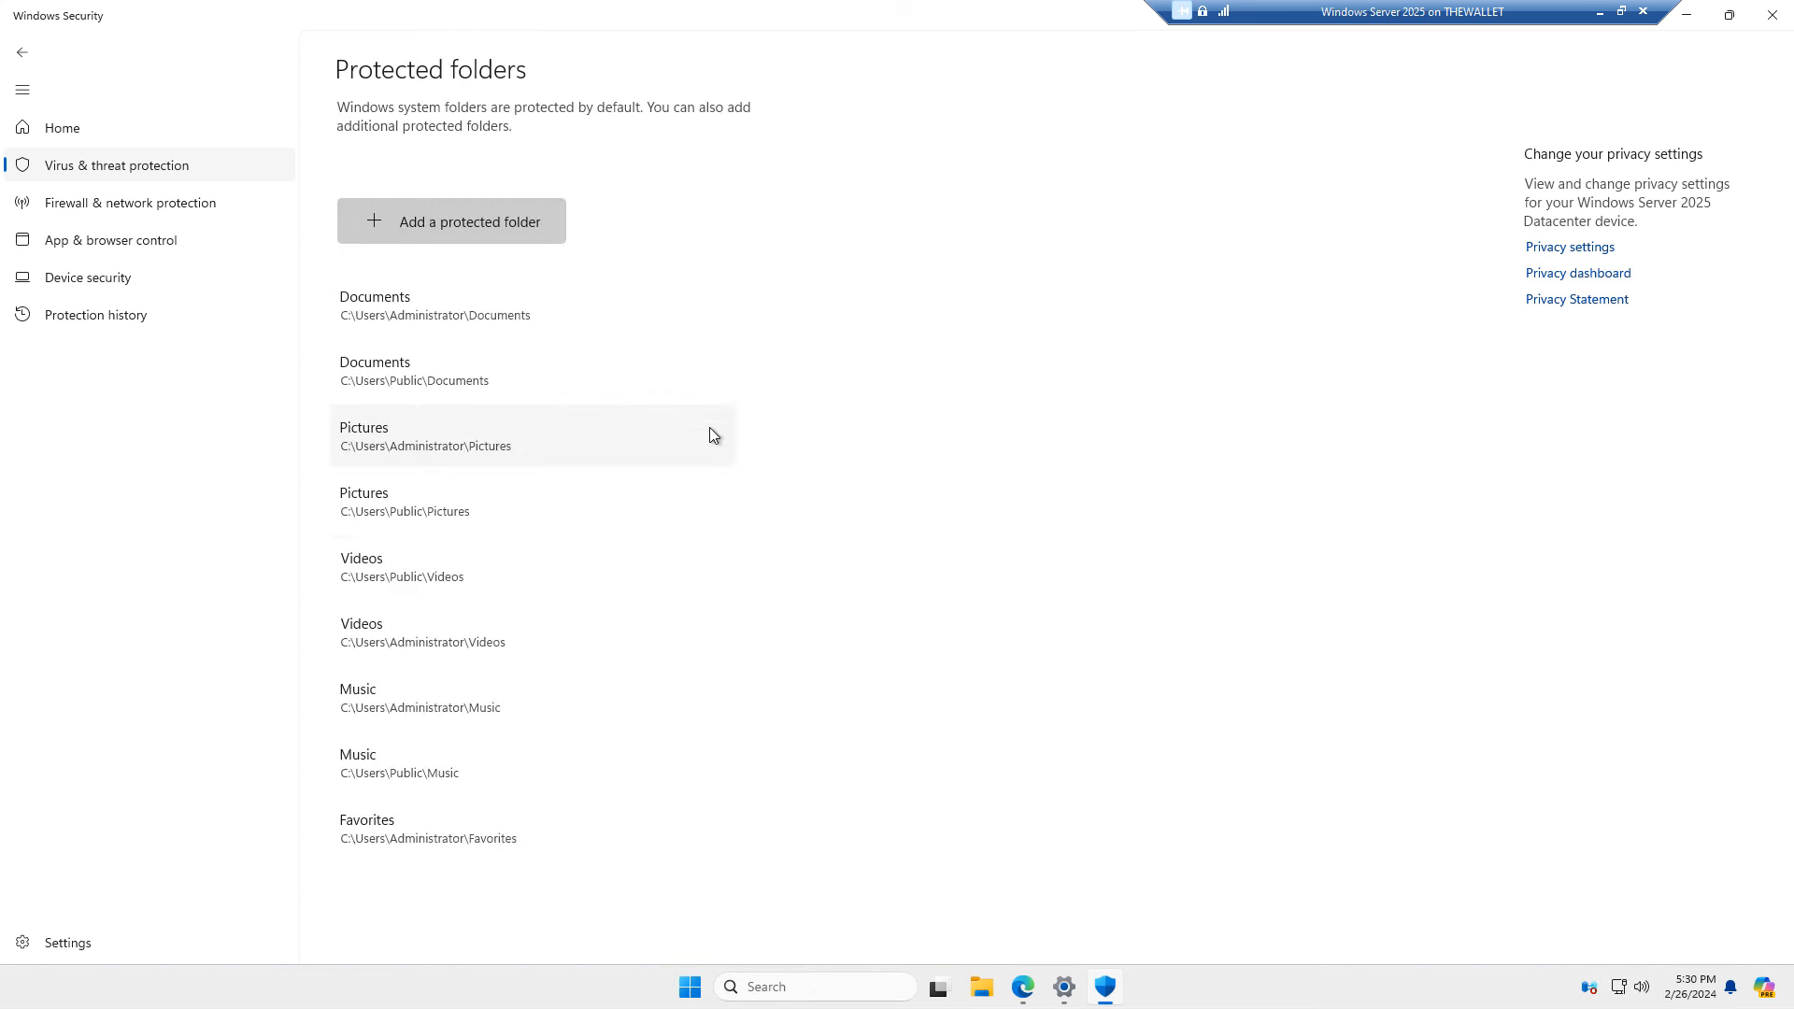
mouse_move(457, 546)
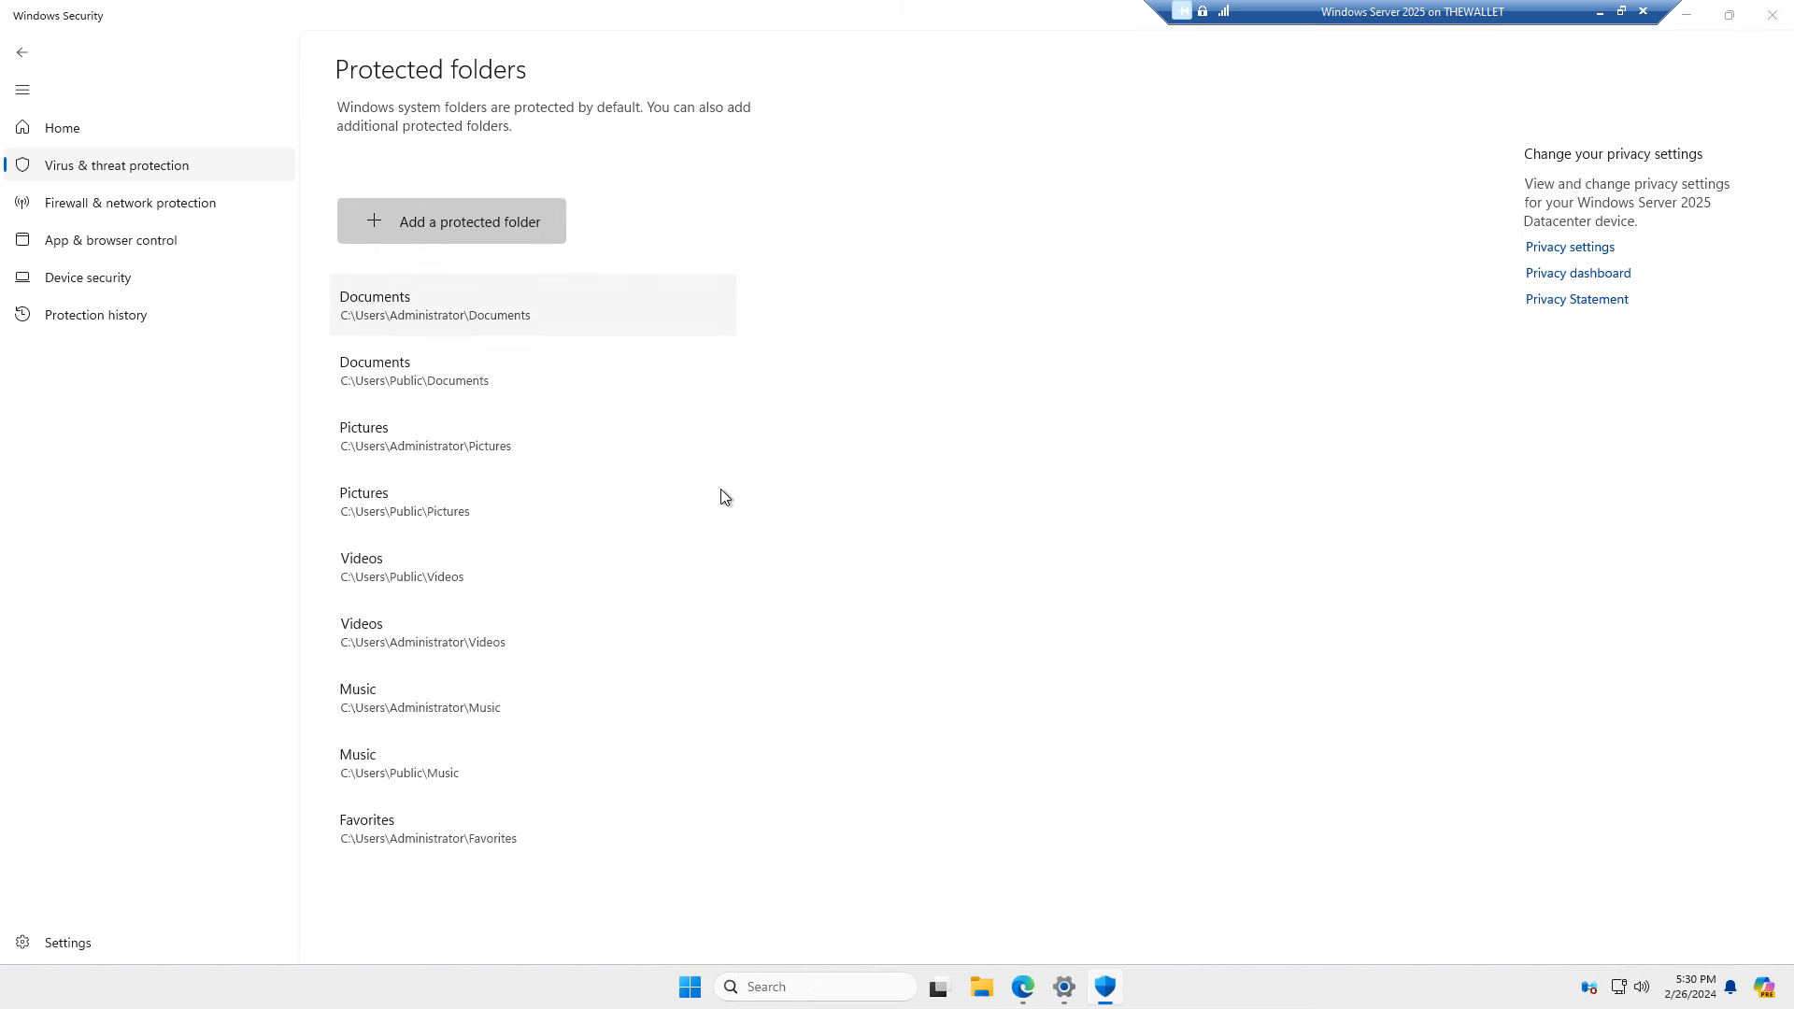
left_click(451, 220)
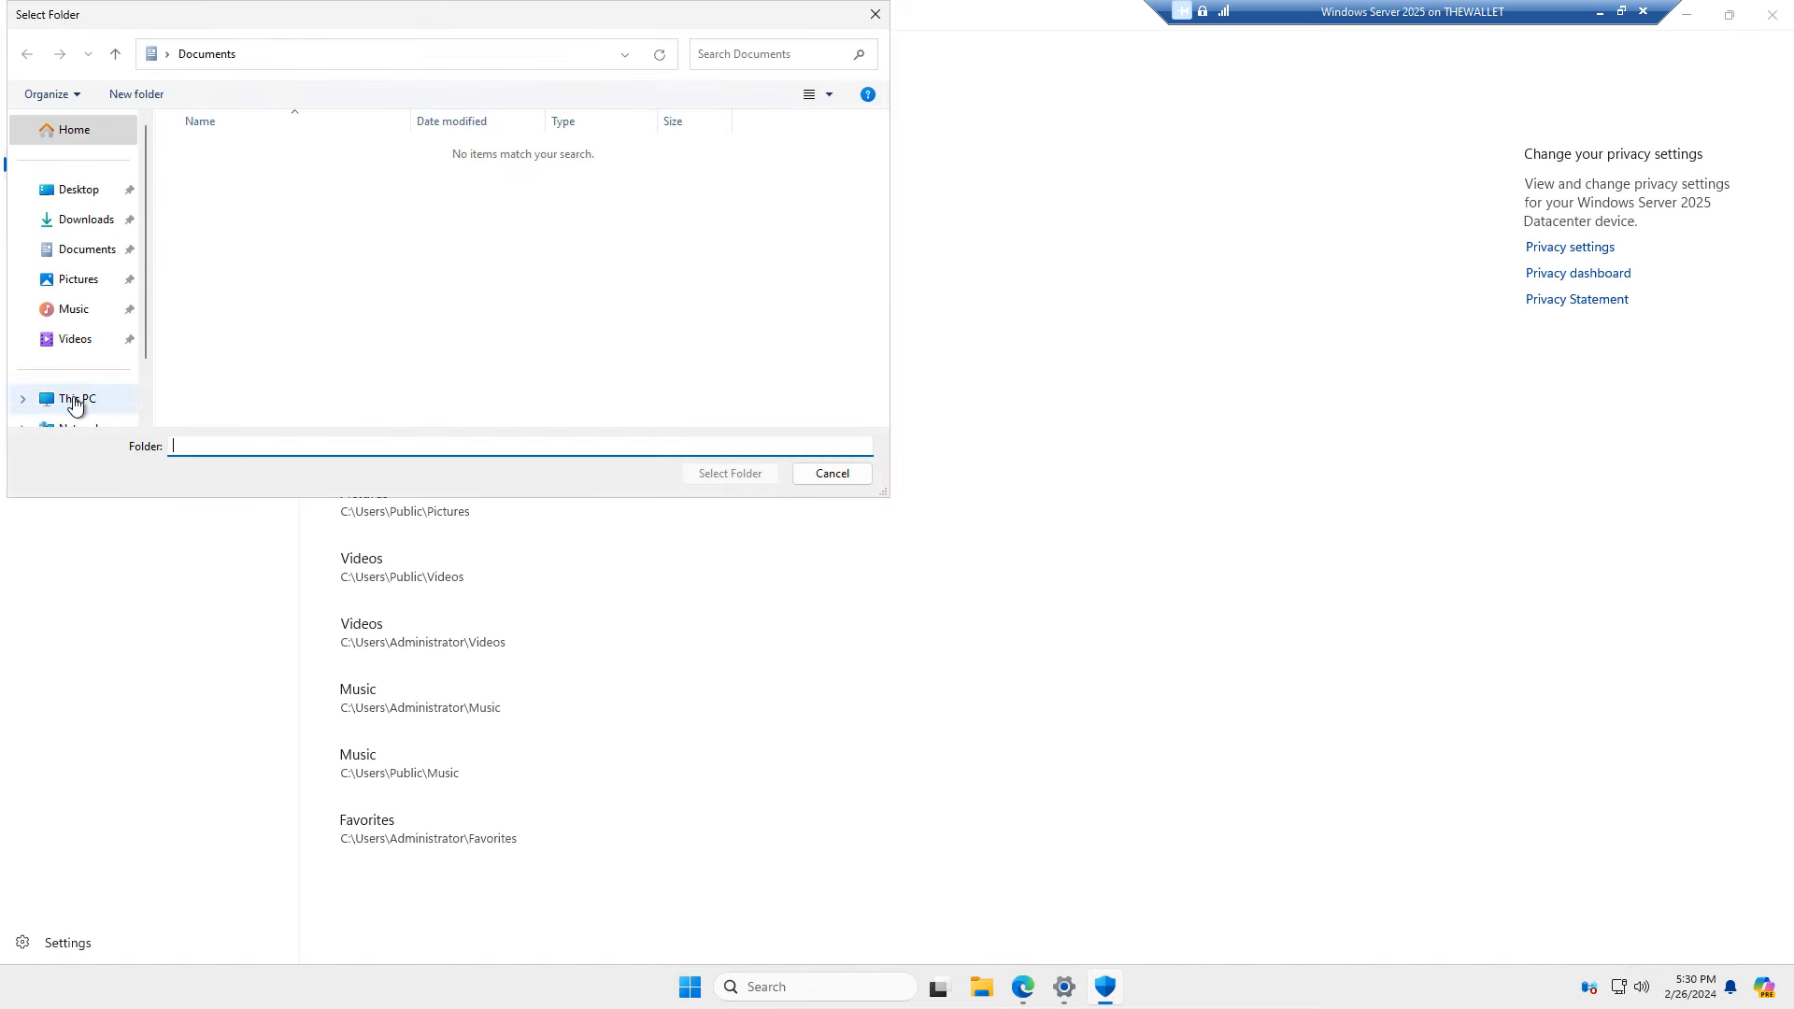
left_click(75, 399)
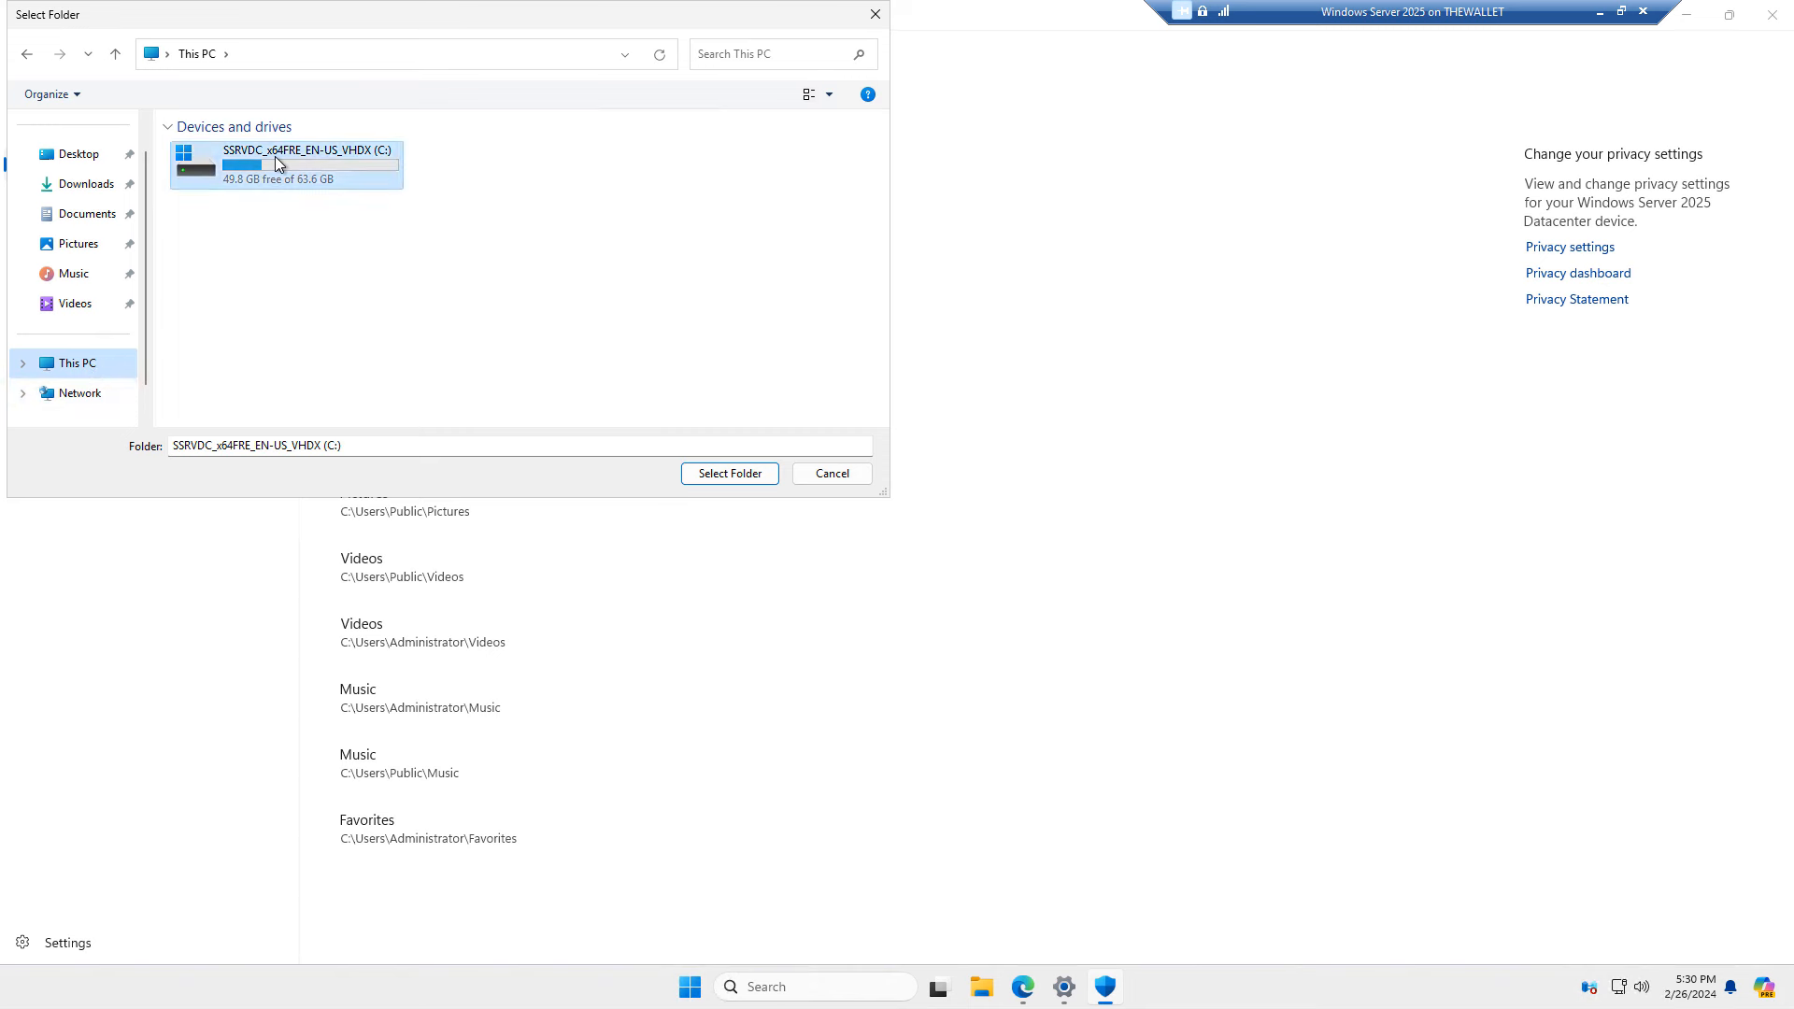
double_click(286, 164)
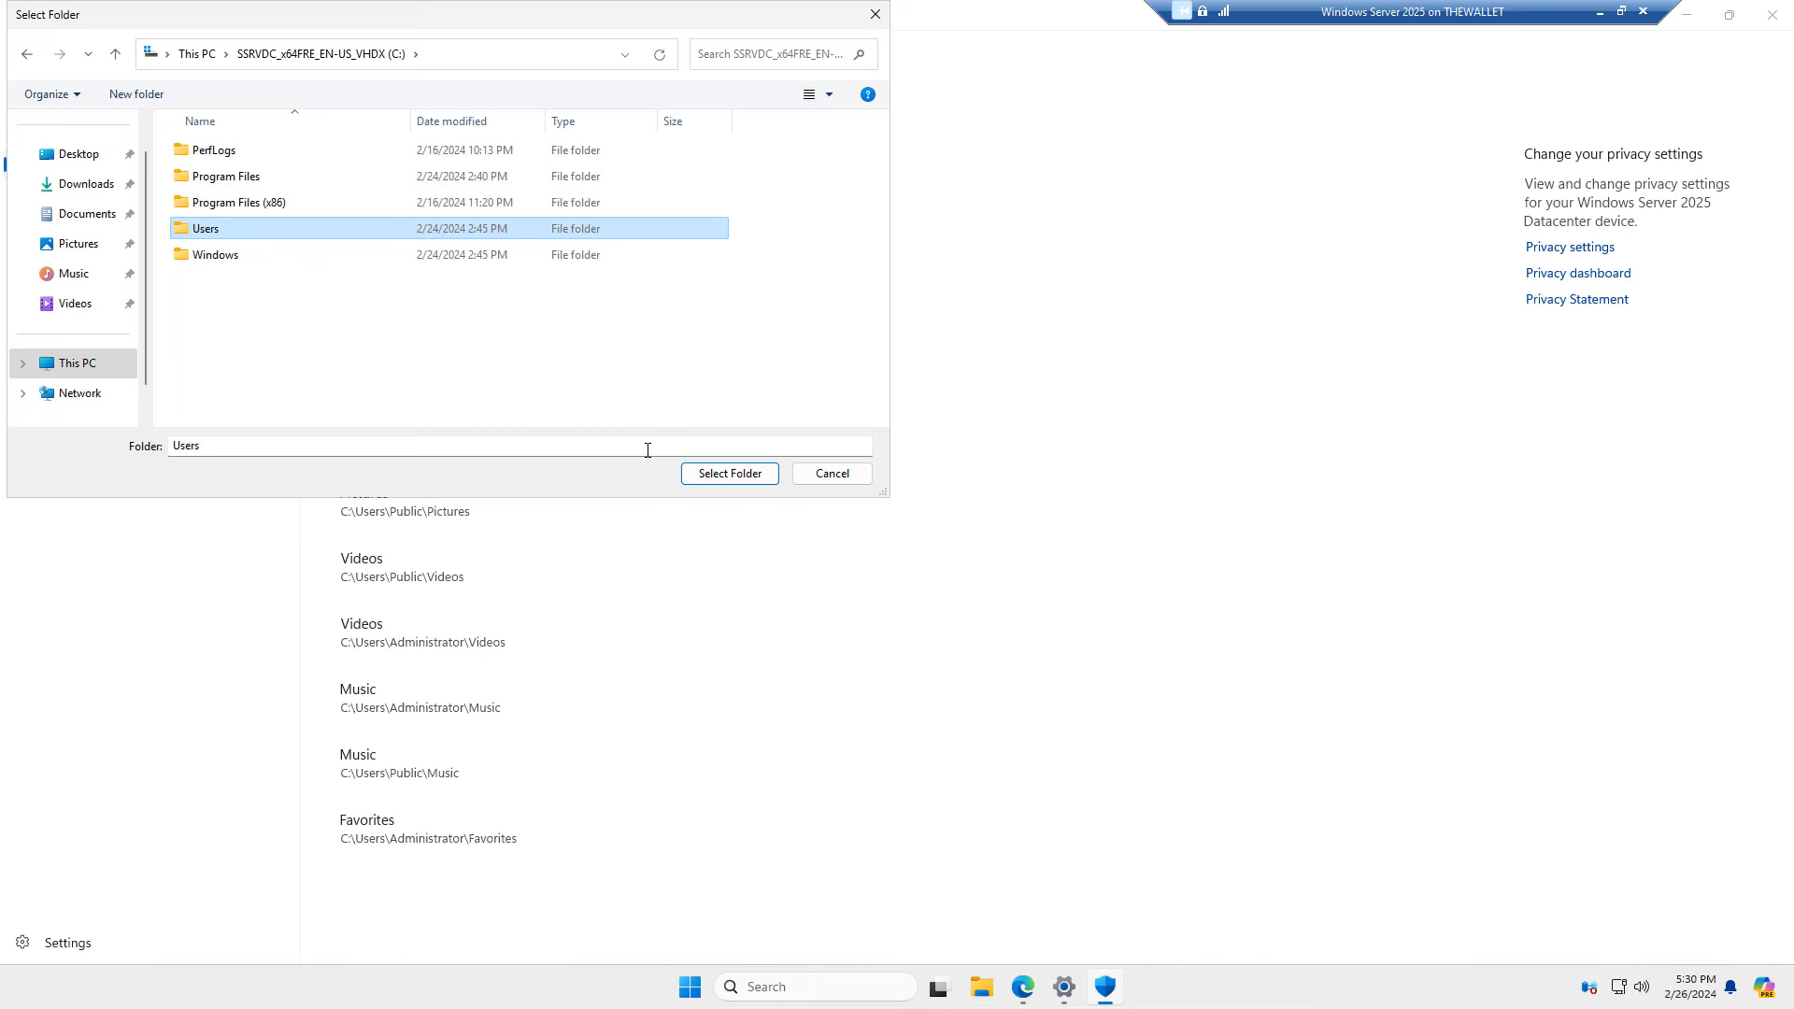
left_click(729, 473)
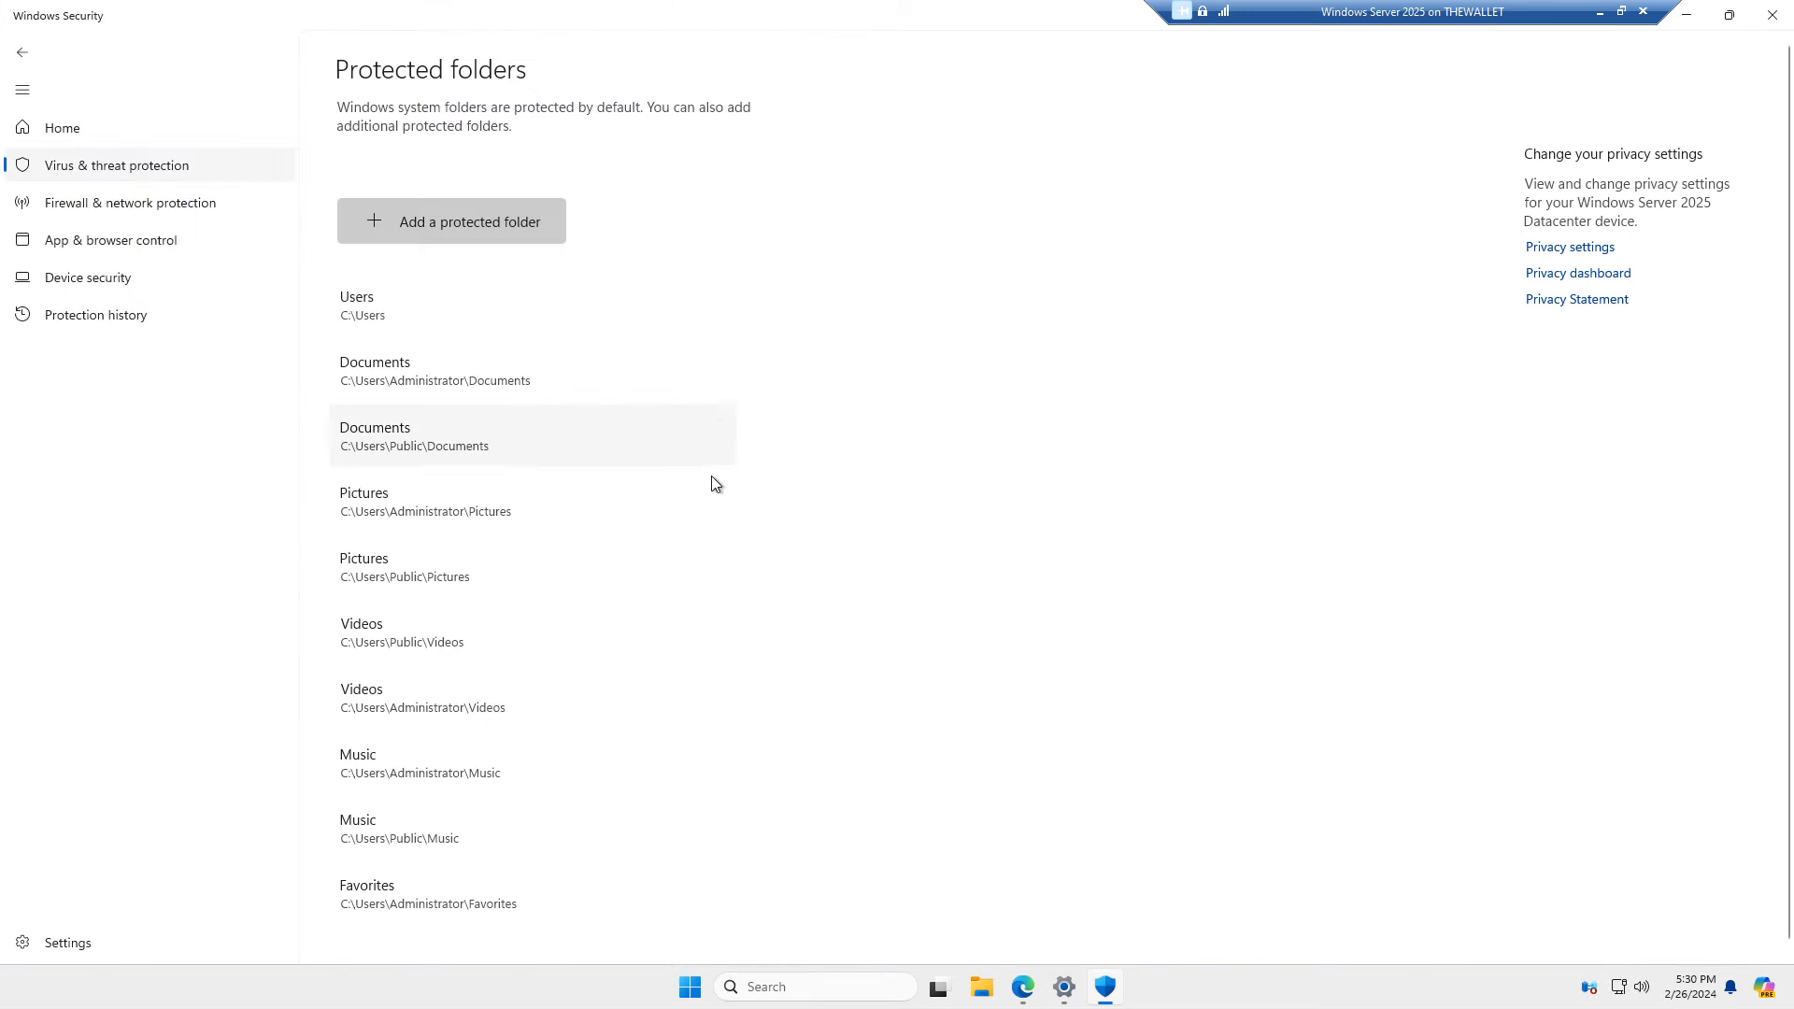
mouse_move(77, 67)
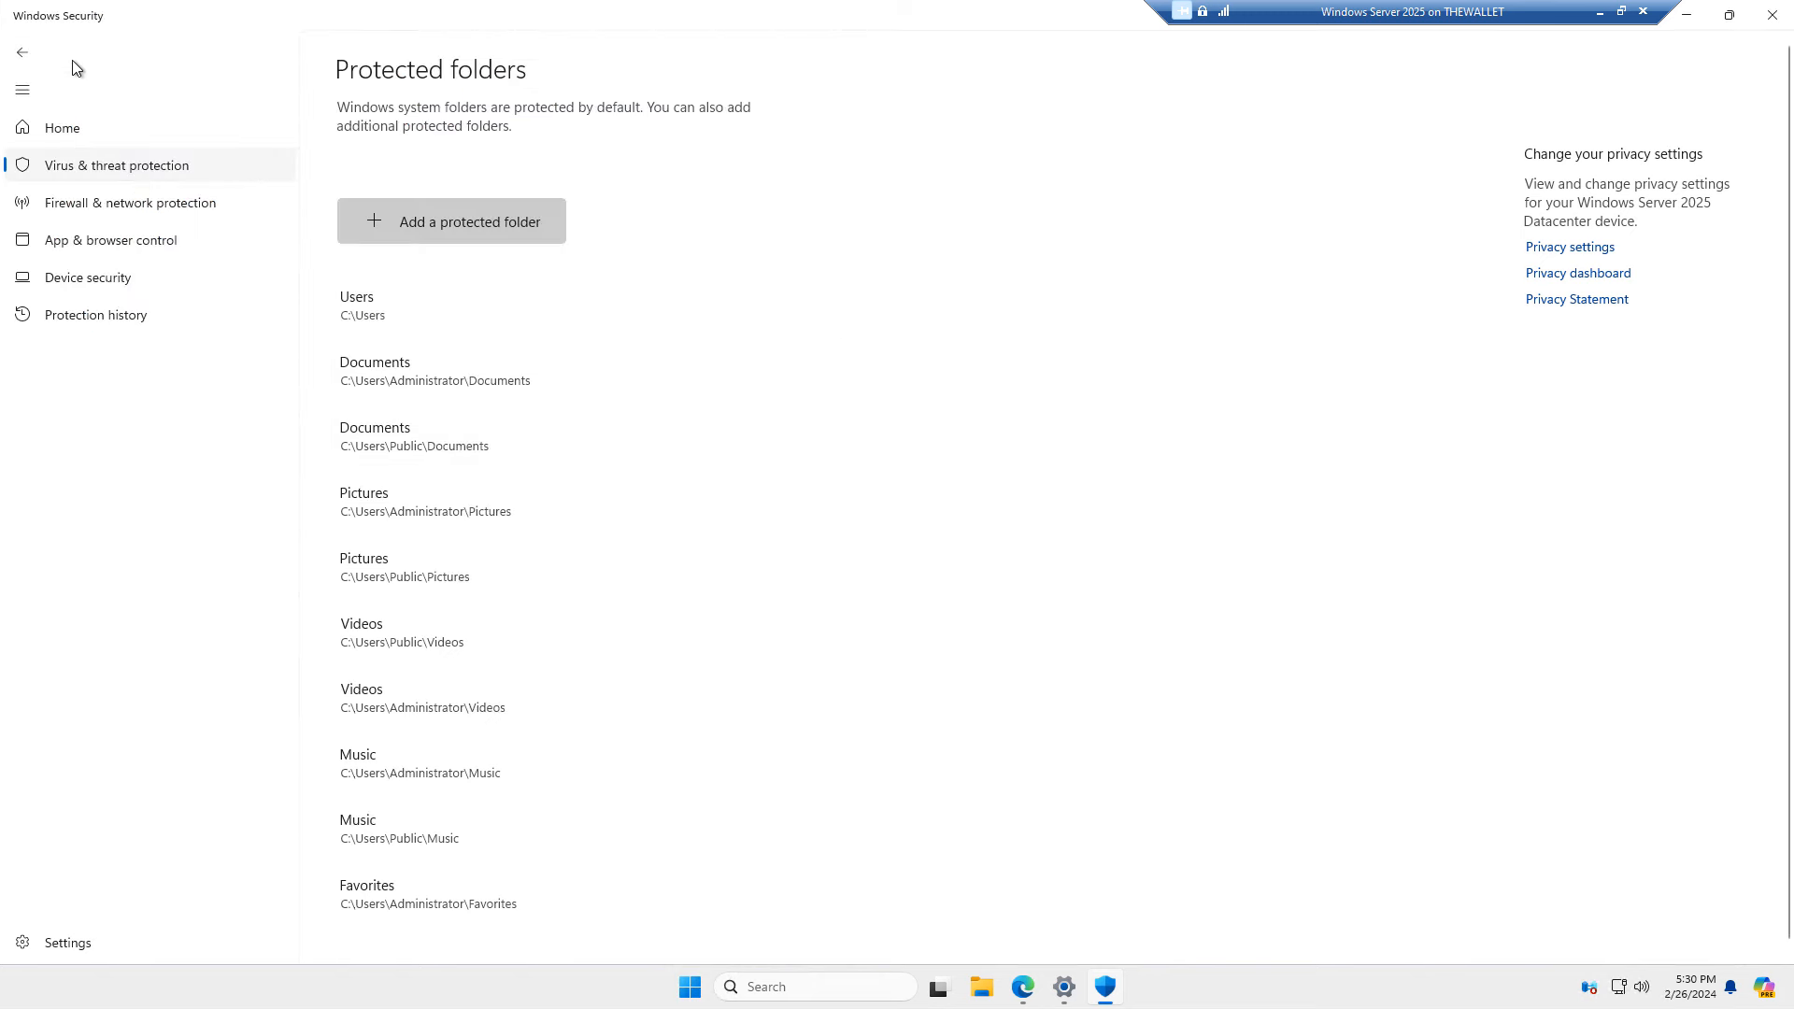
Return to the Windows Security Home overview via Virus & threat protection.
left_click(21, 52)
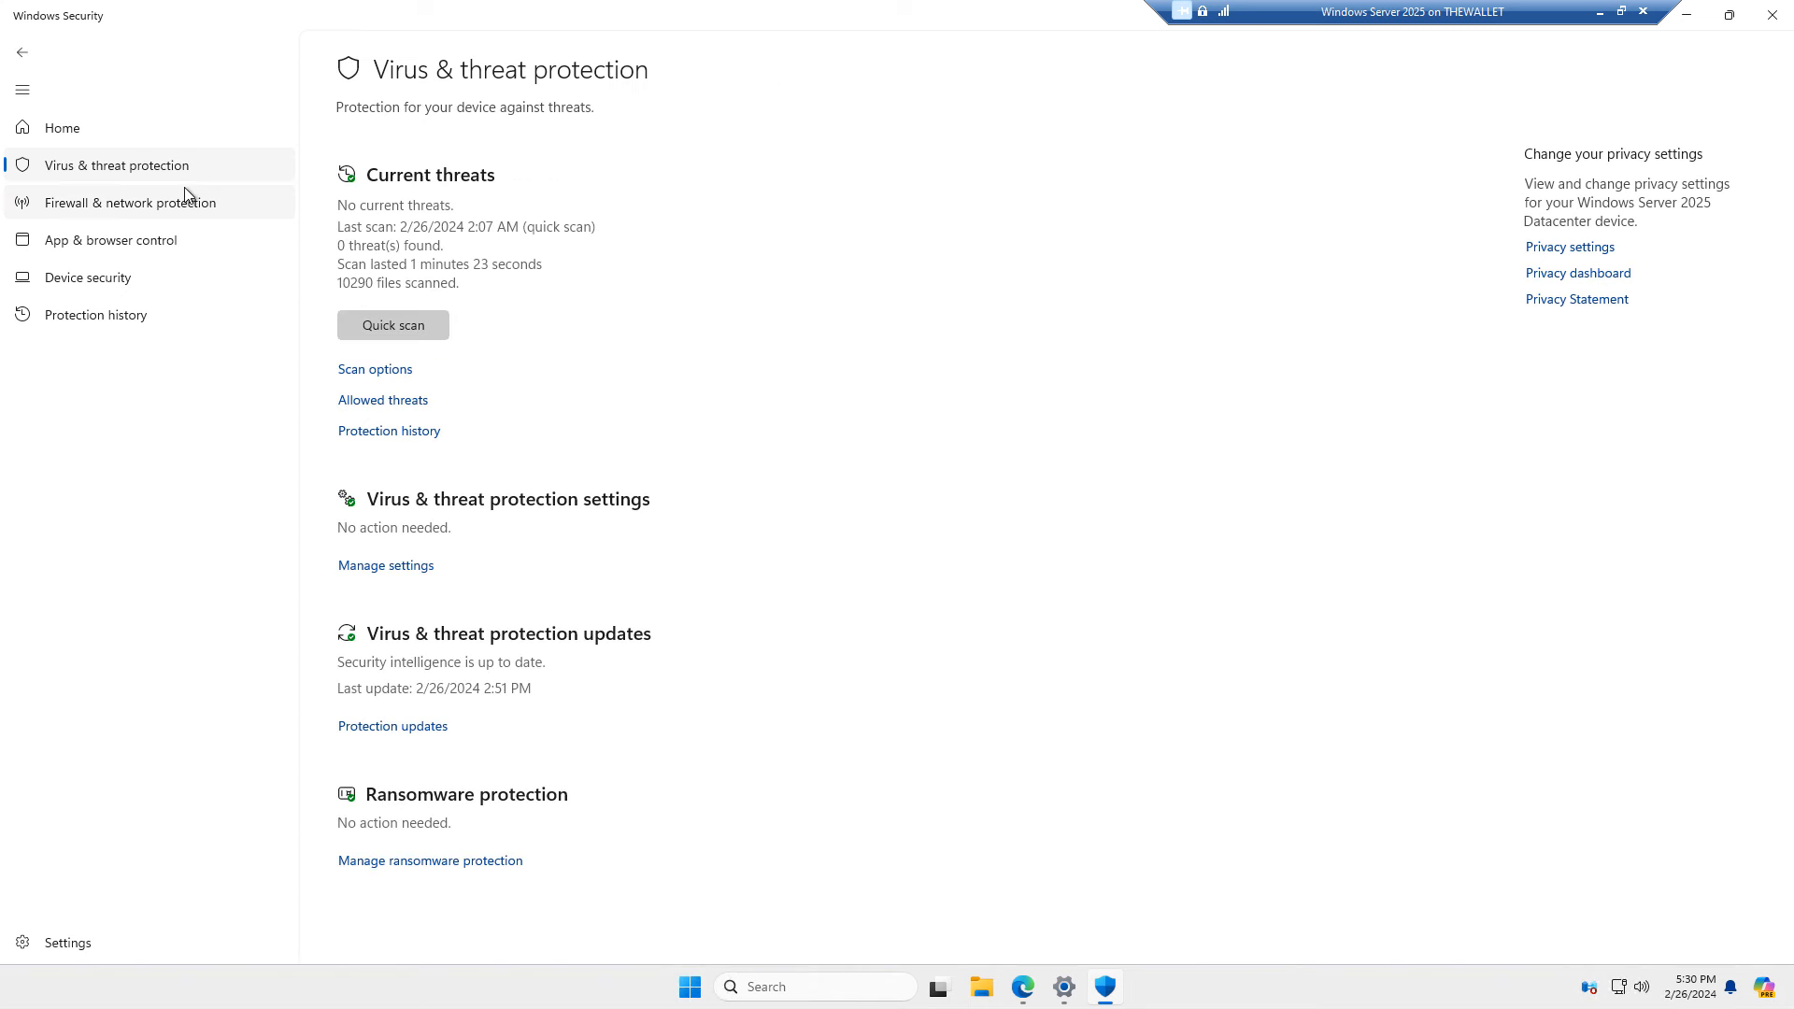
mouse_move(480, 463)
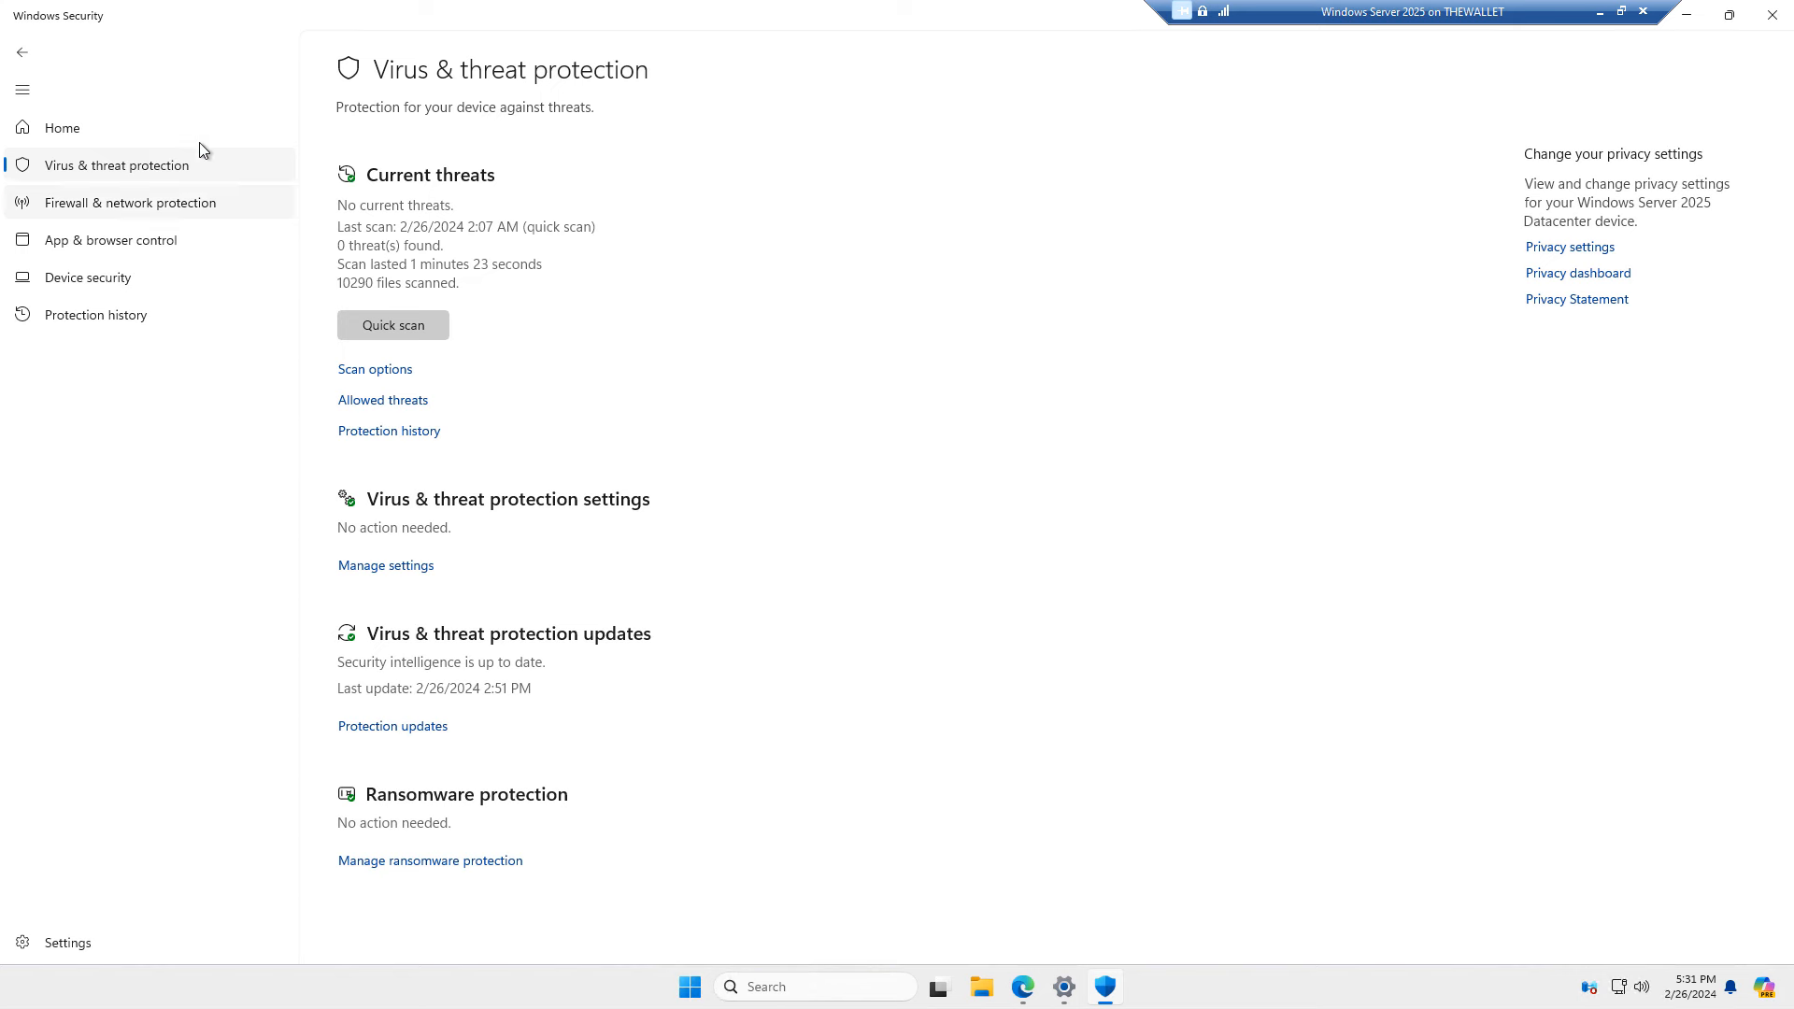
left_click(62, 127)
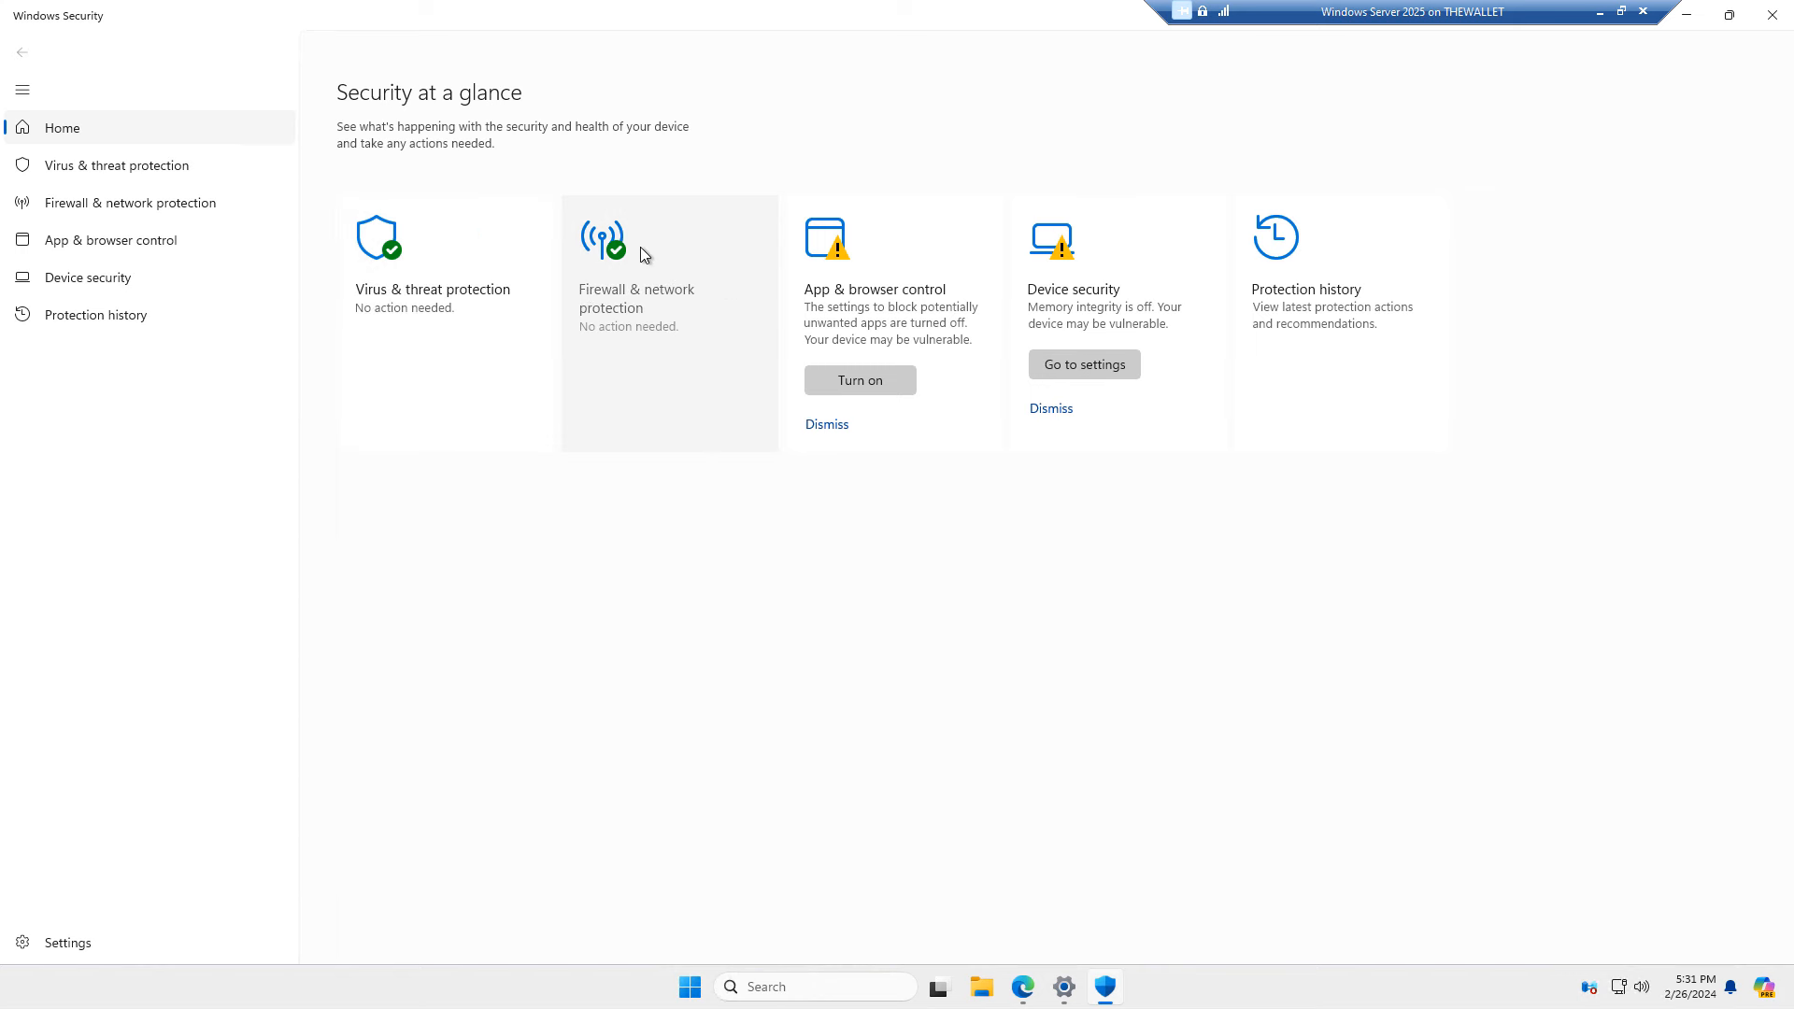
left_click(636, 297)
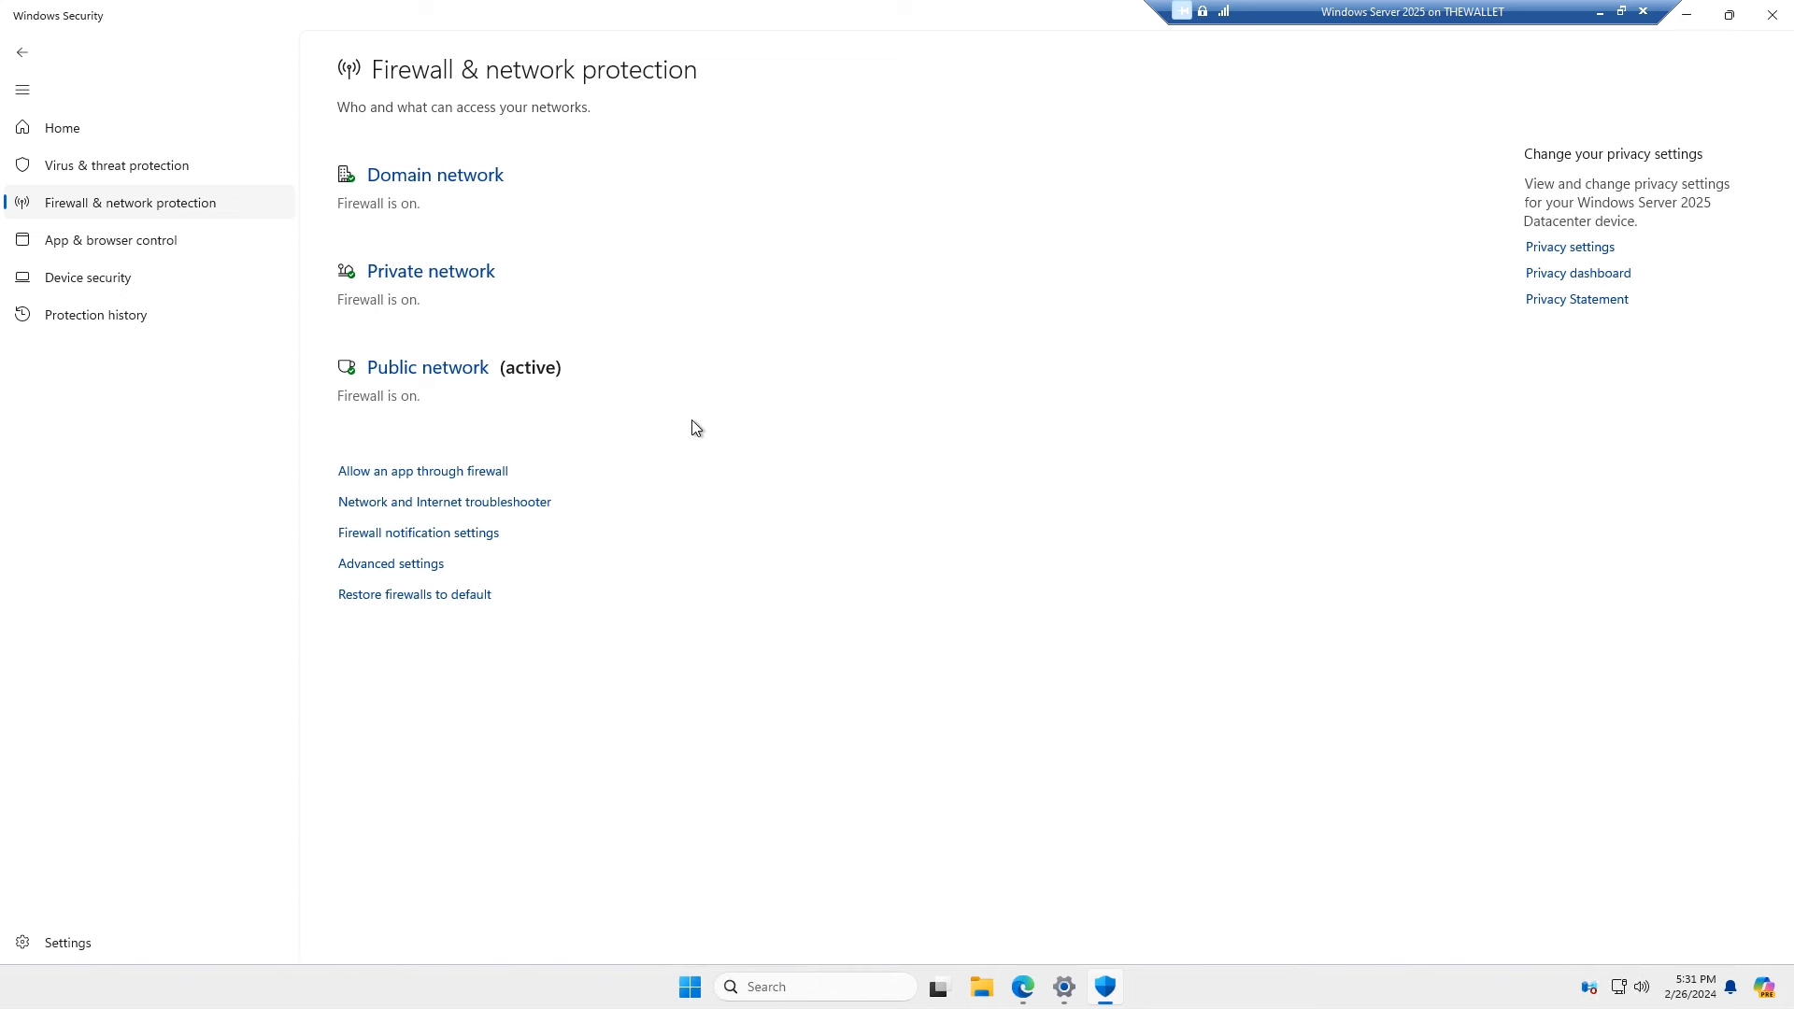
mouse_move(615, 404)
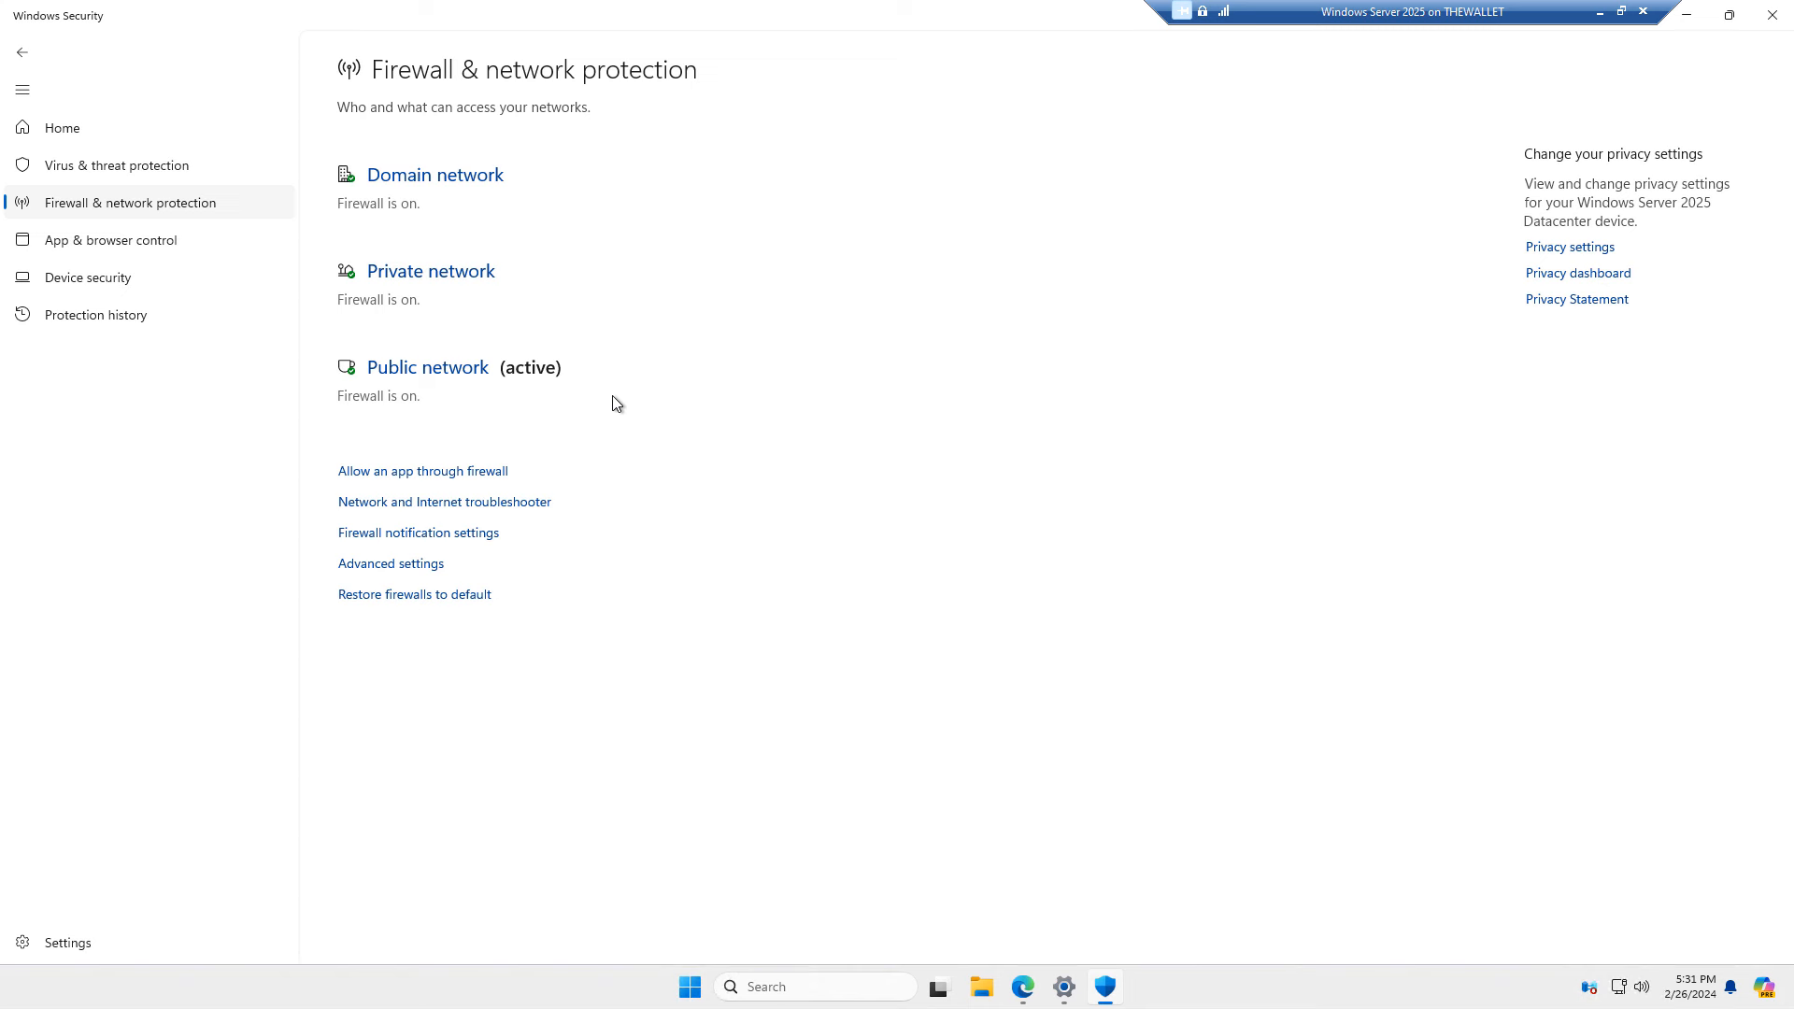
mouse_move(551, 381)
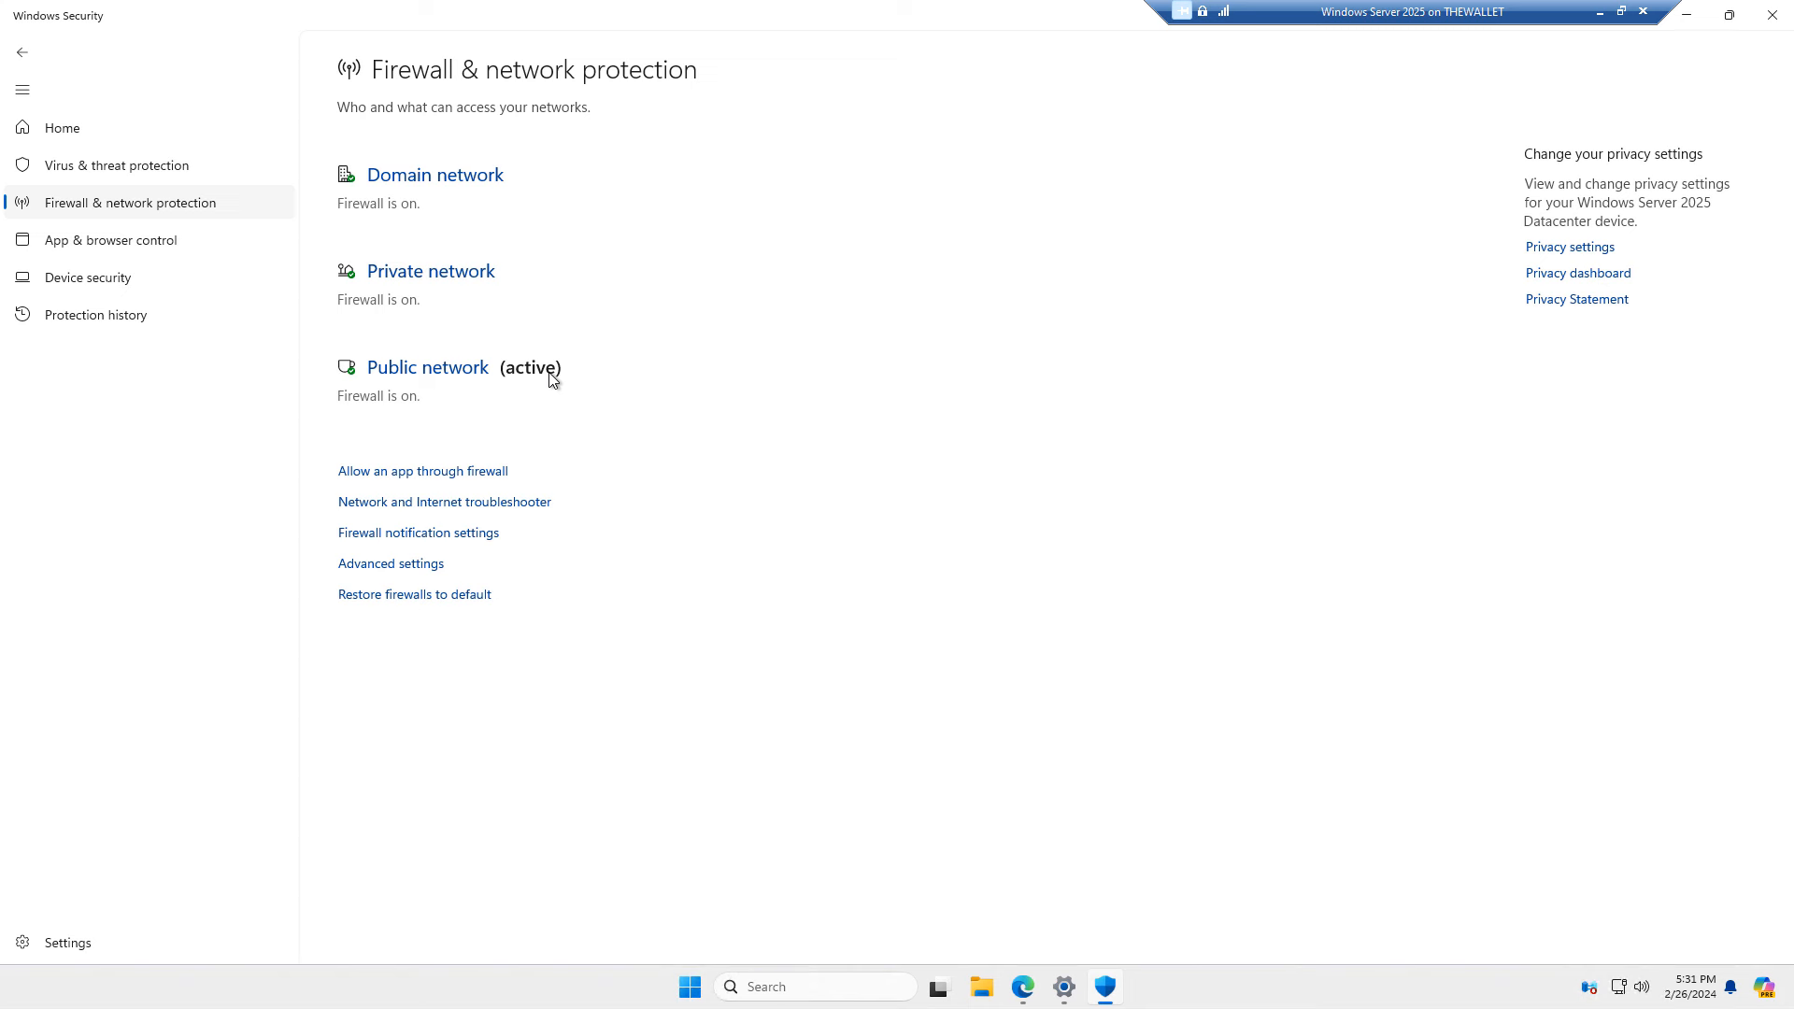
mouse_move(667, 363)
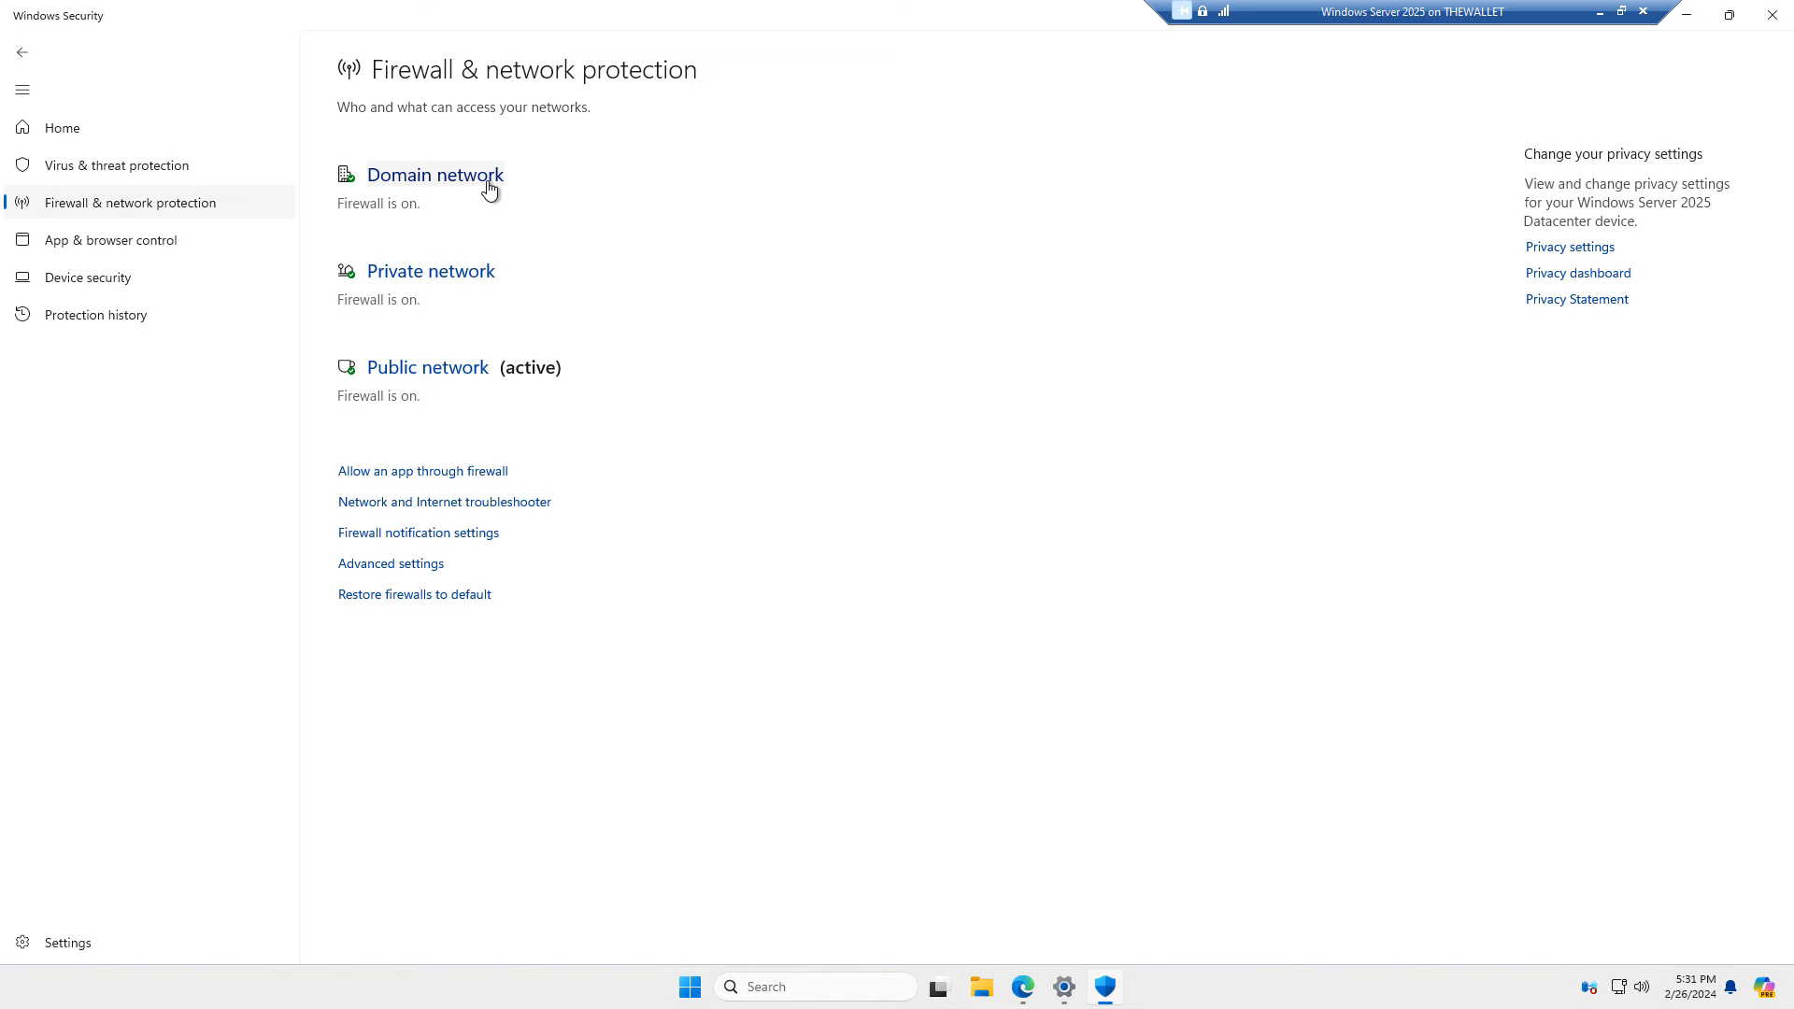
mouse_move(540, 239)
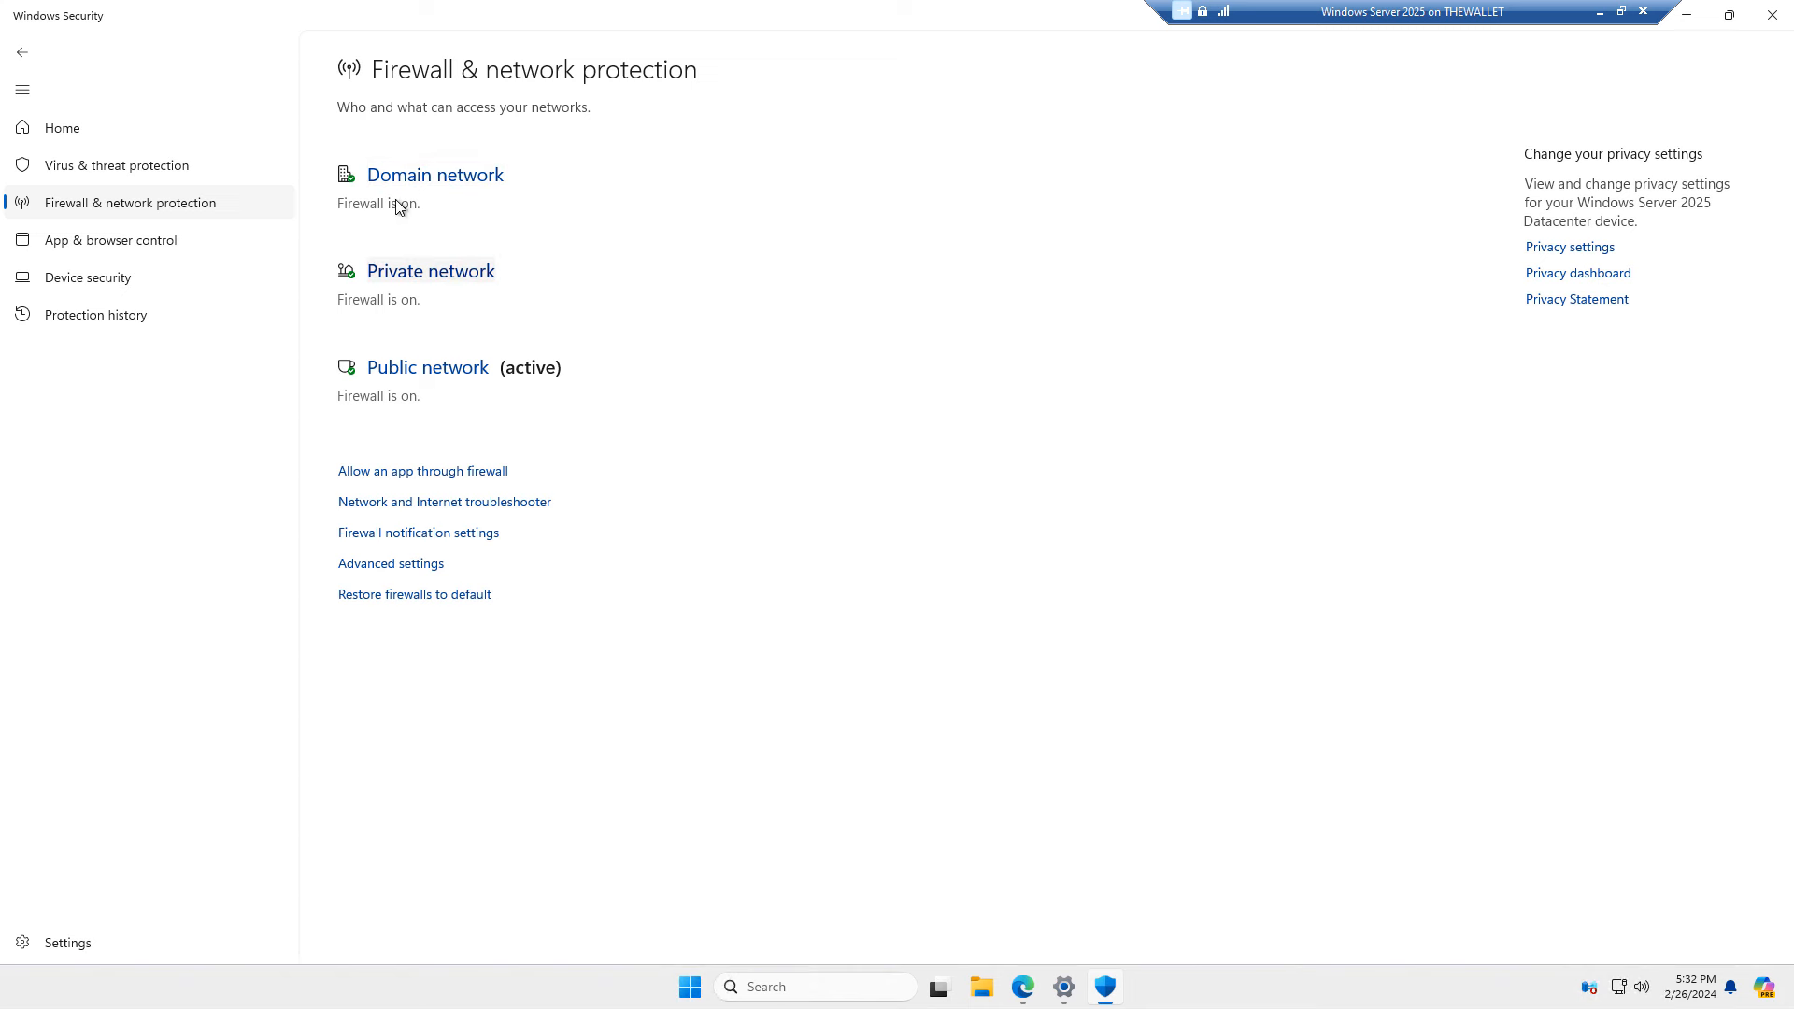
left_click(61, 127)
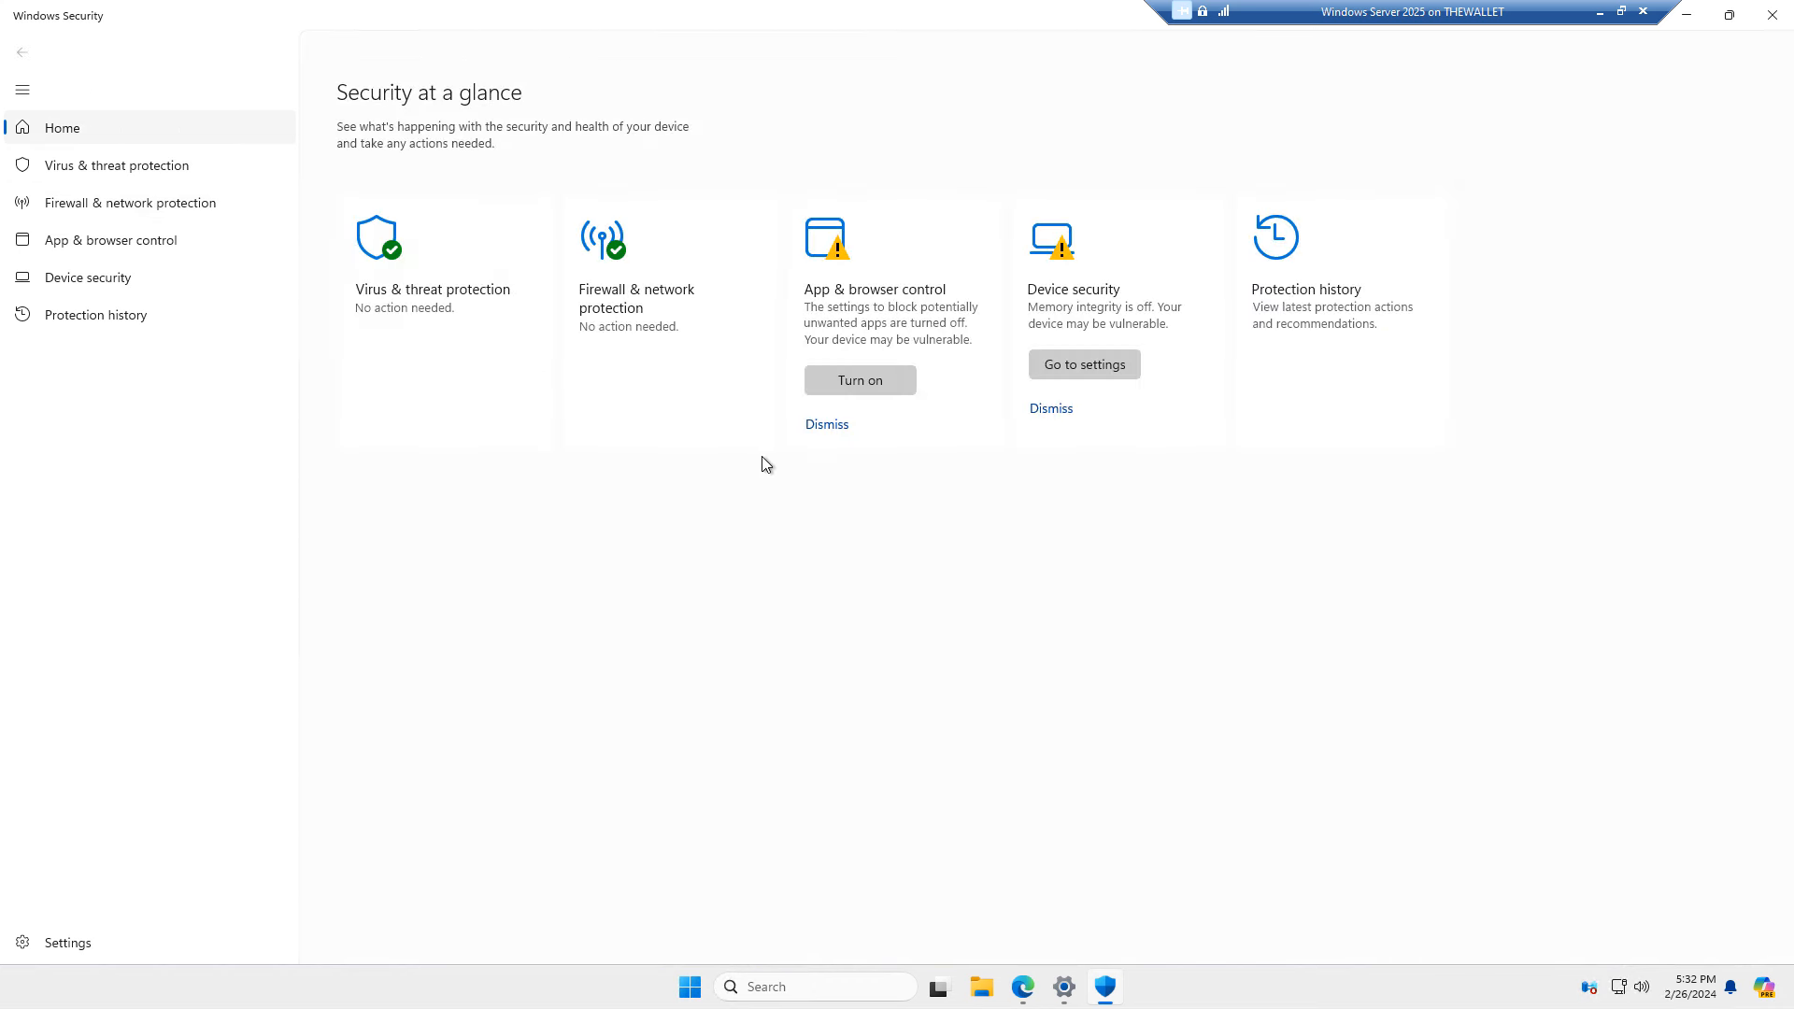
mouse_move(758, 545)
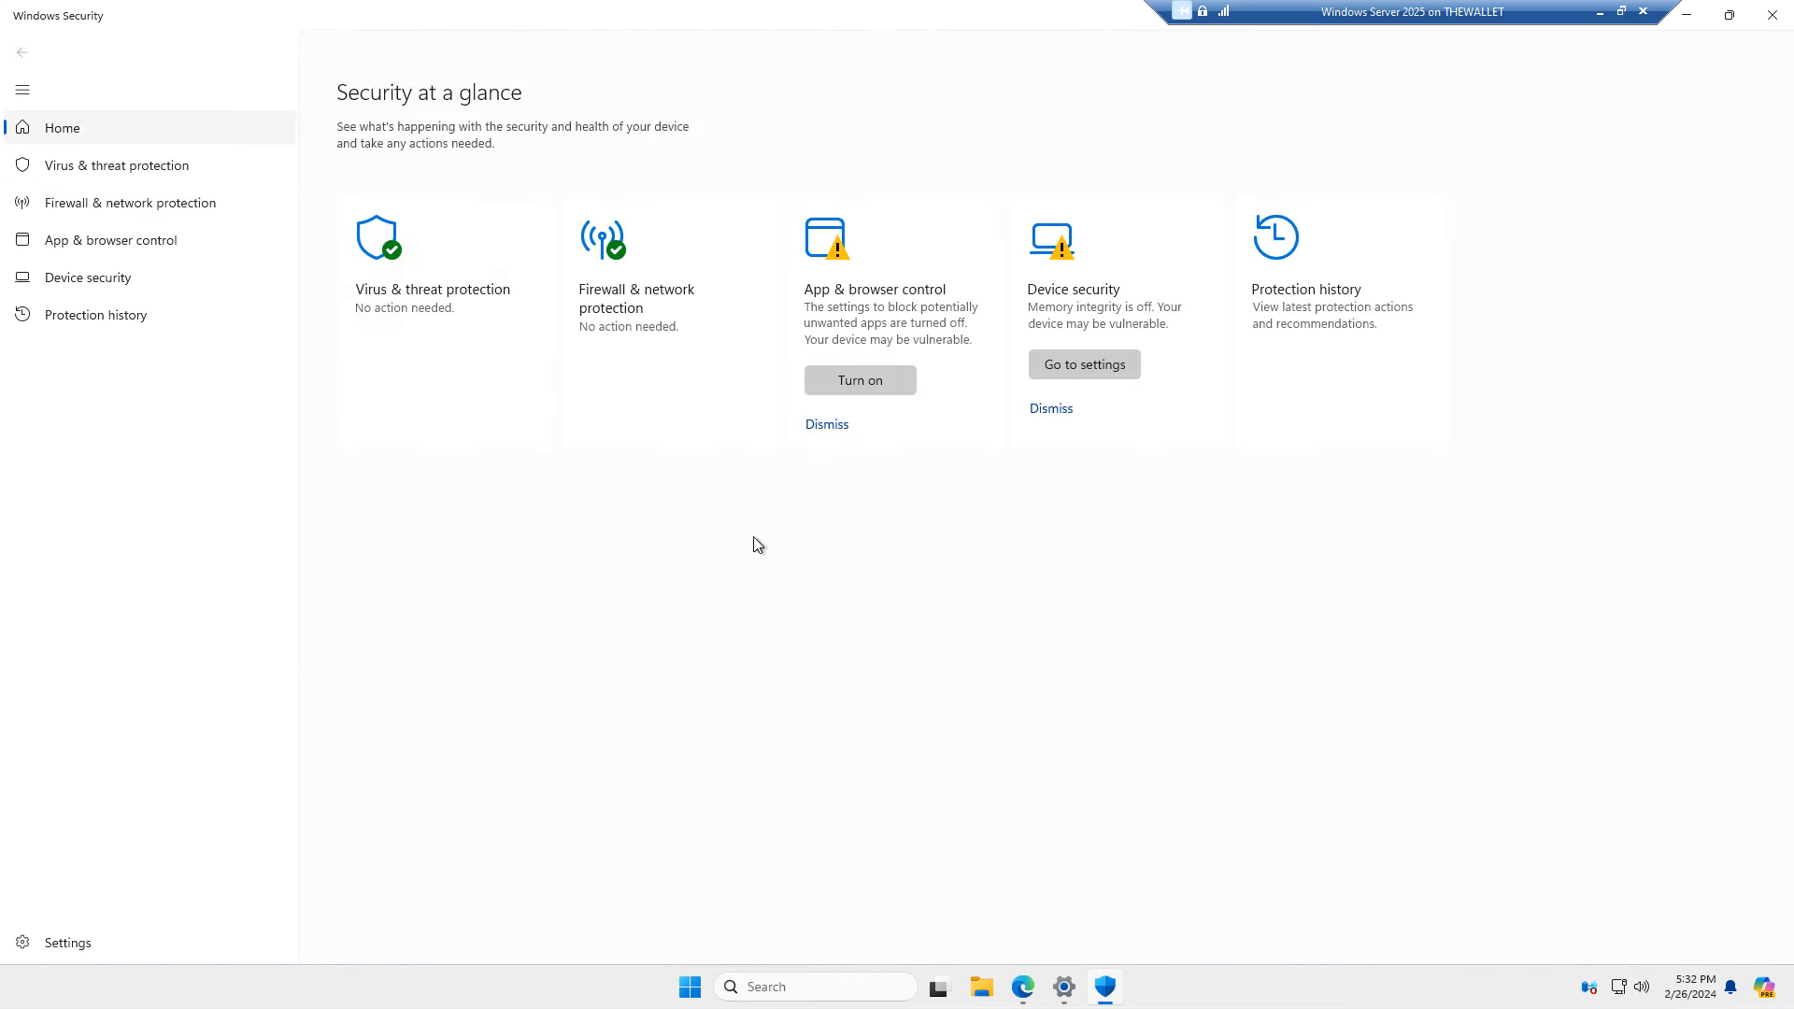
mouse_move(752, 500)
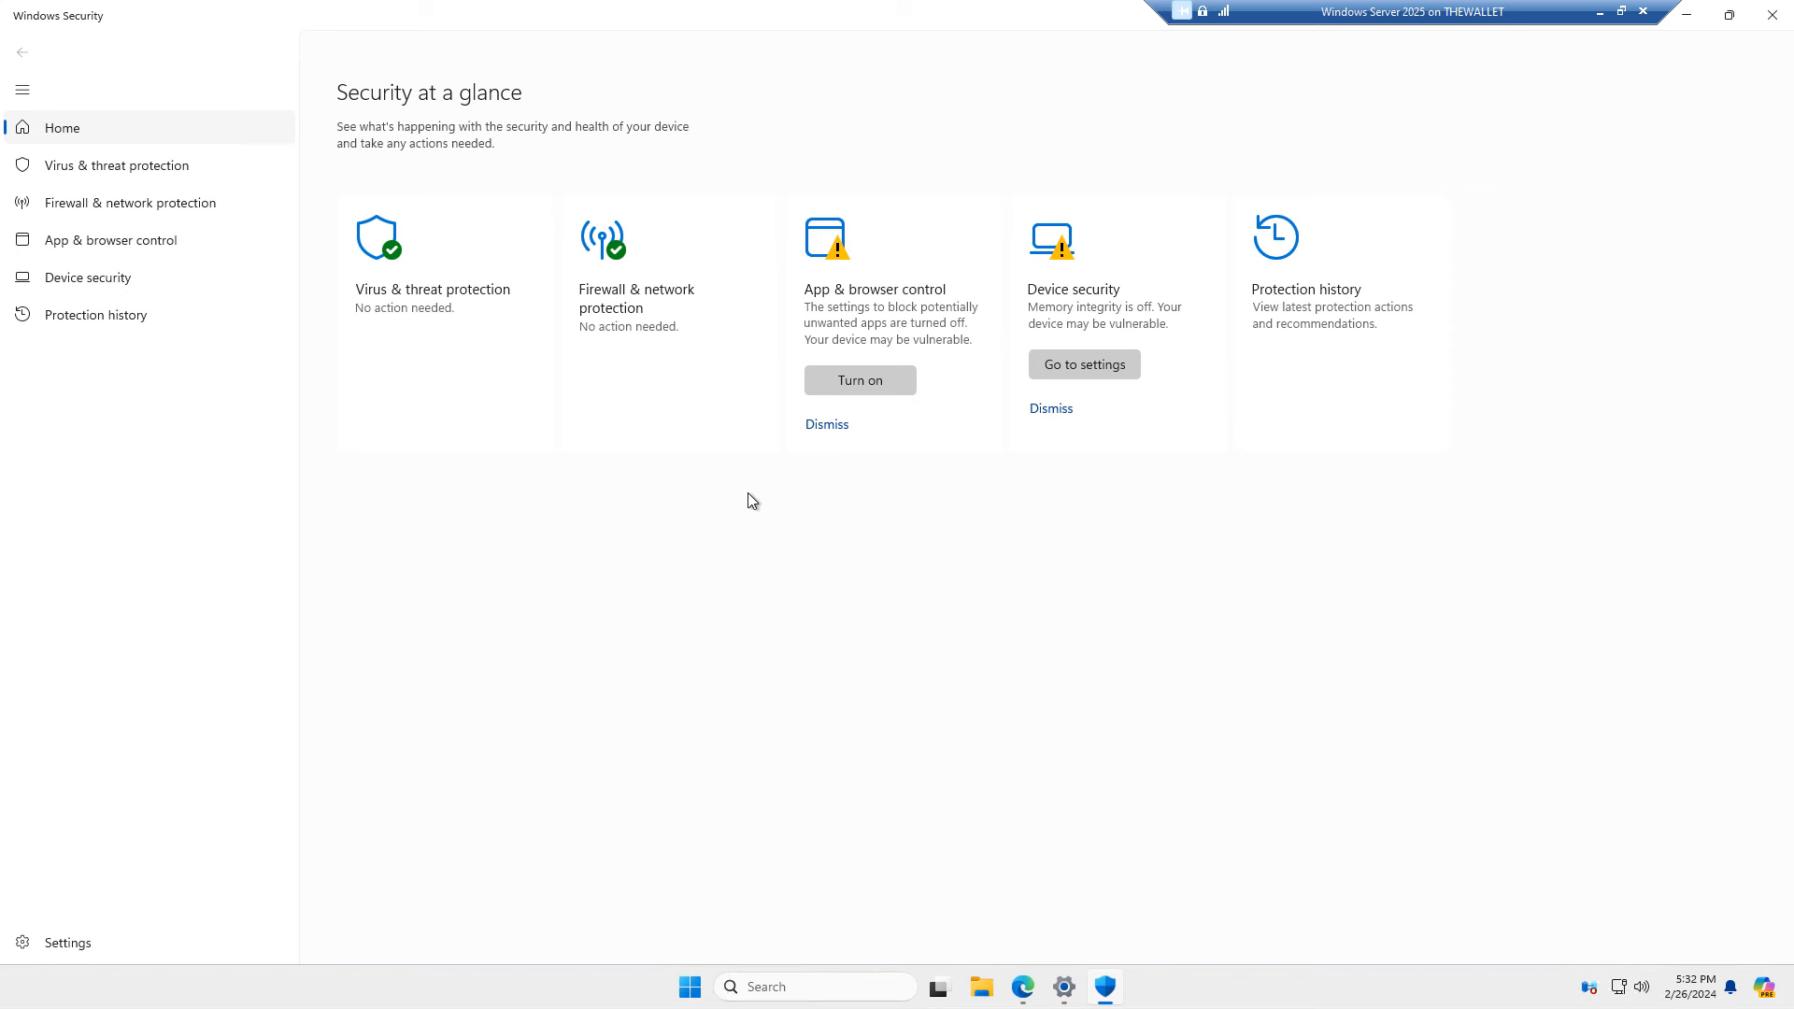
Turn on App & browser control and review the reputation-based protection toggles.
left_click(860, 380)
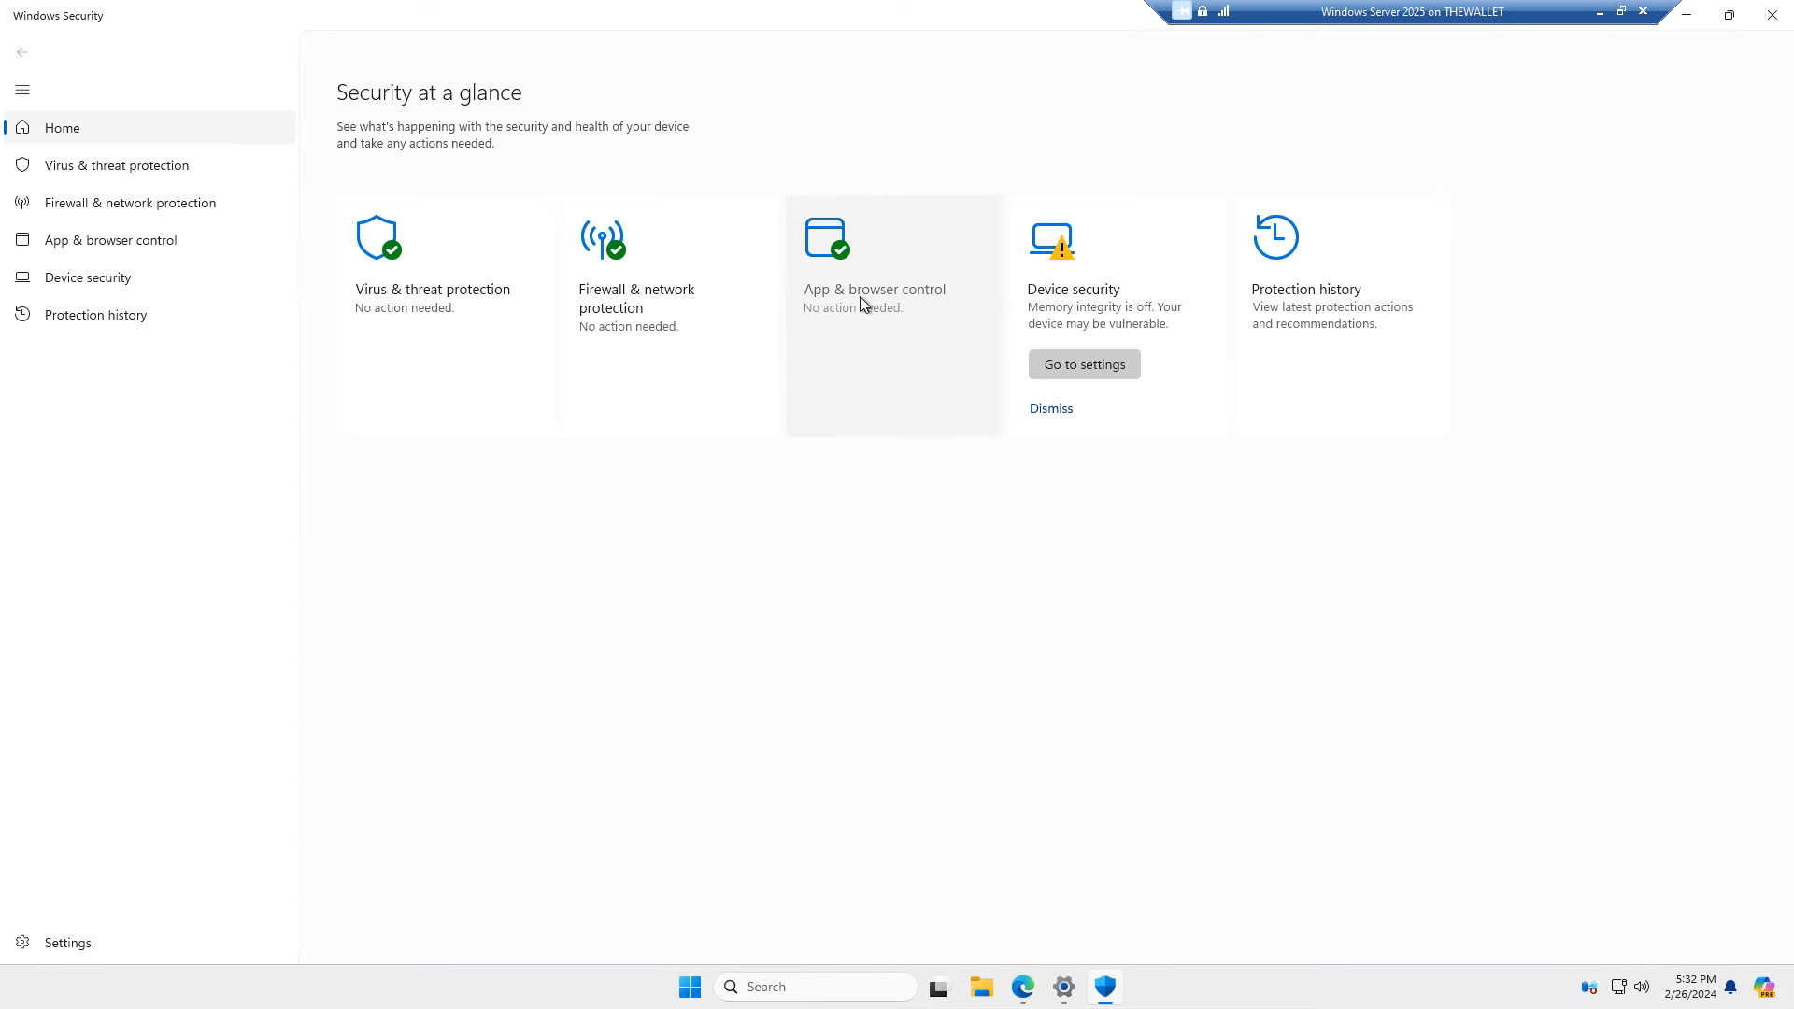
left_click(875, 289)
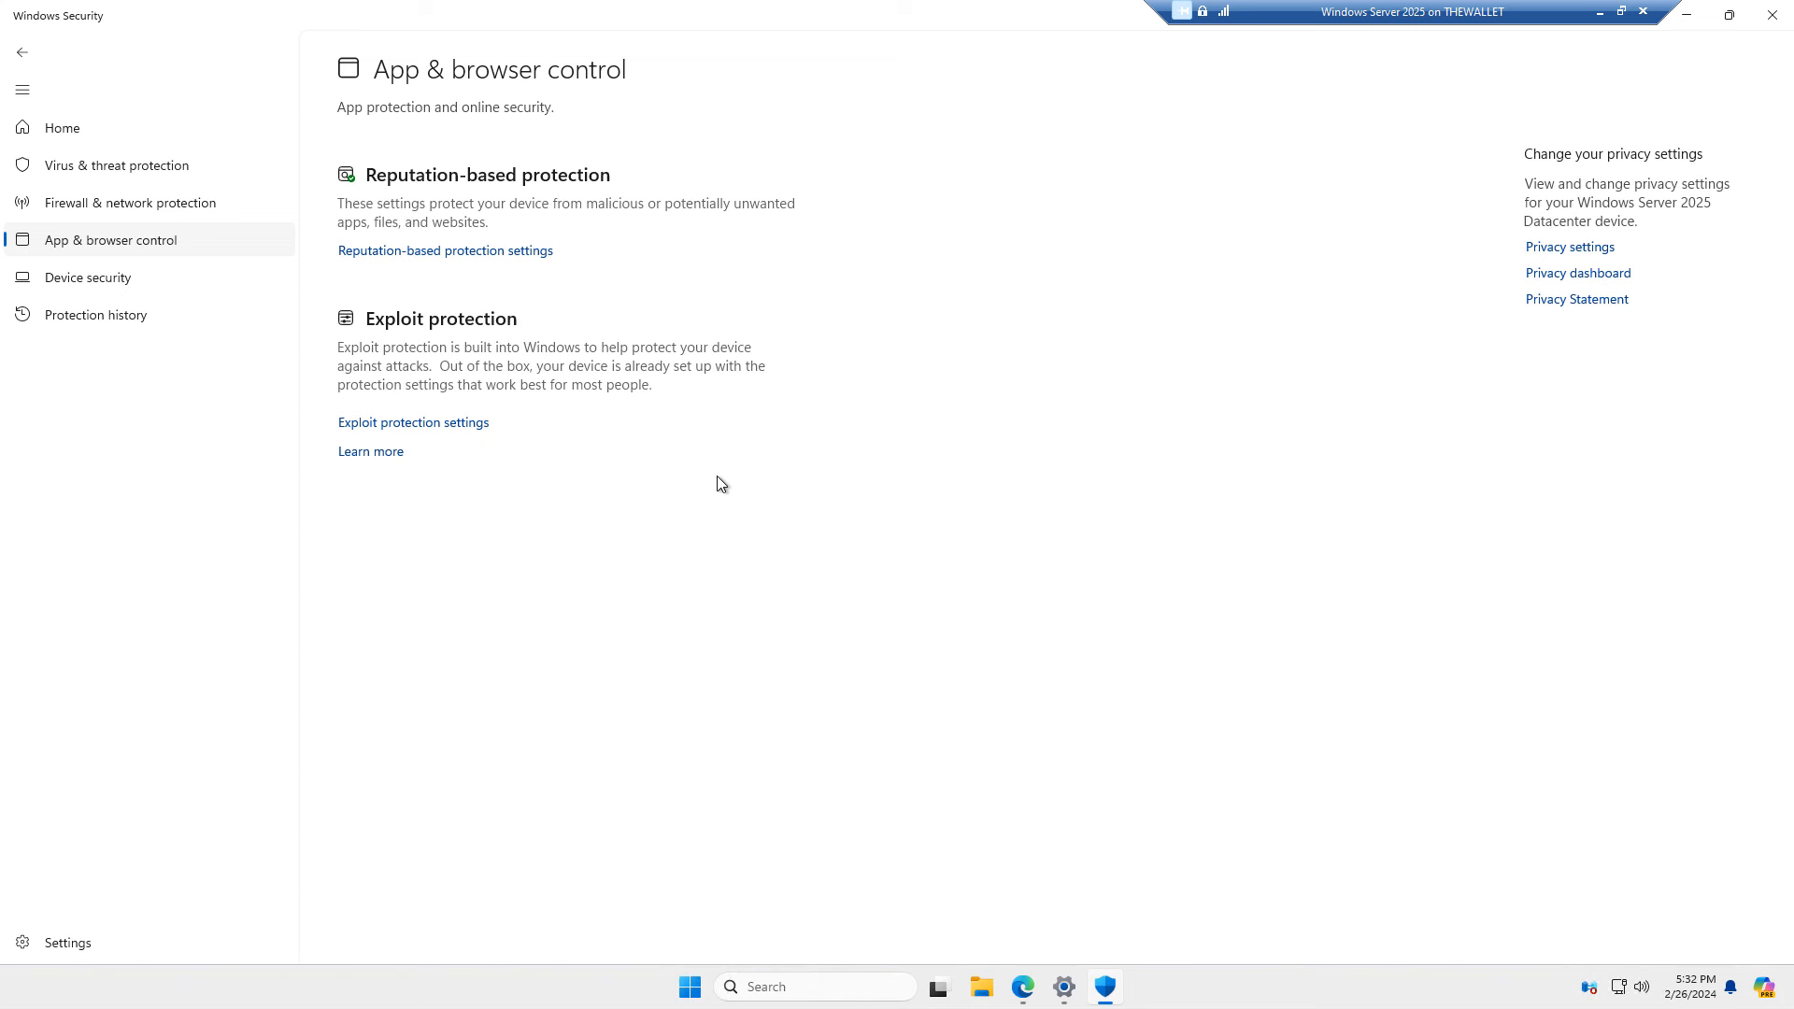
left_click(444, 250)
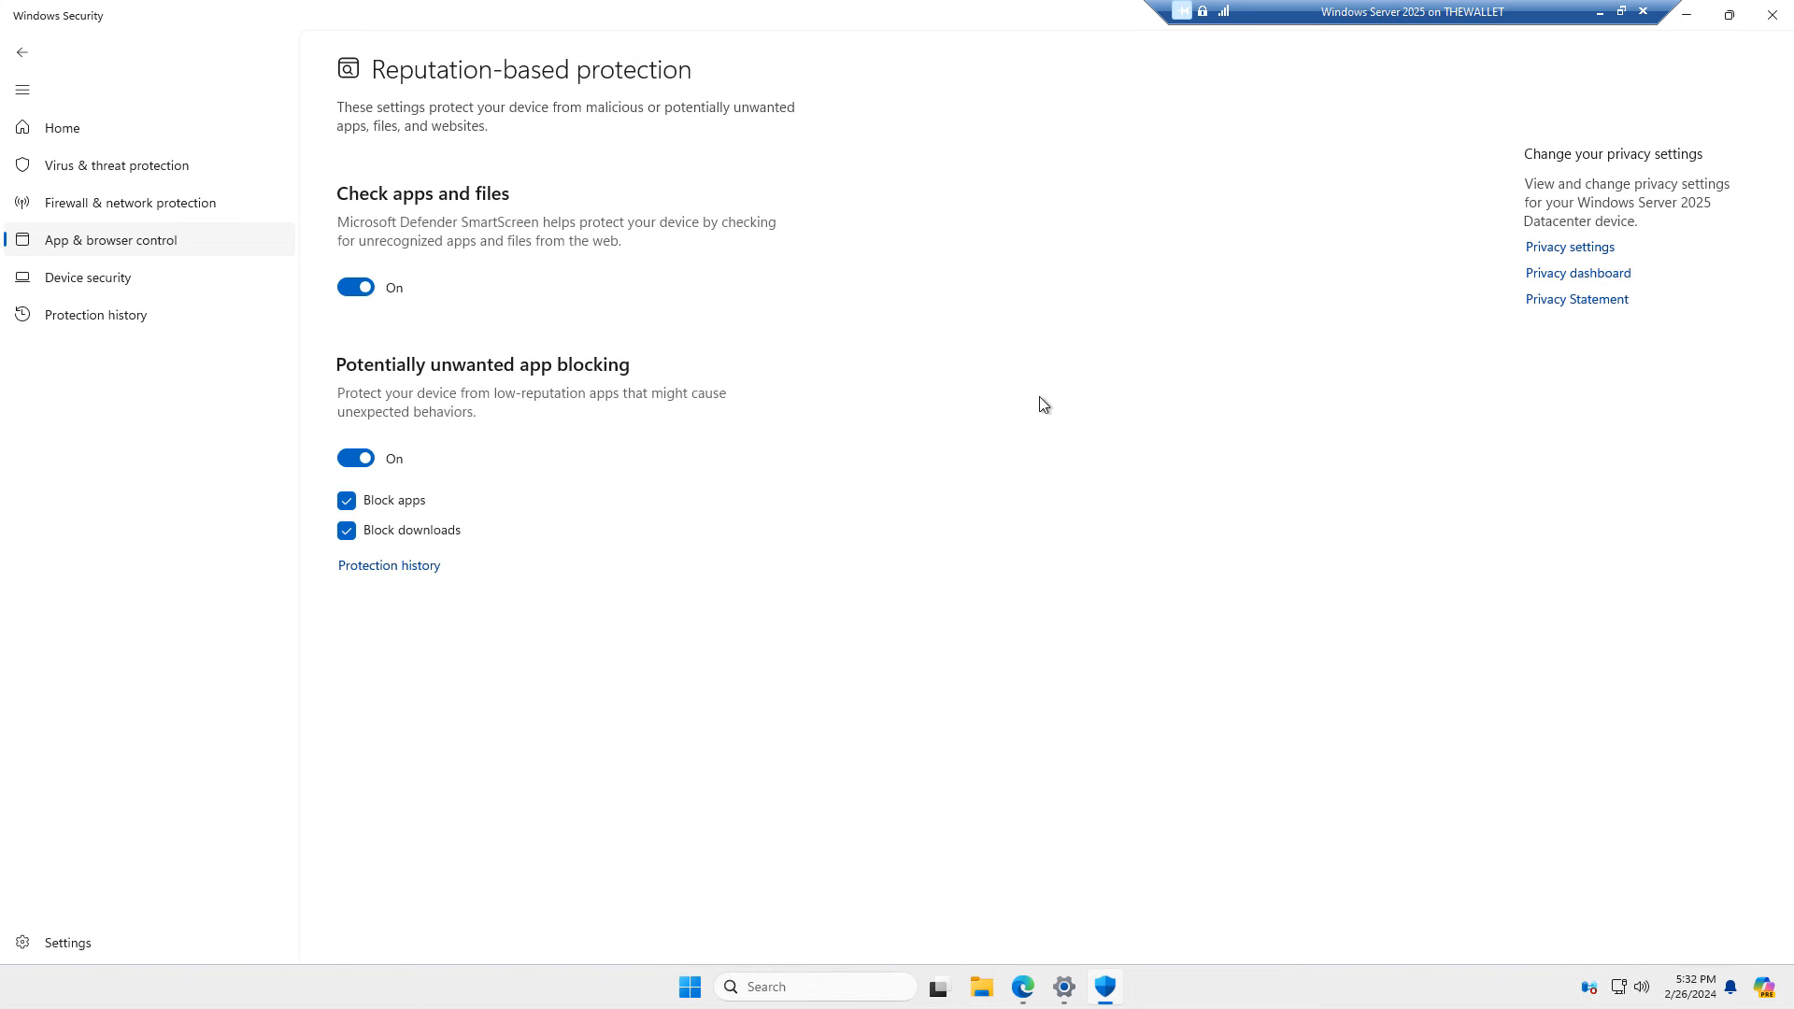
mouse_move(703, 500)
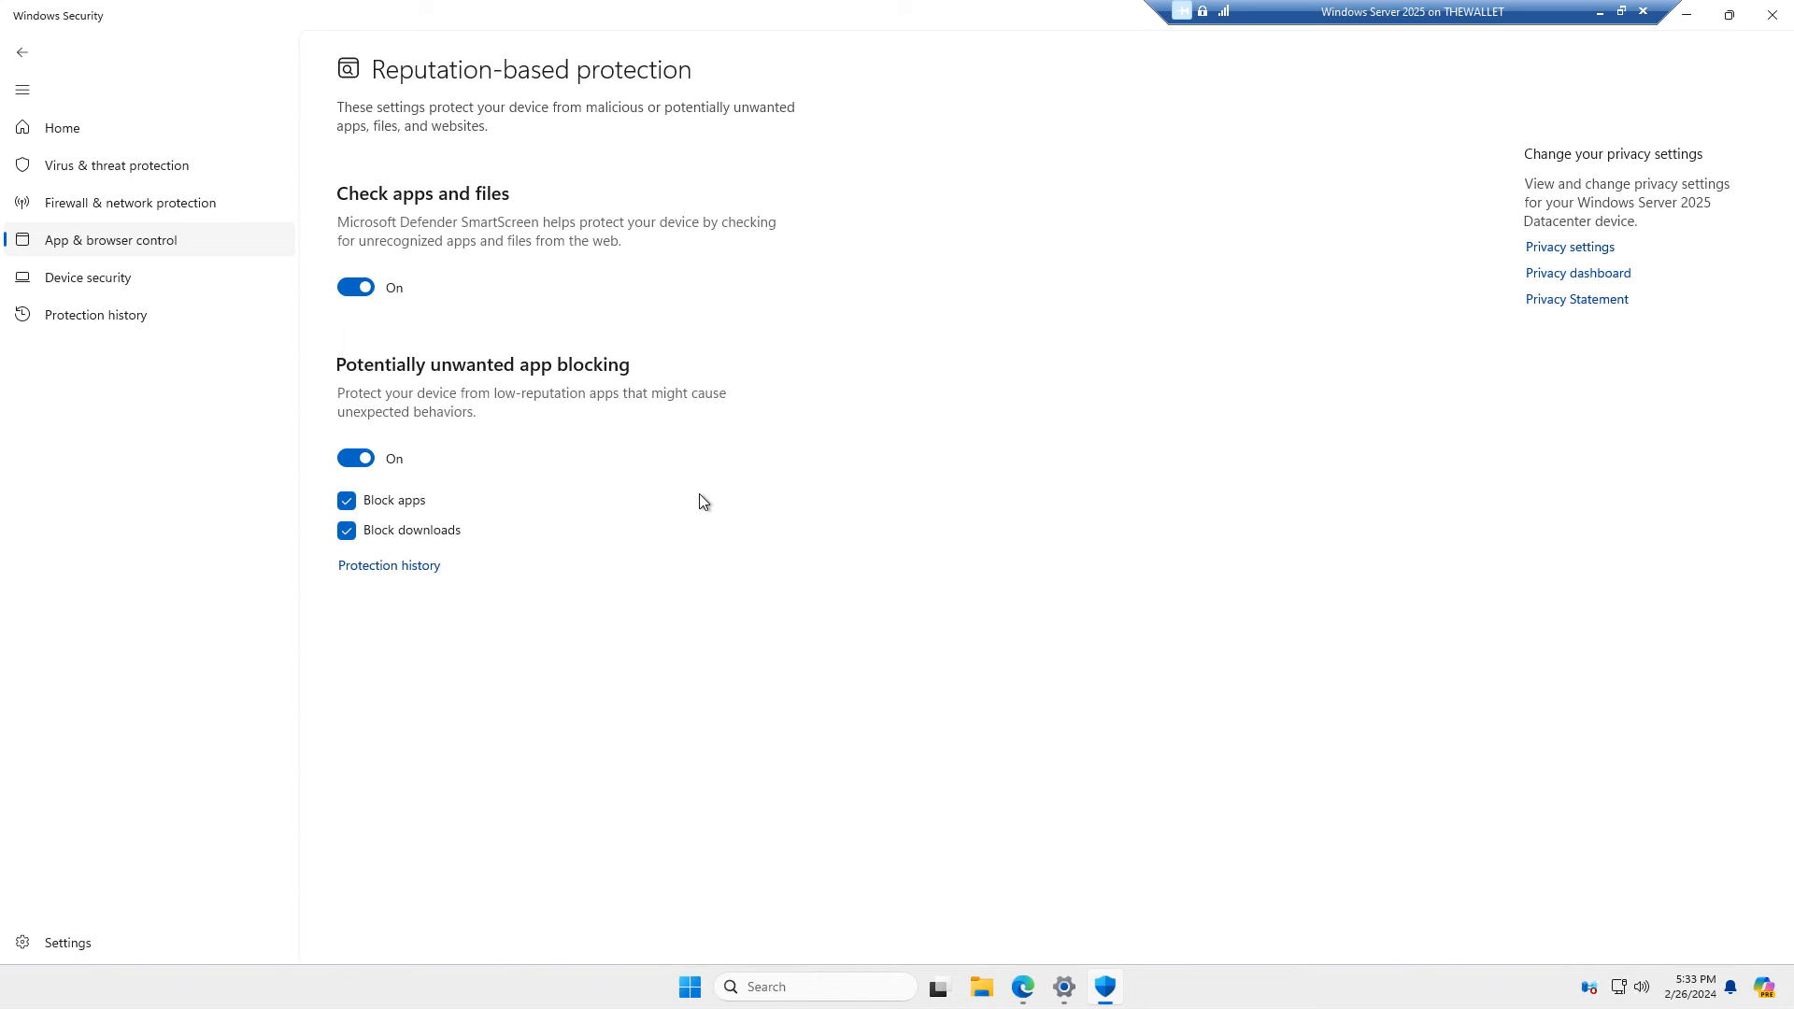
mouse_move(710, 504)
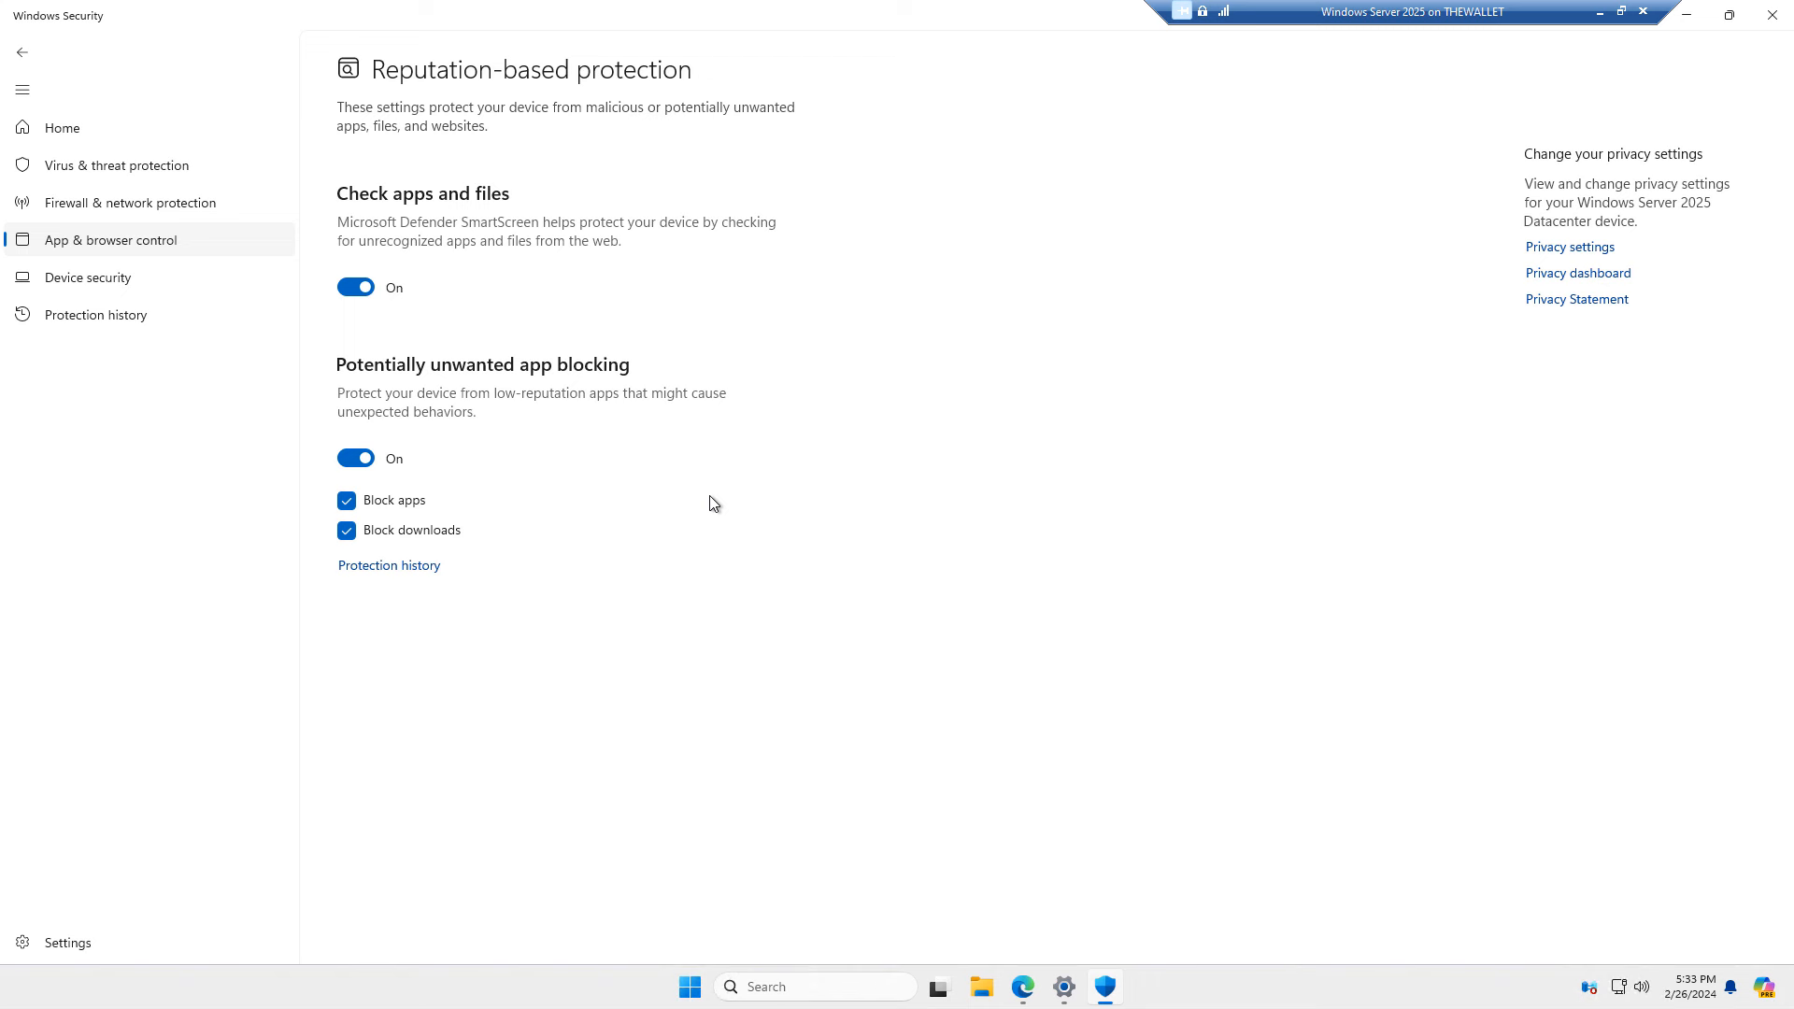
mouse_move(603, 362)
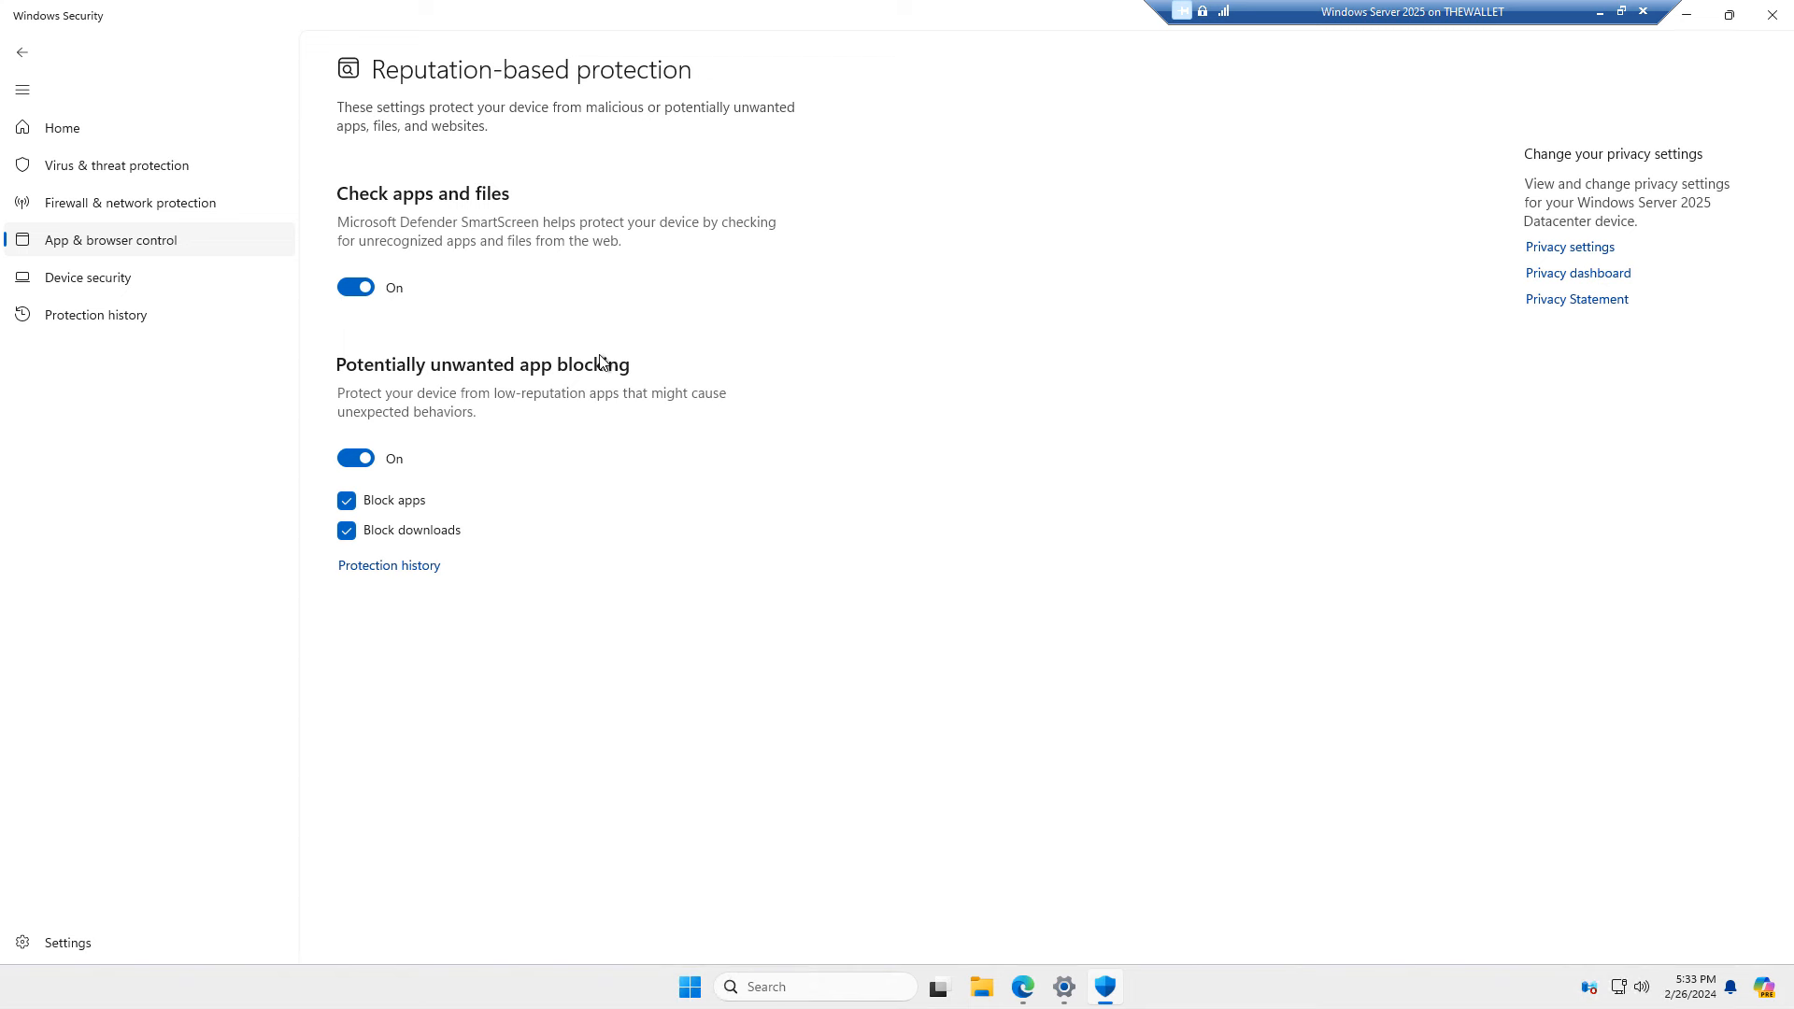
left_click(20, 52)
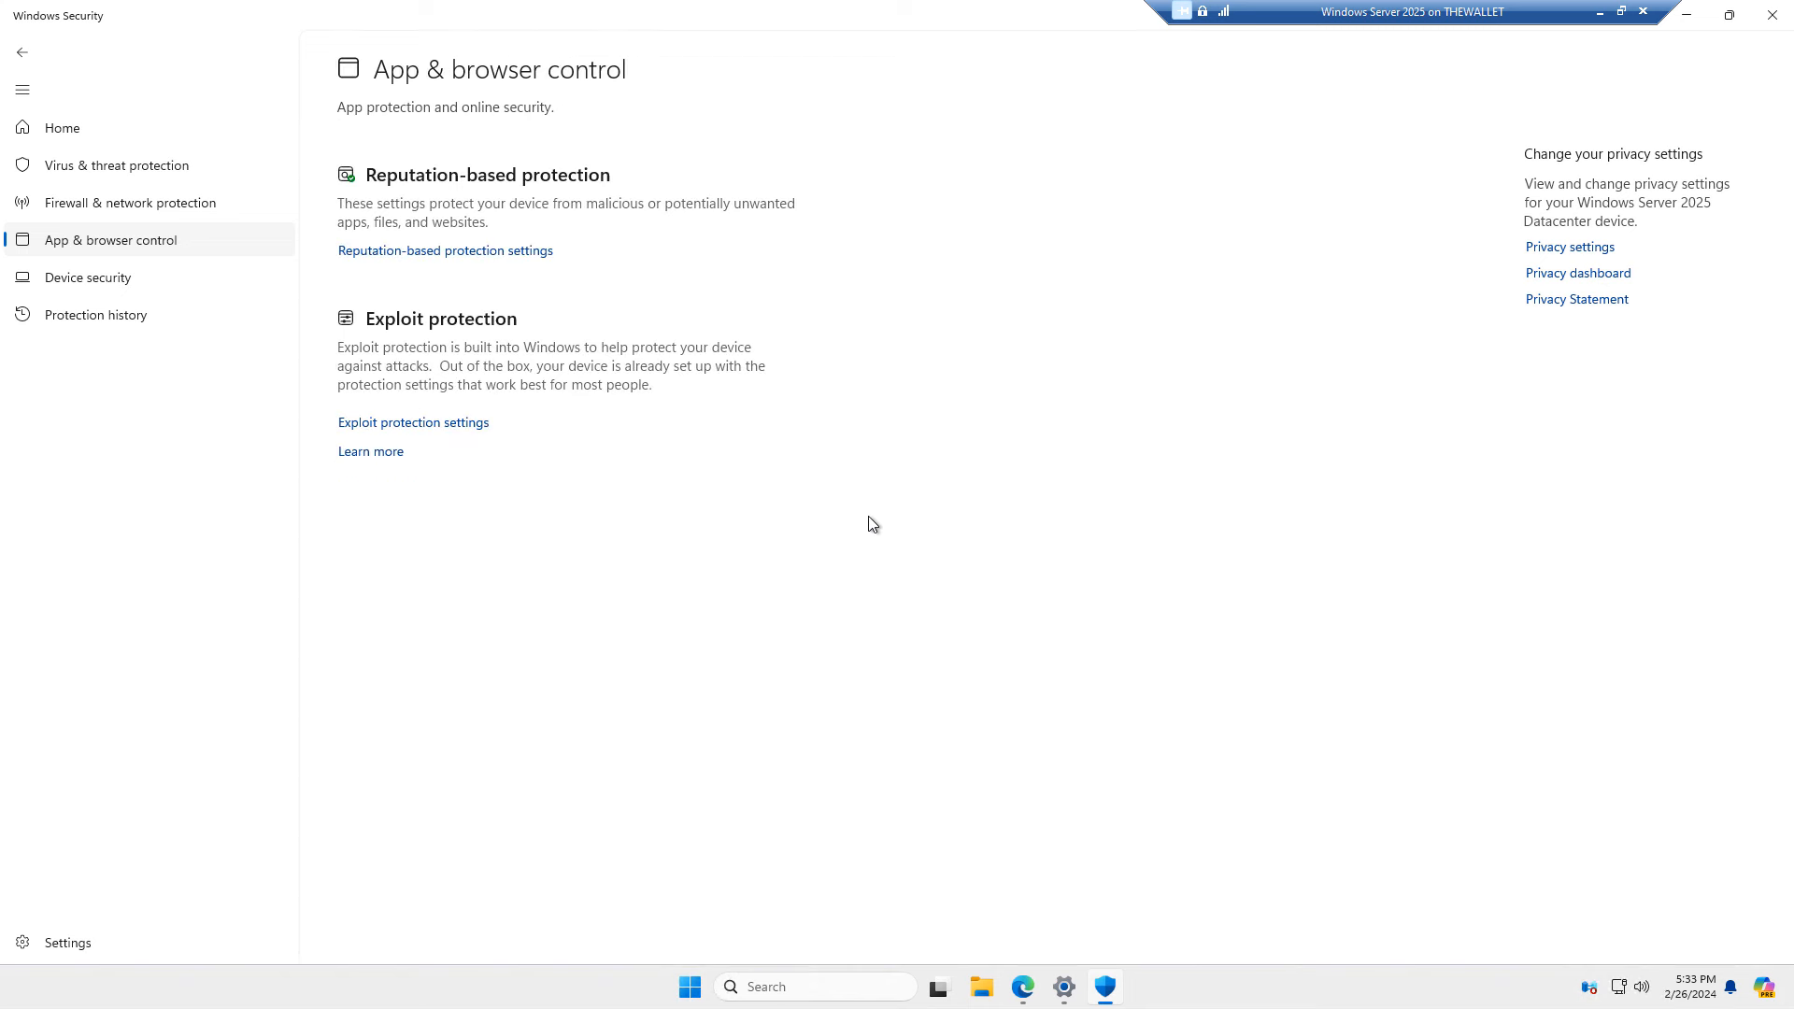
Turn on memory integrity under Core isolation, then return to Home.
left_click(63, 127)
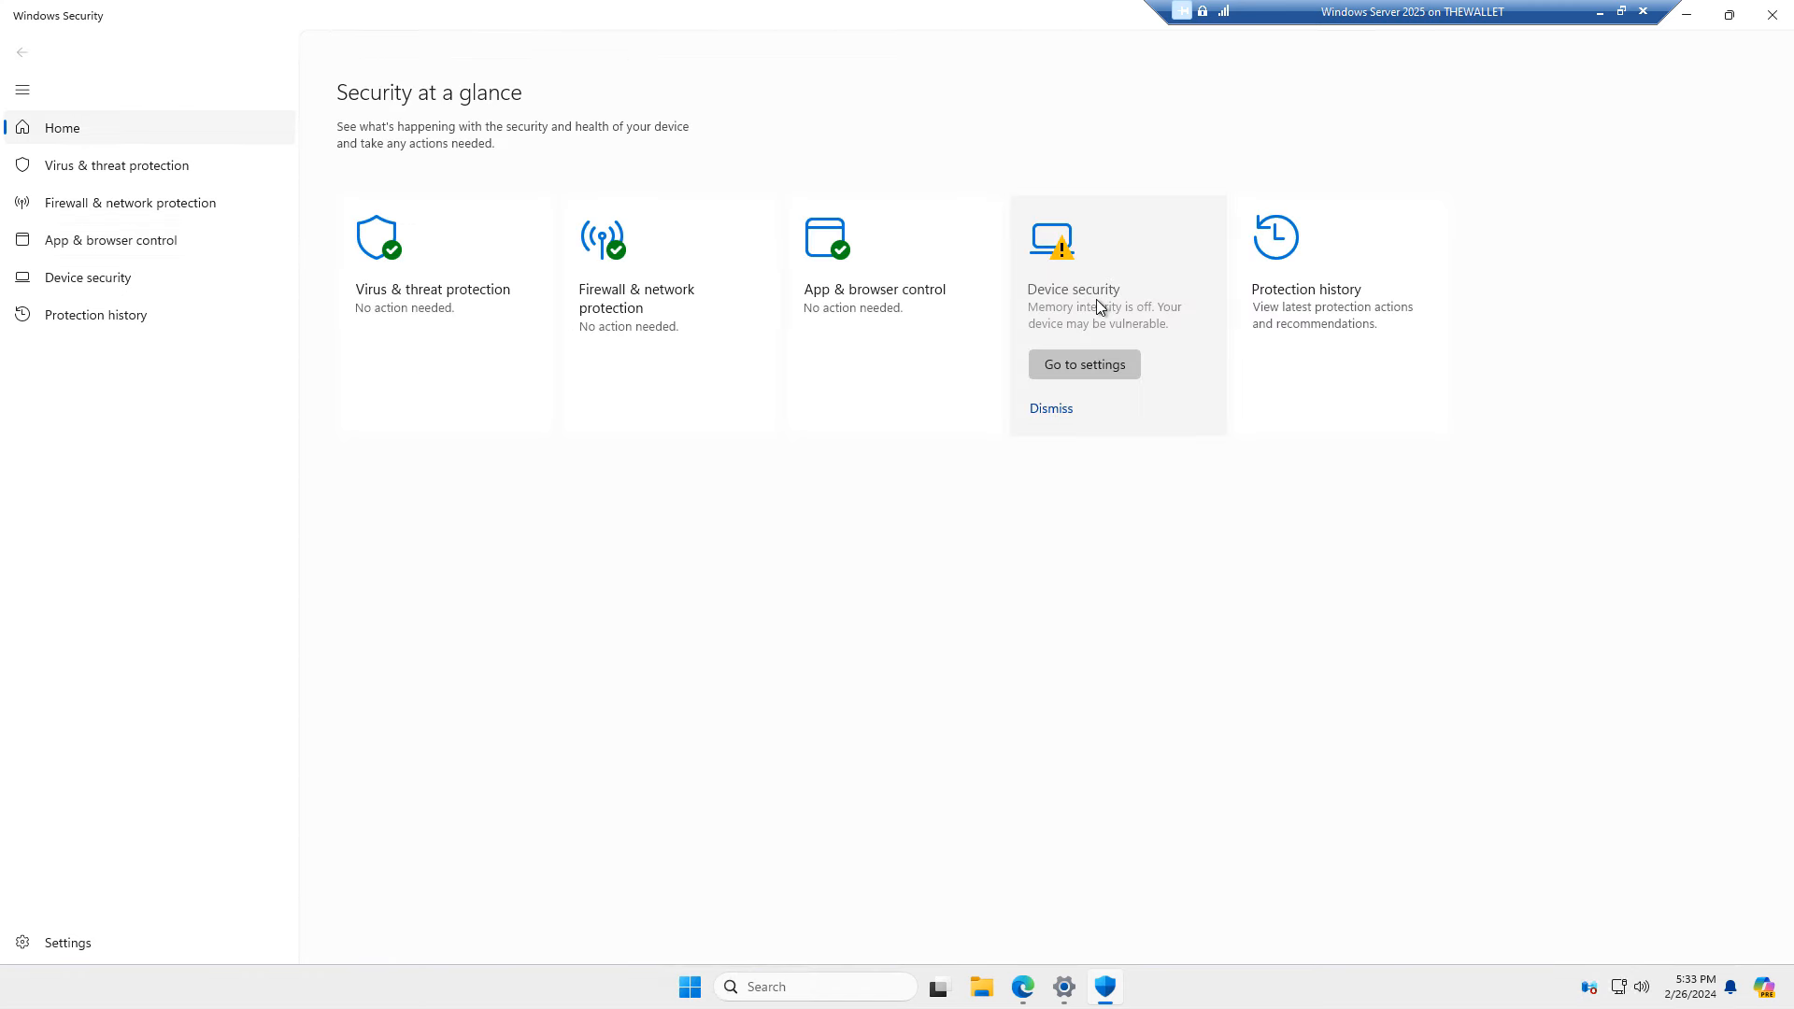
left_click(1084, 363)
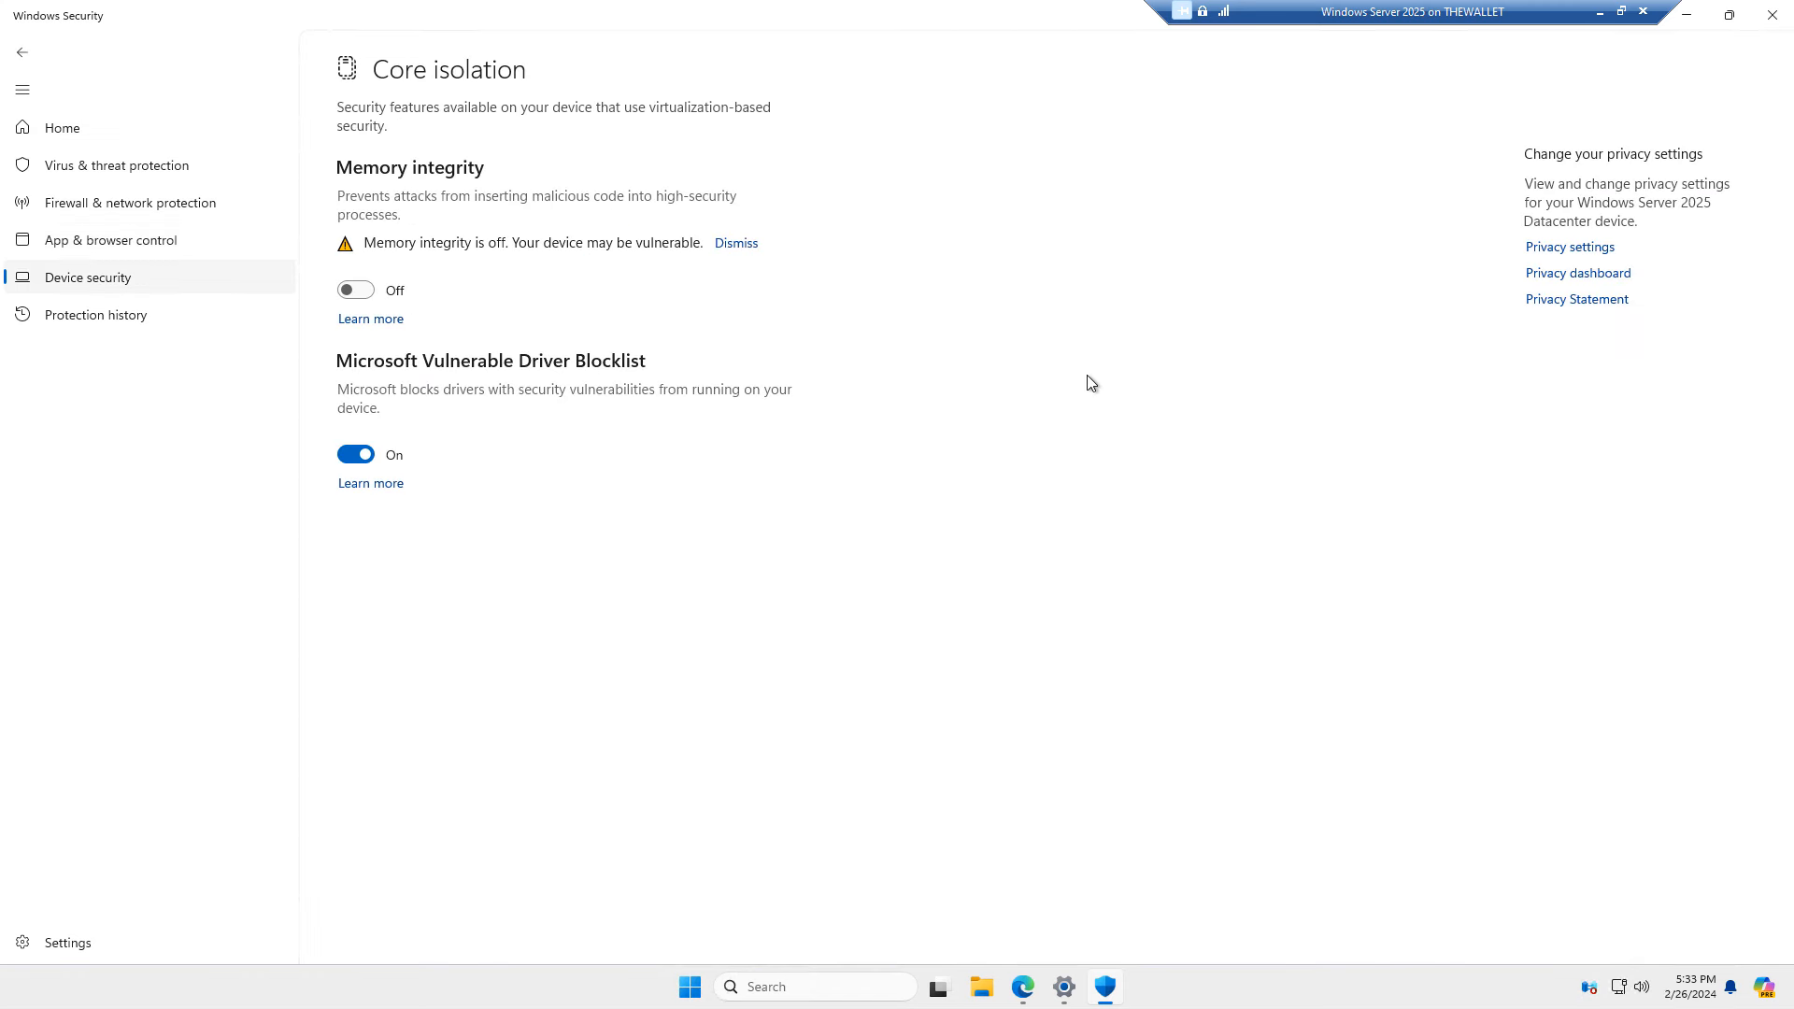
mouse_move(673, 342)
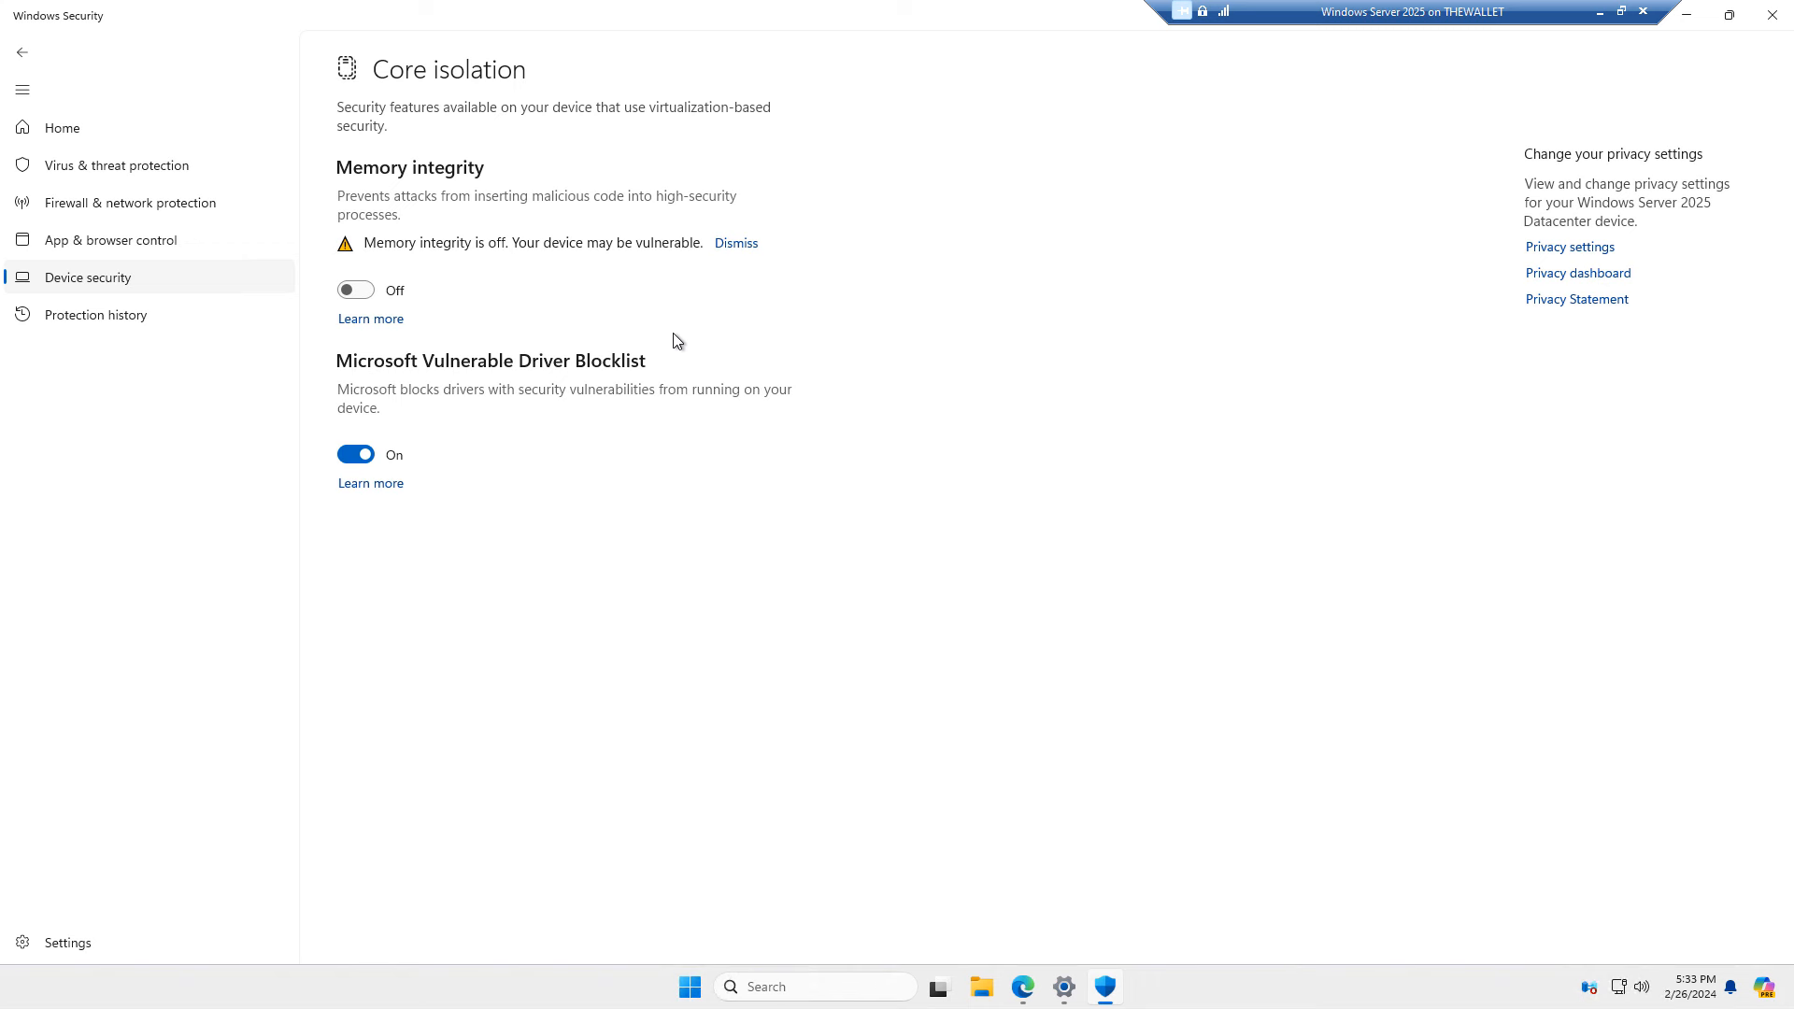
mouse_move(489, 312)
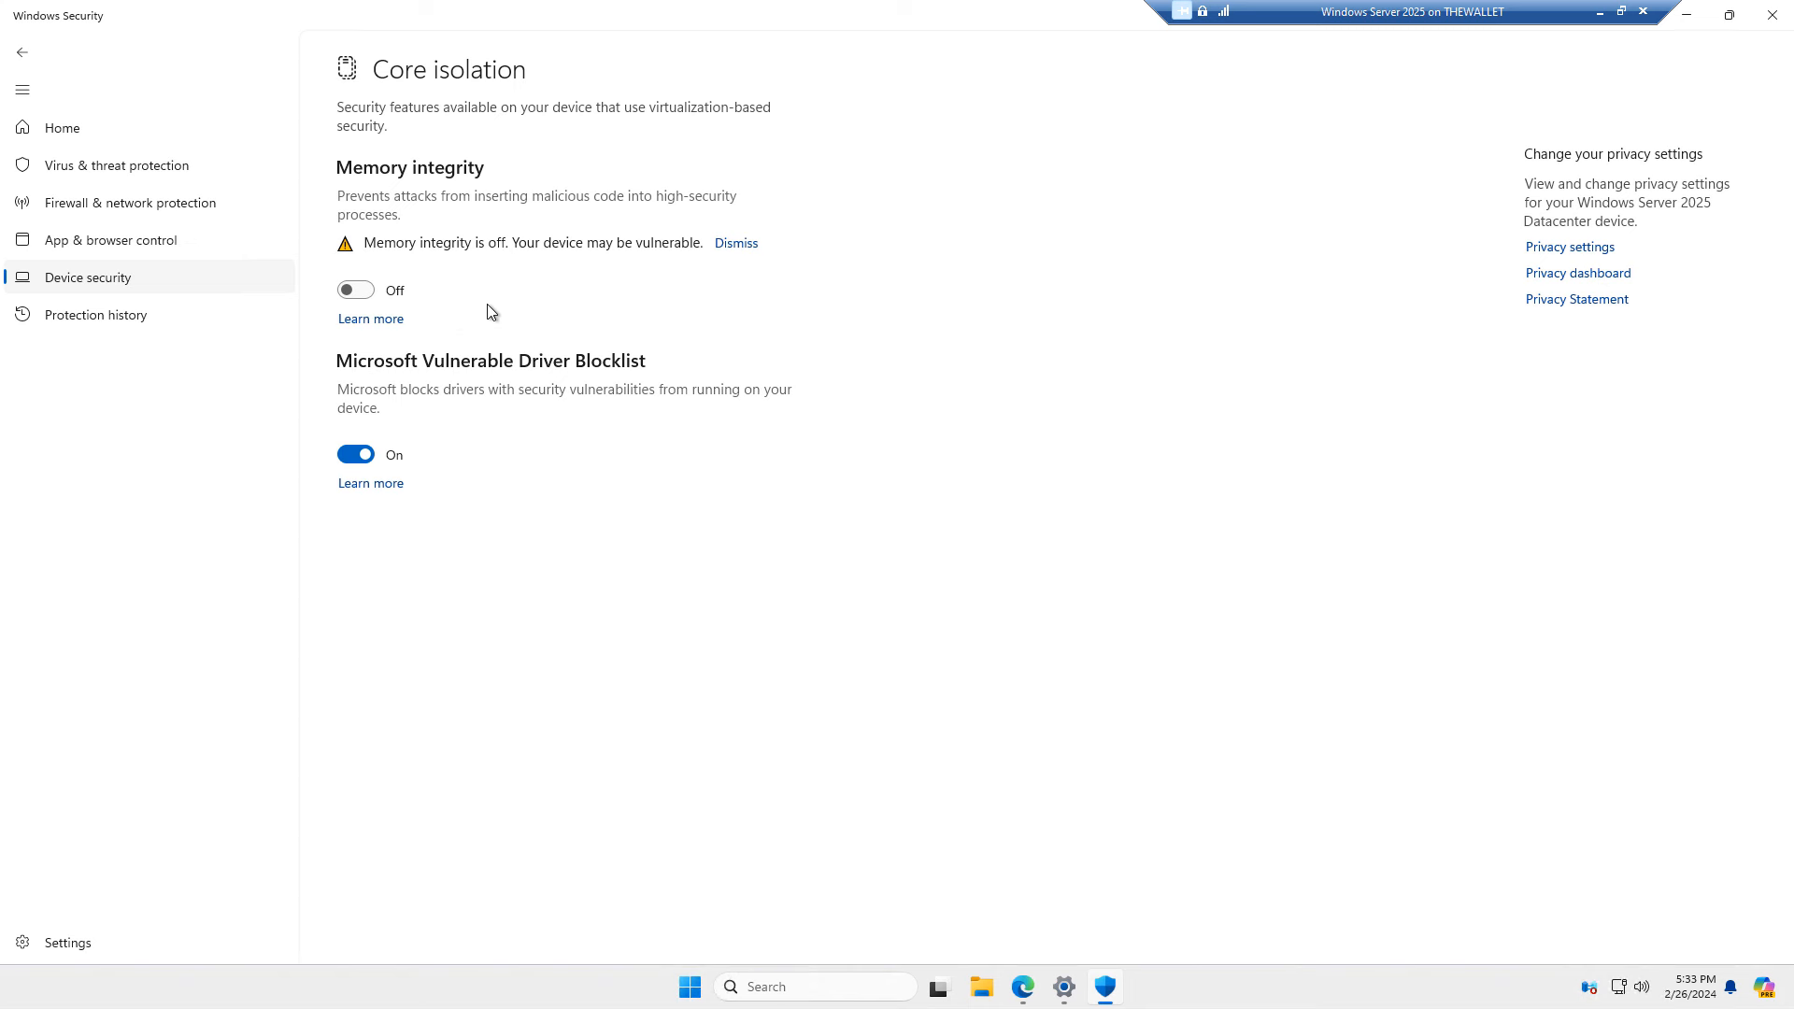
mouse_move(572, 319)
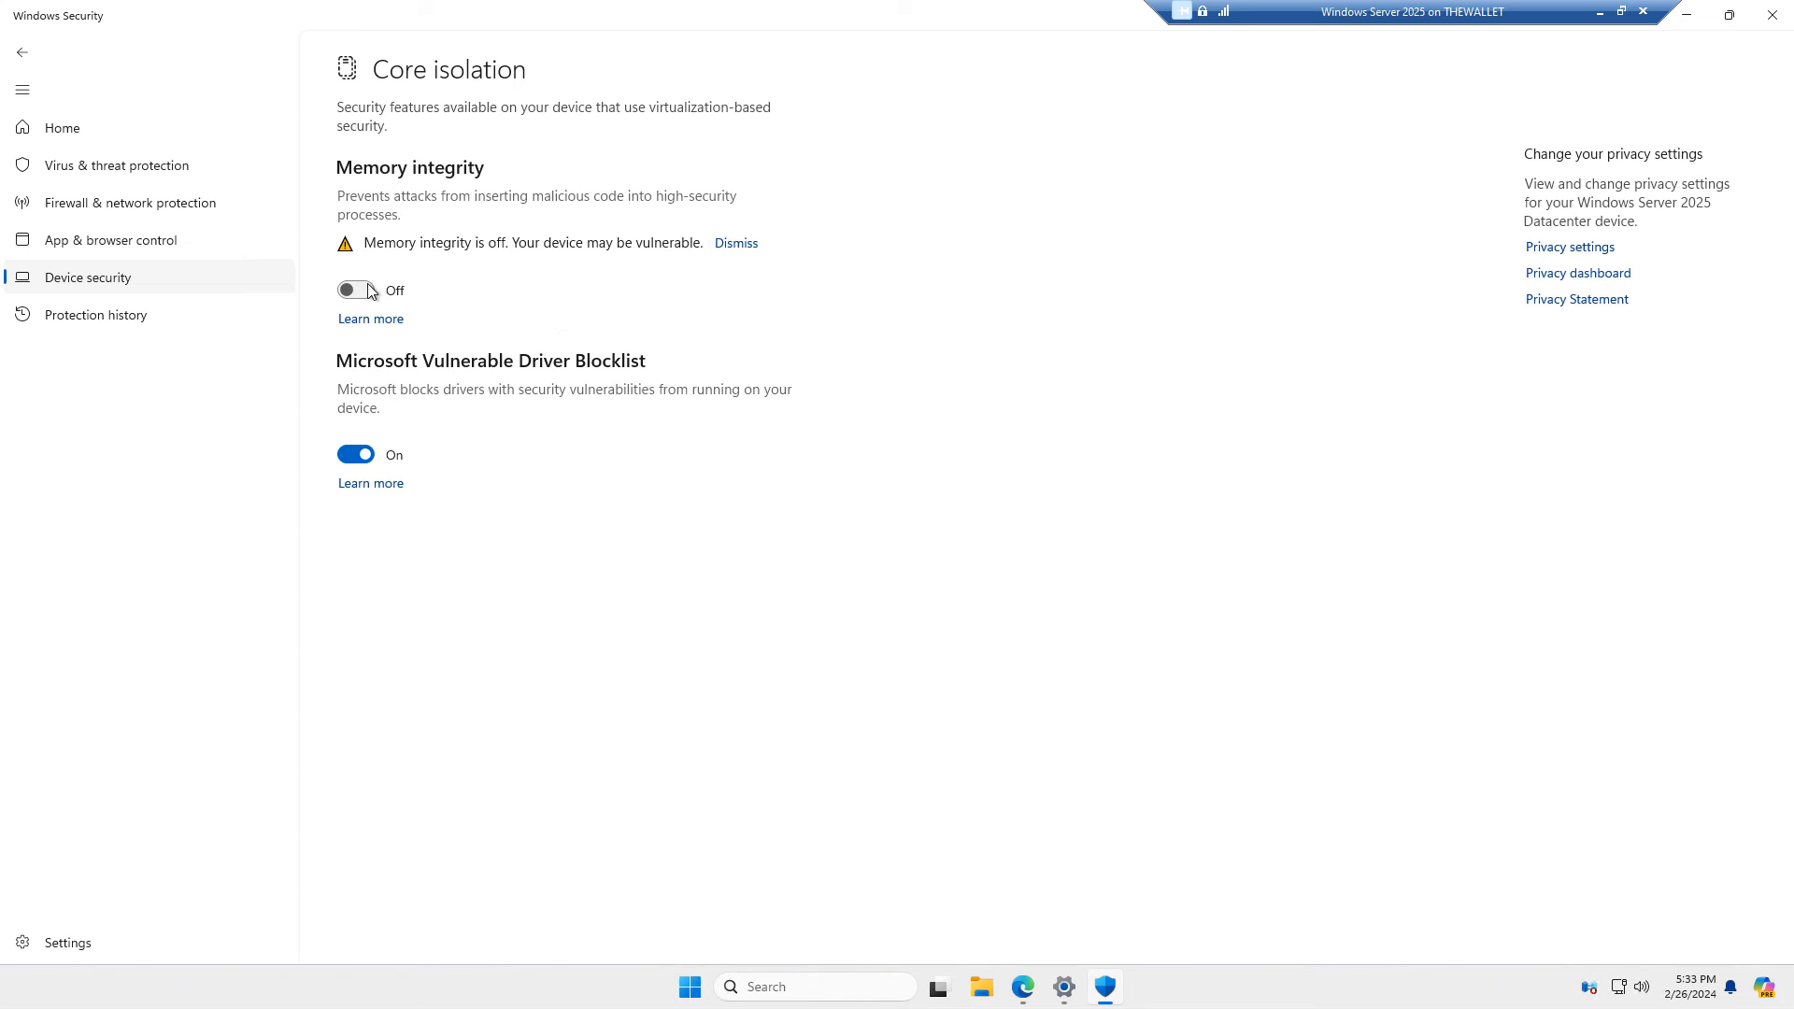
left_click(356, 289)
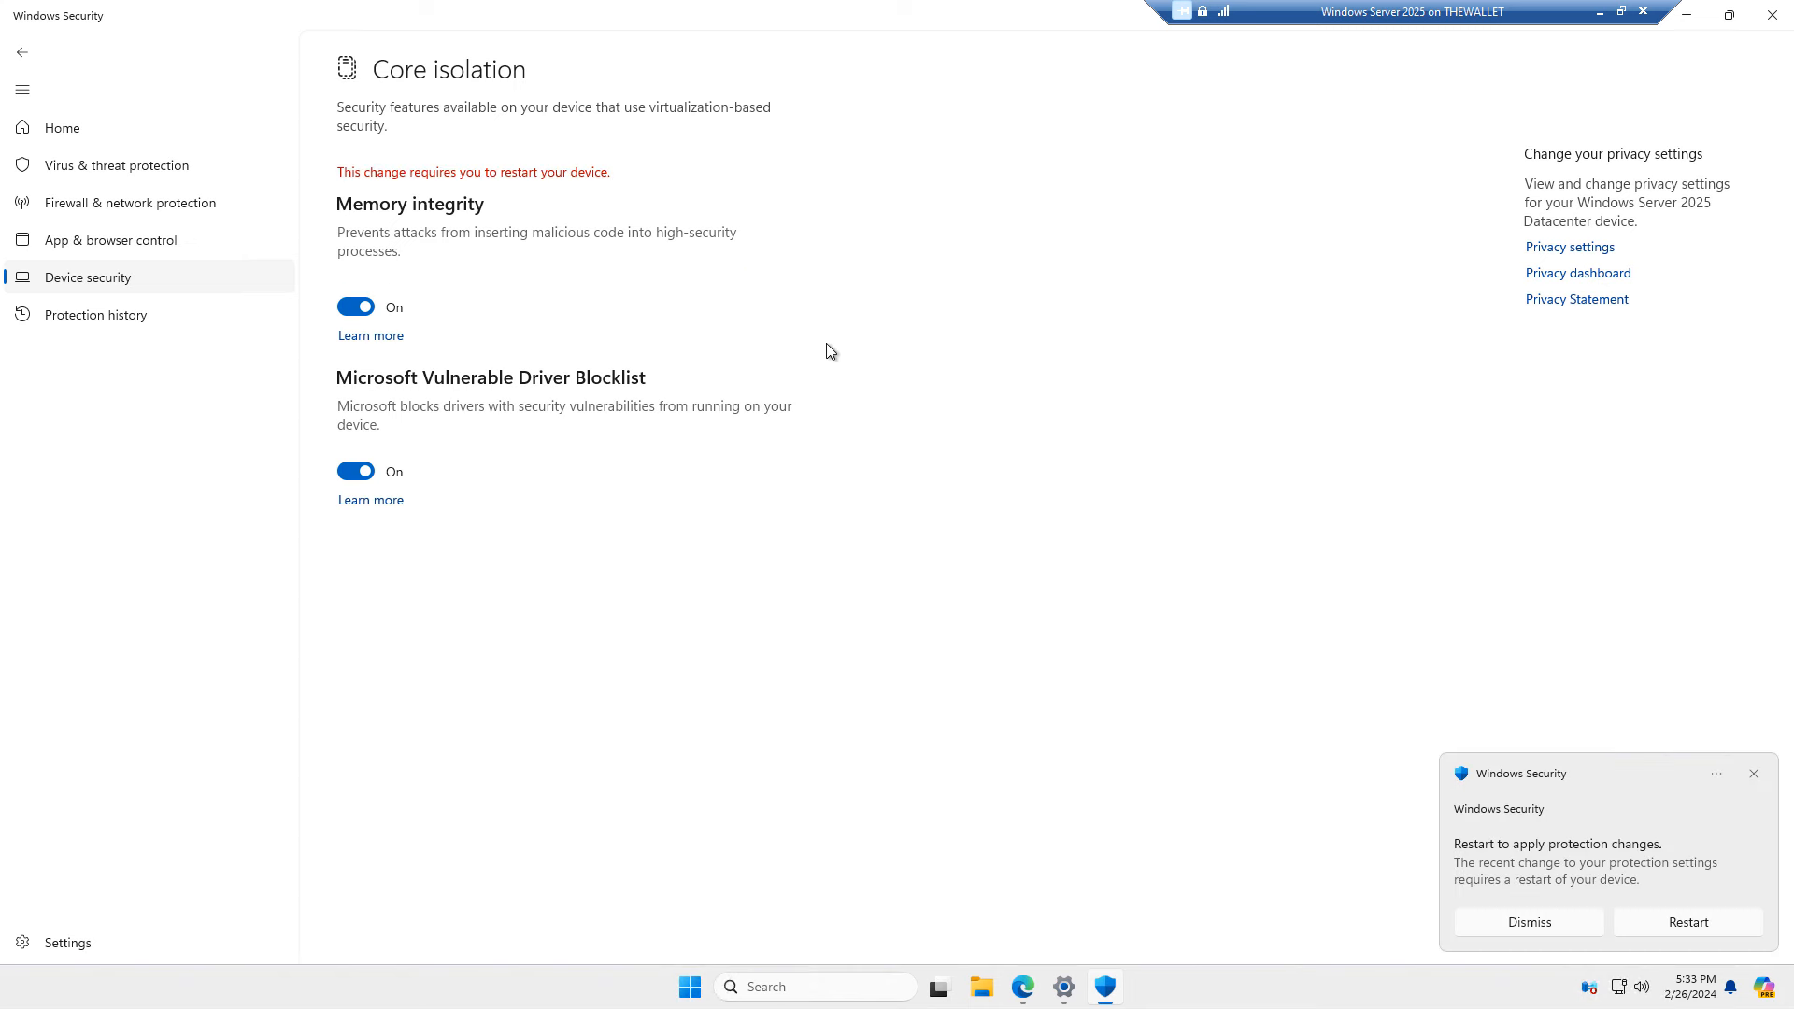
mouse_move(786, 357)
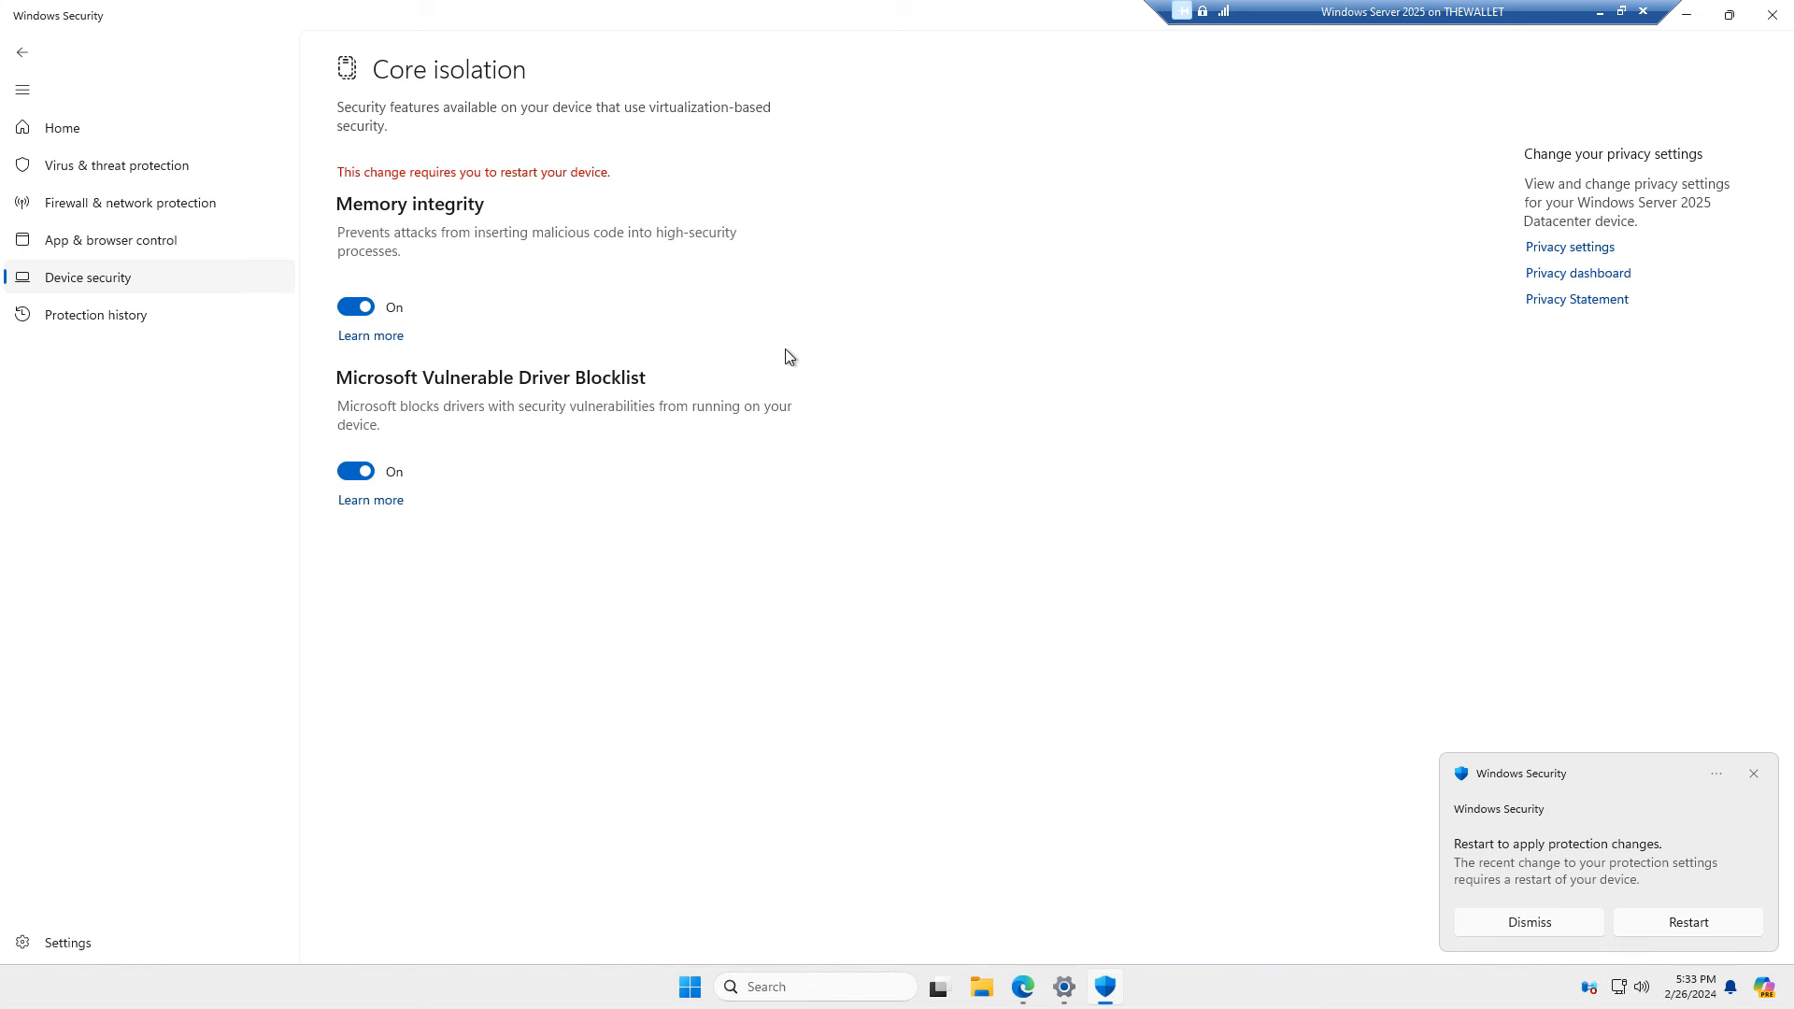
mouse_move(139, 92)
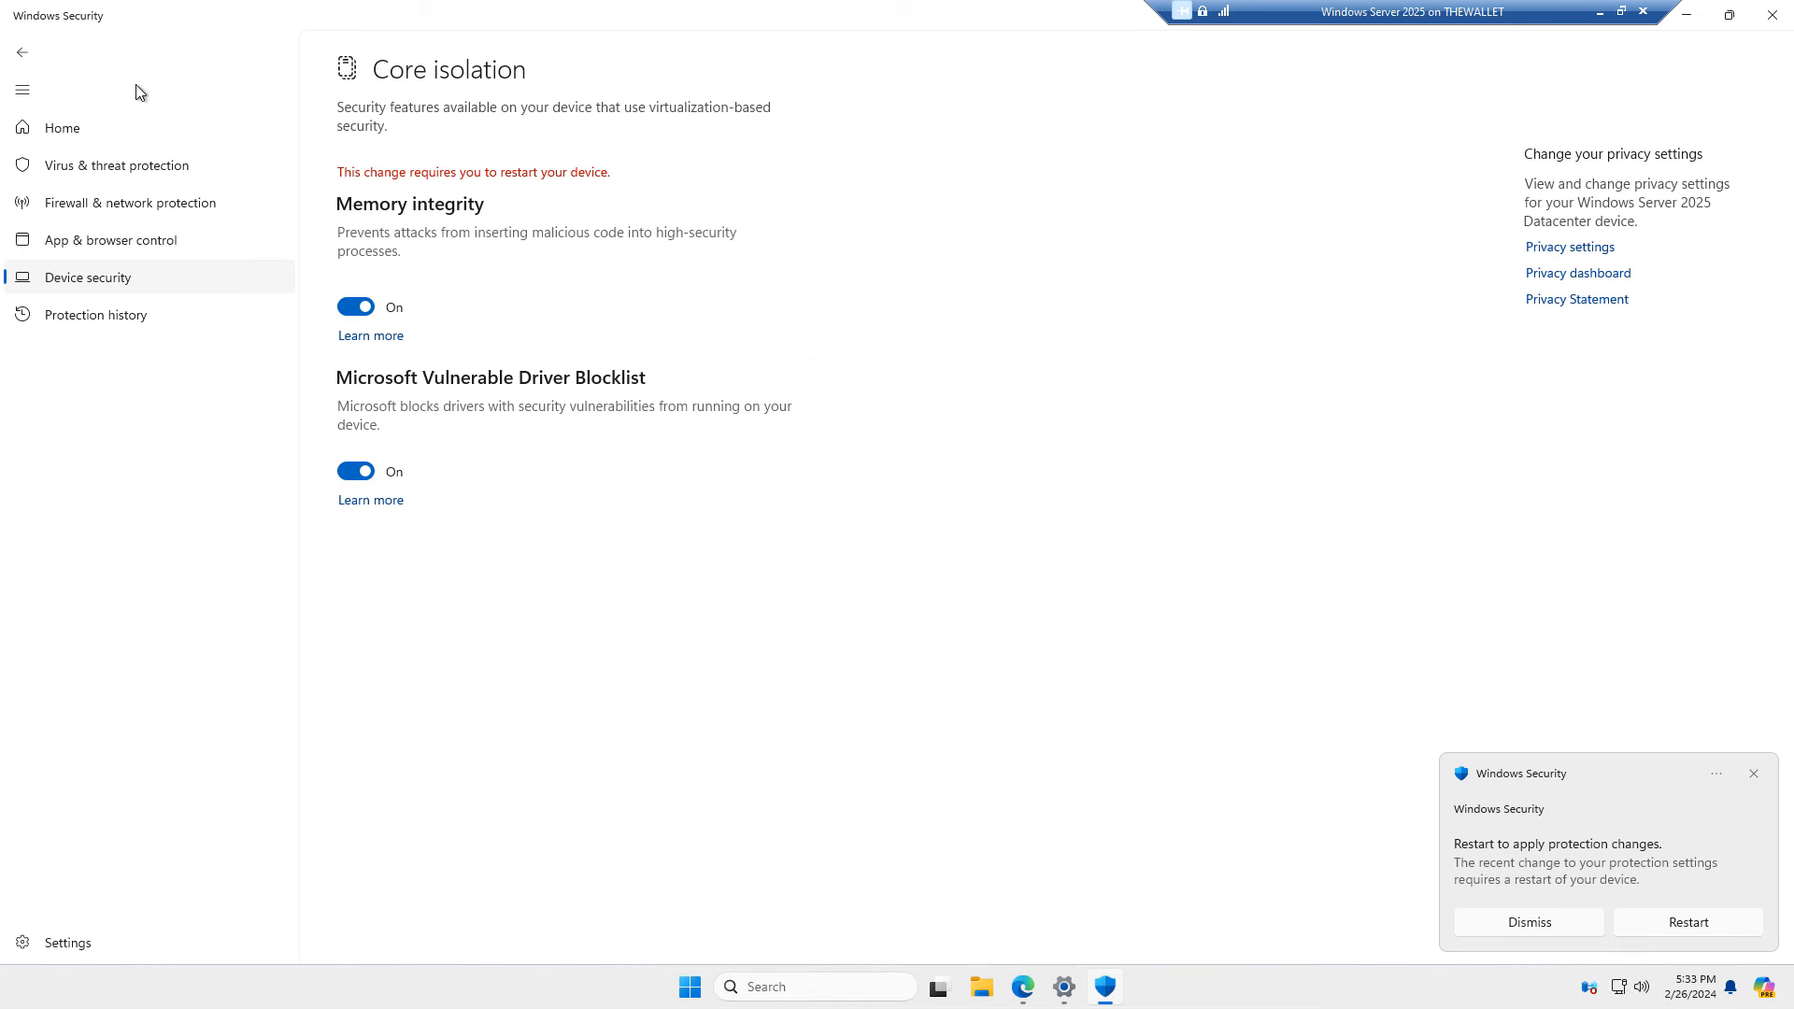
left_click(63, 127)
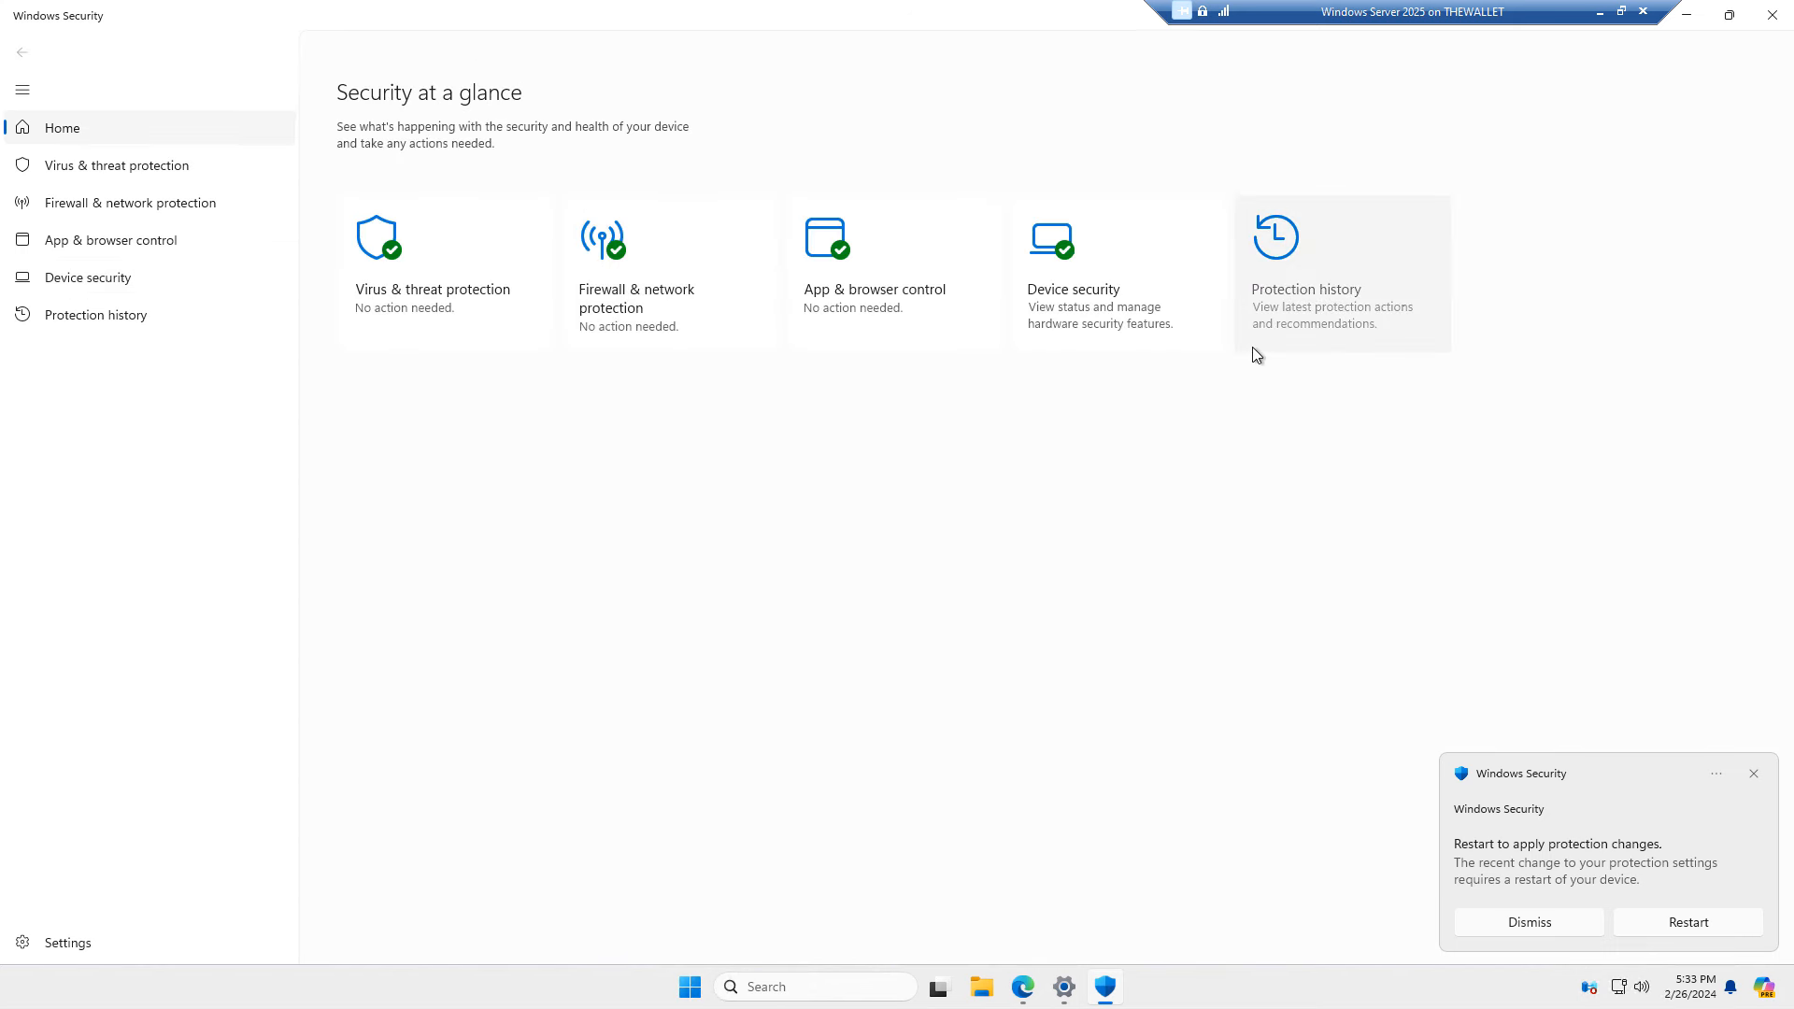
left_click(1334, 289)
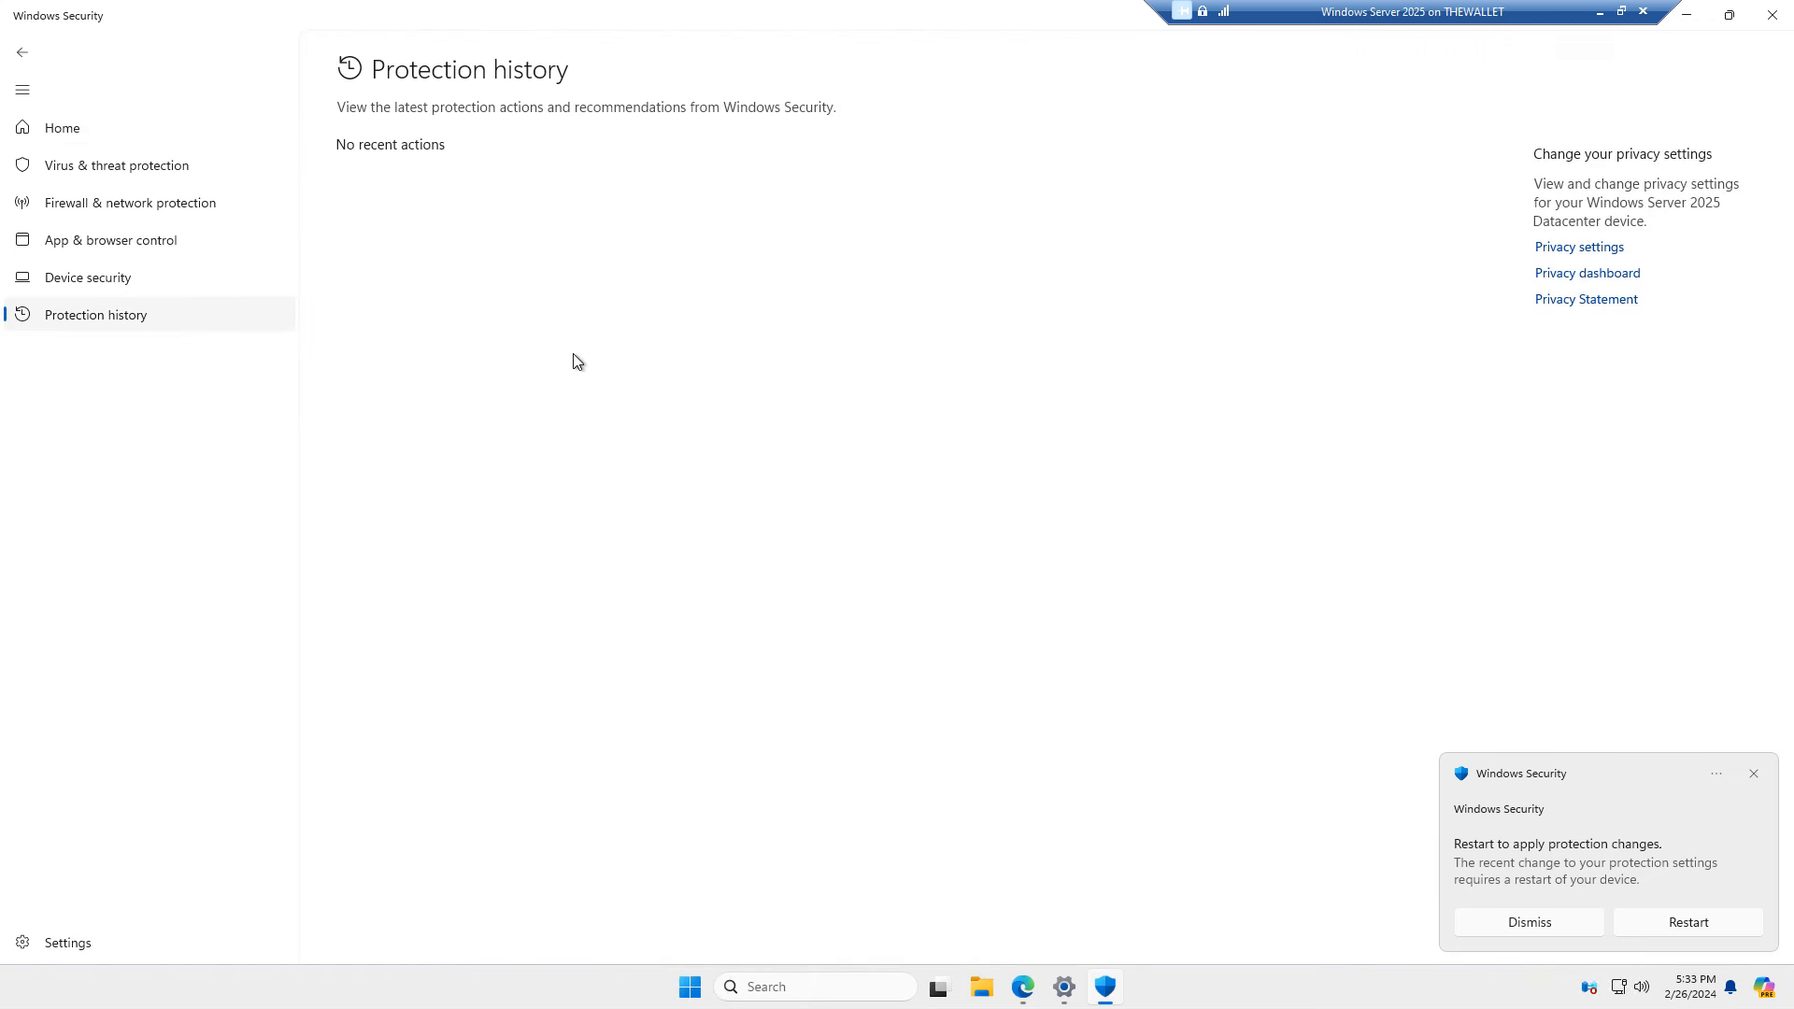
mouse_move(561, 357)
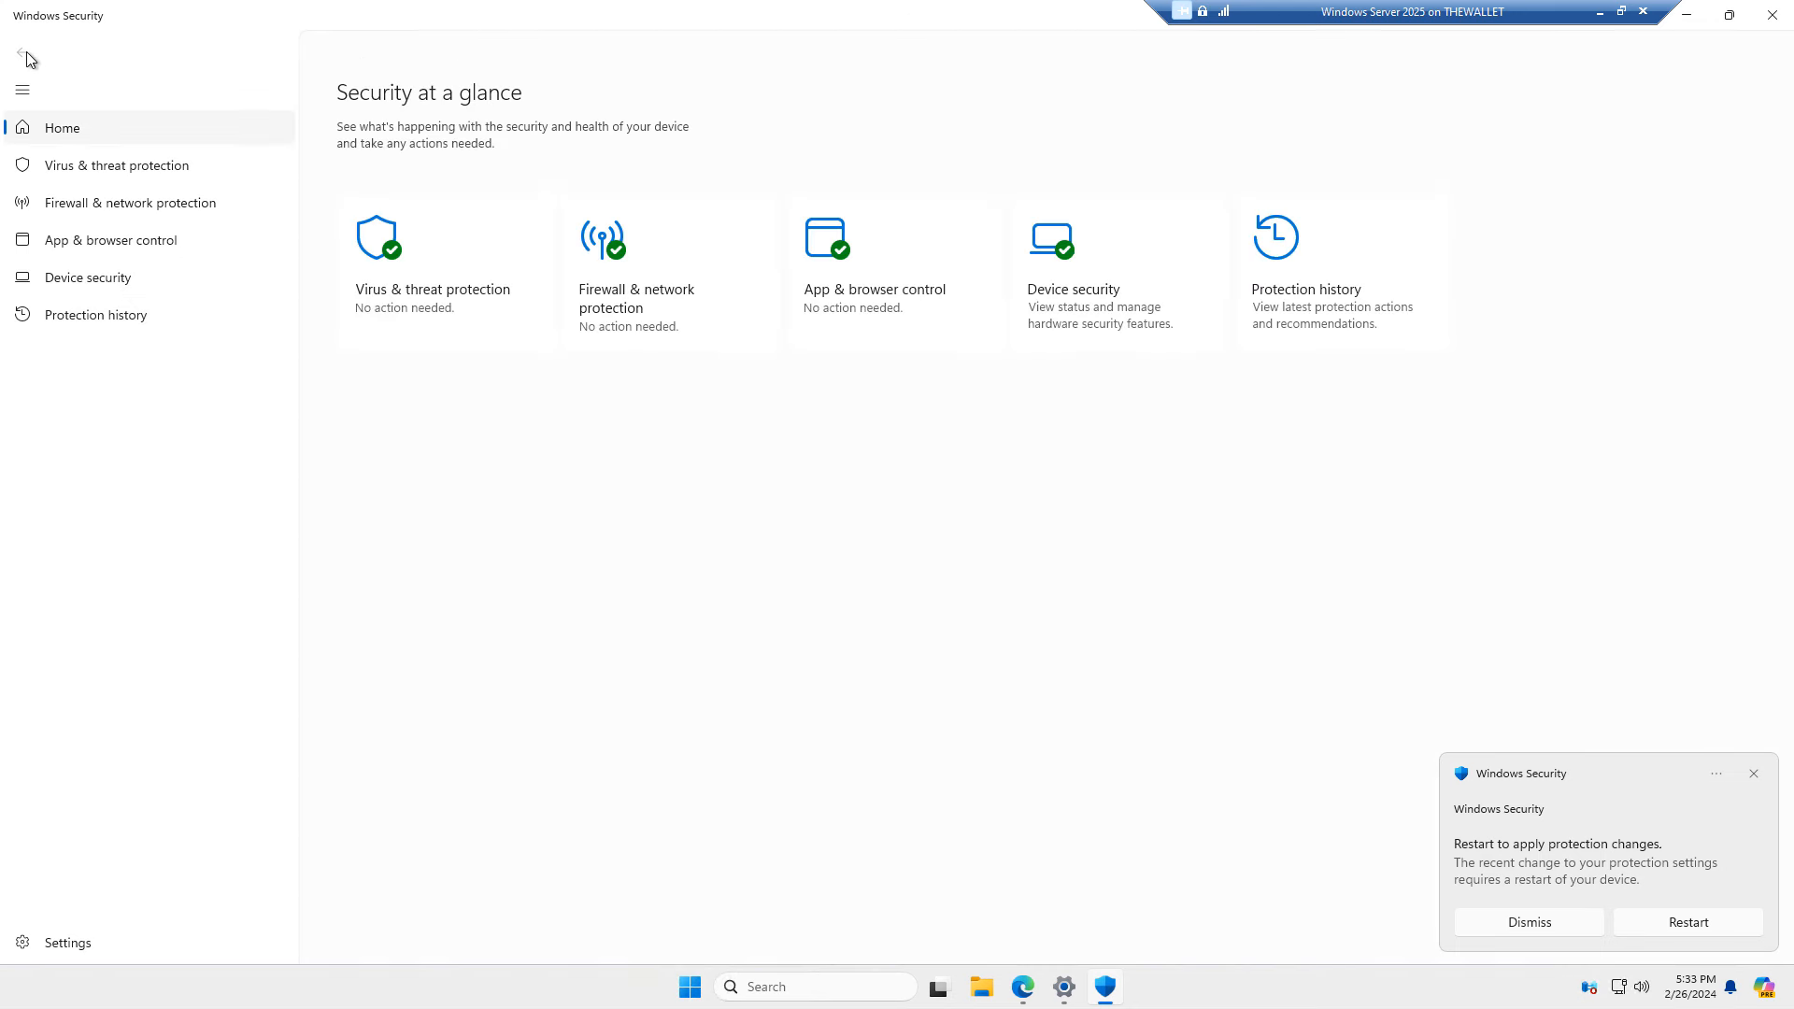
mouse_move(1720, 42)
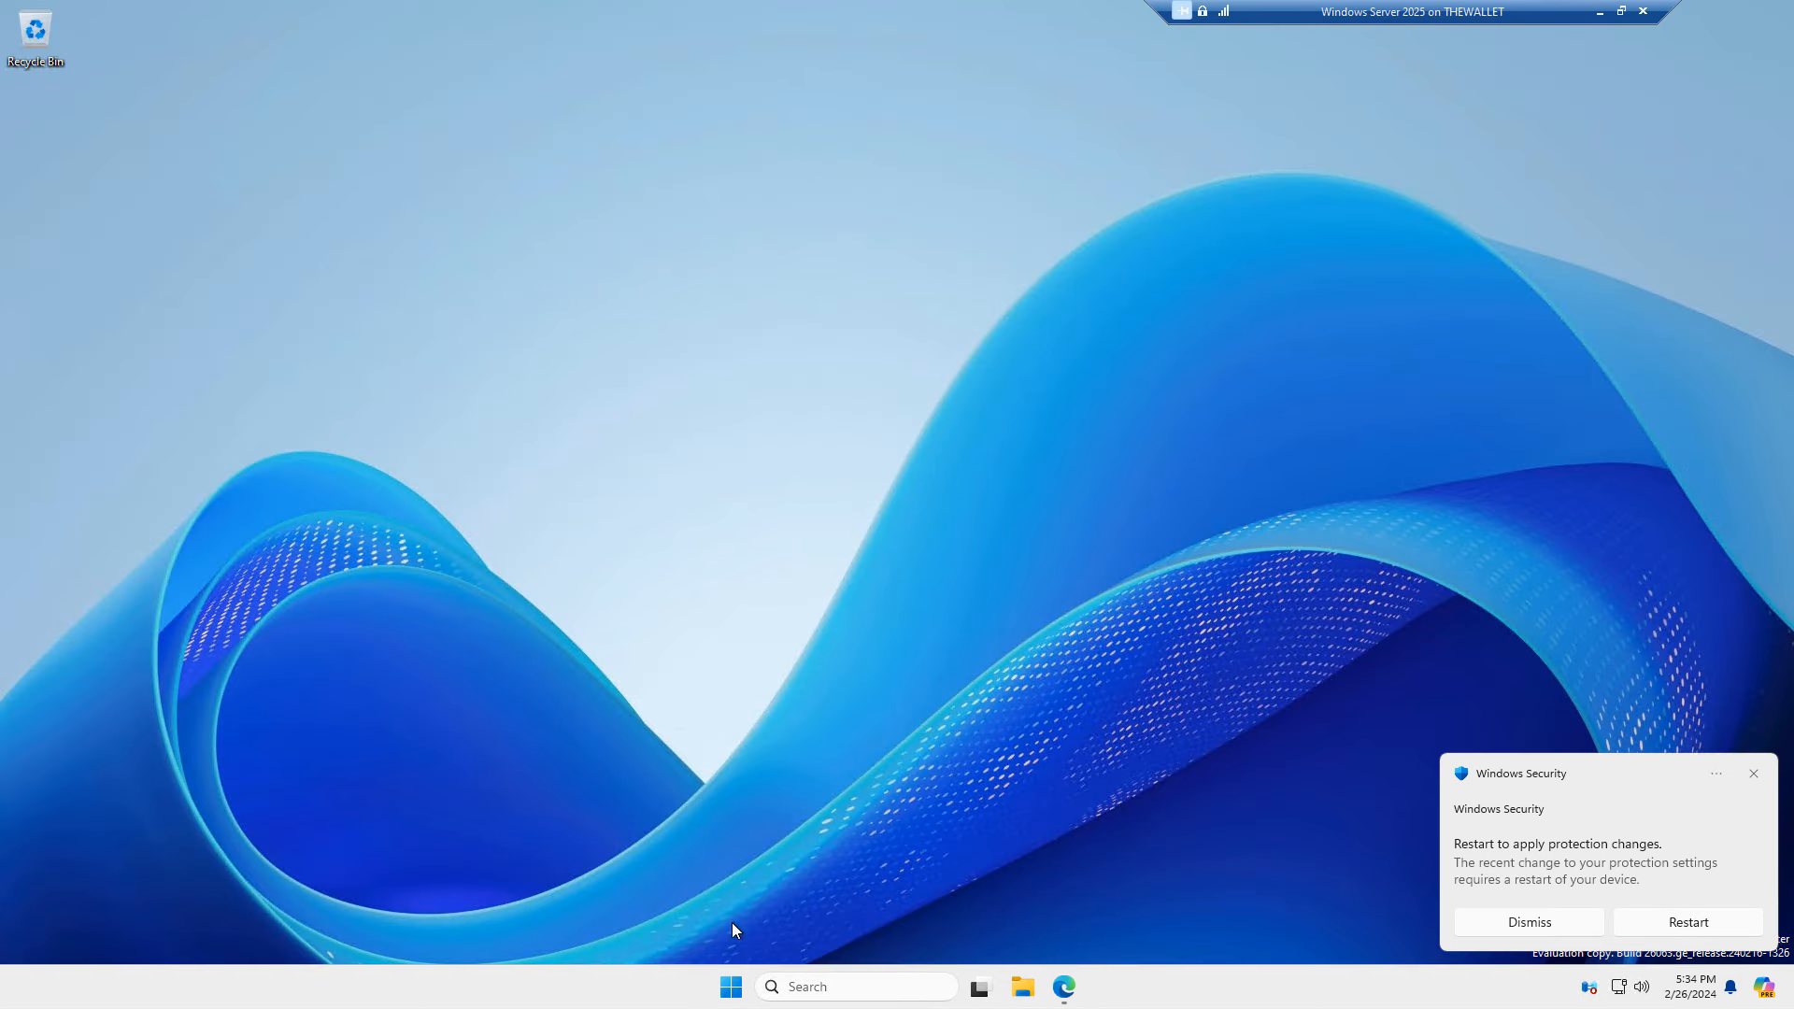
Search 'servermanager' in the Start menu and launch Server Manager.
left_click(730, 987)
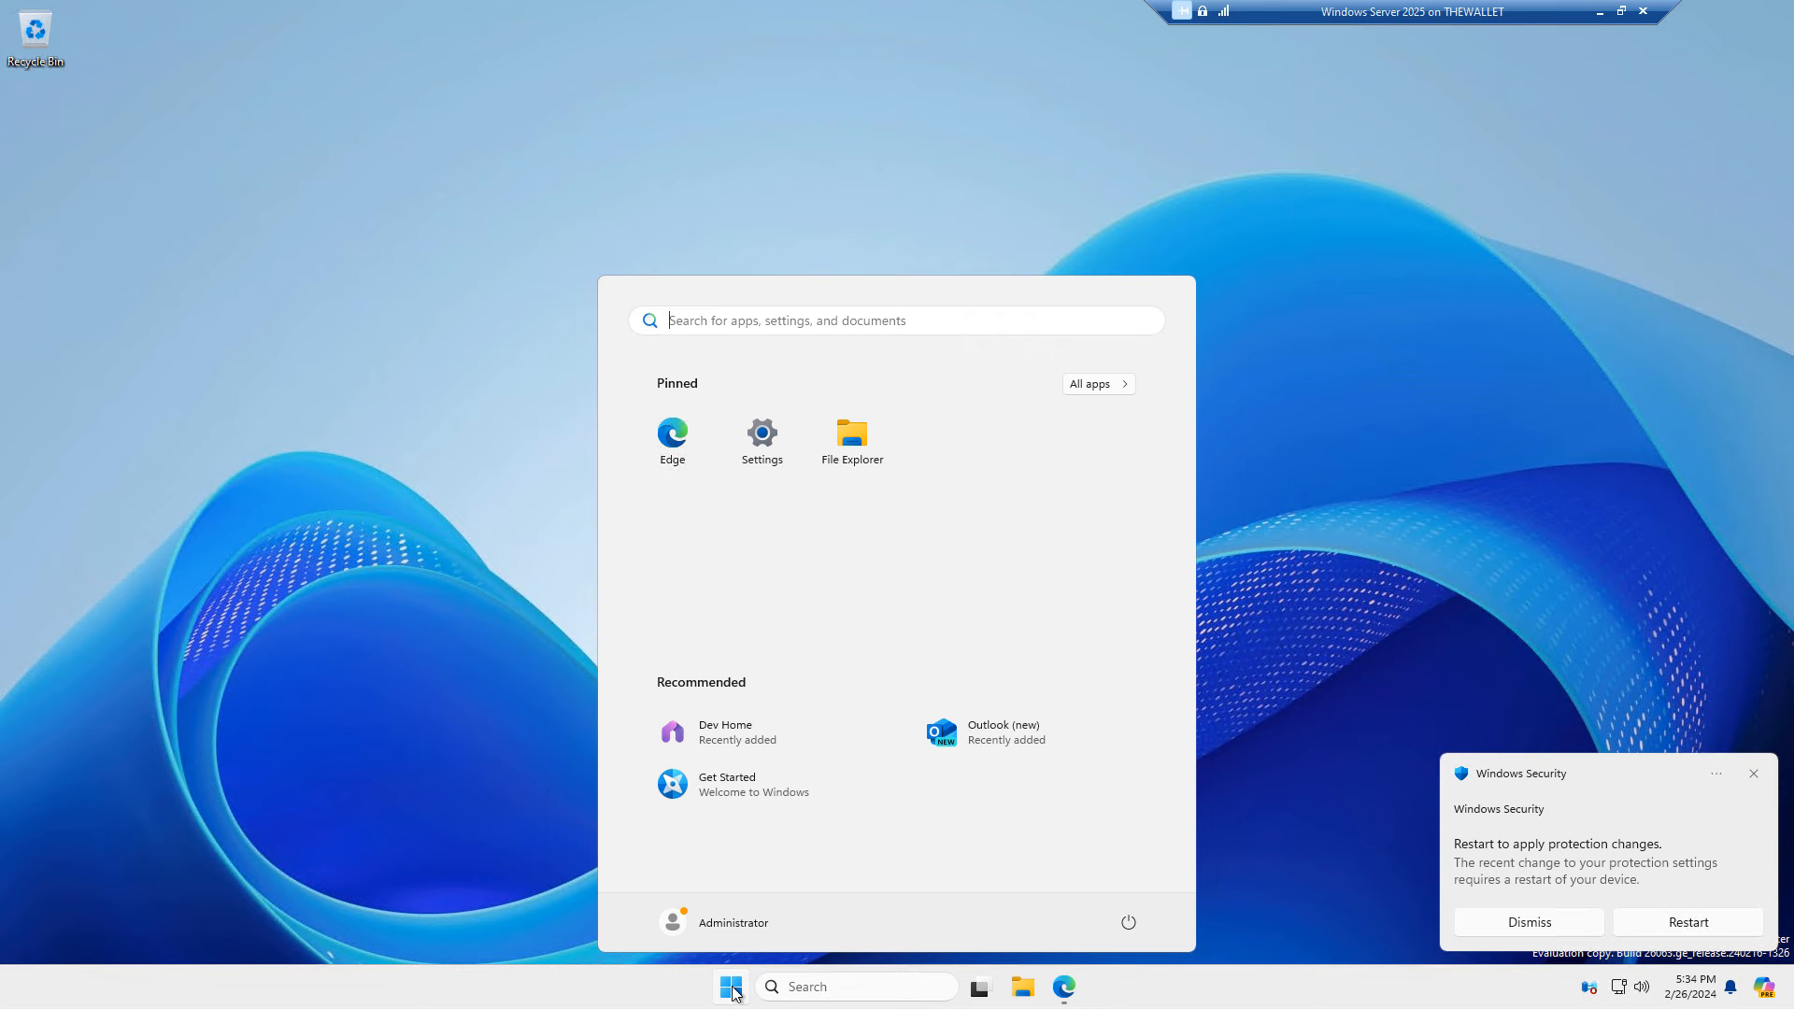
type("servermanager")
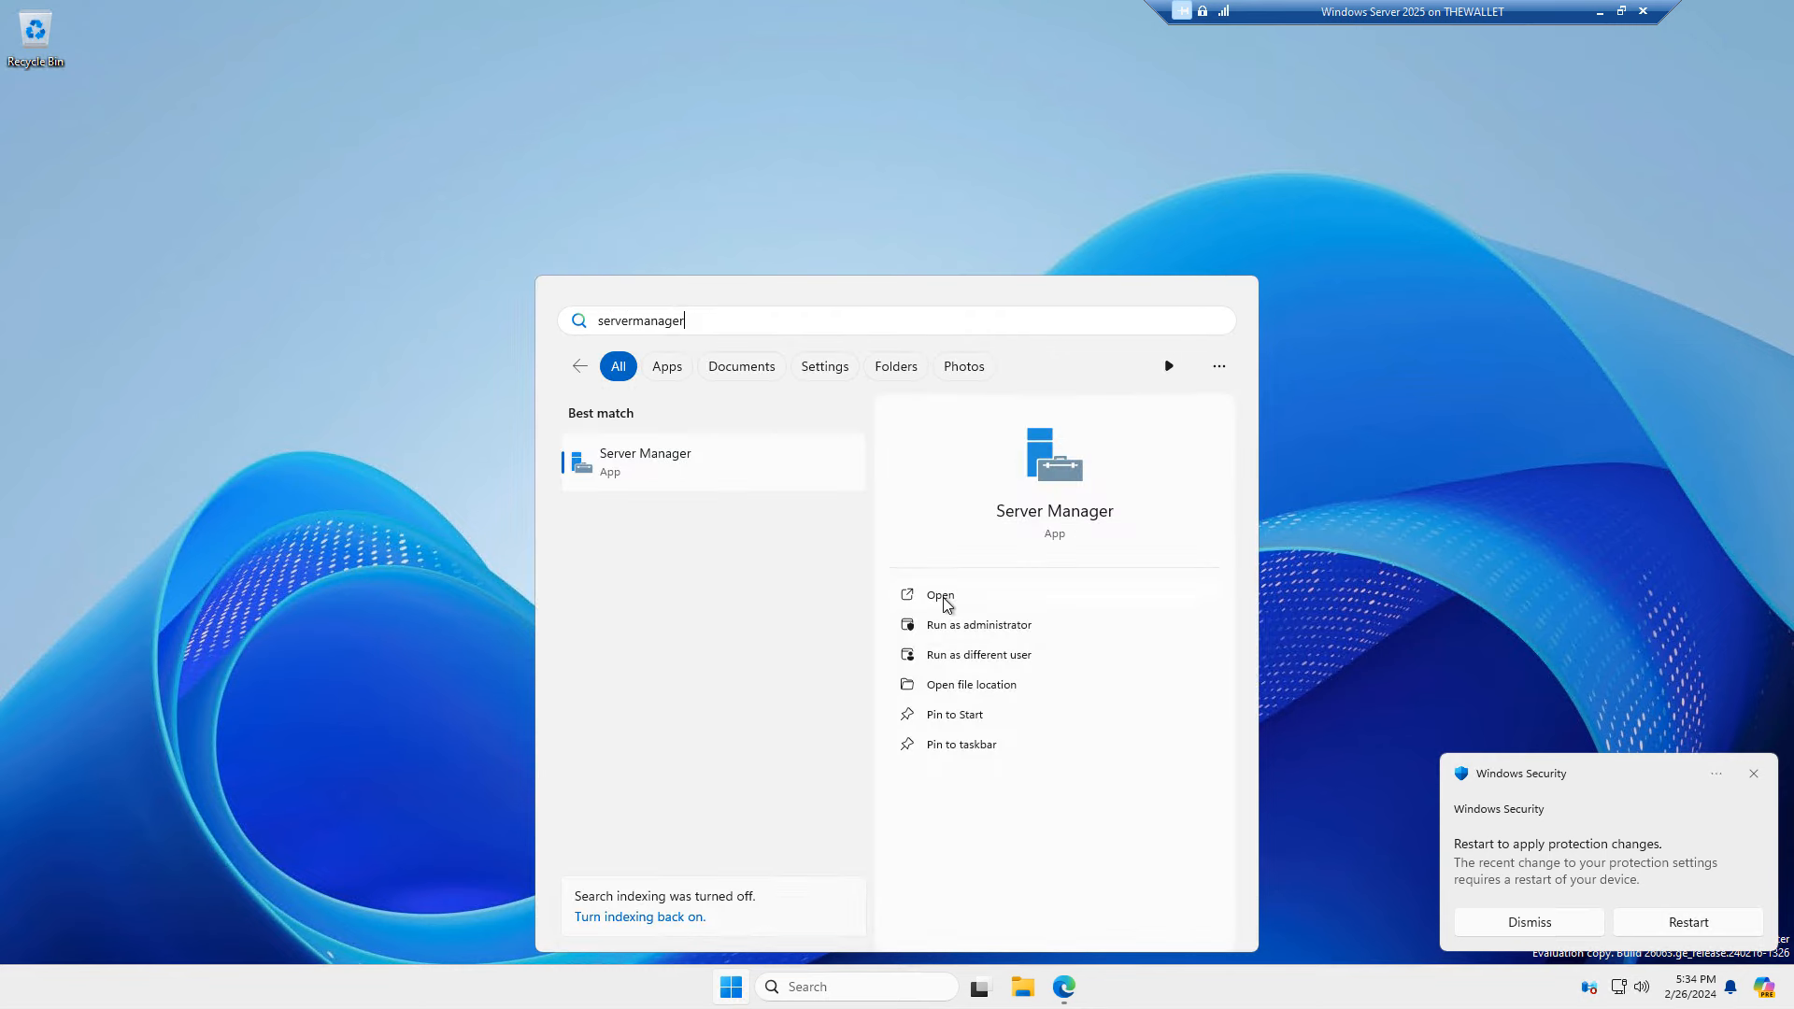
left_click(939, 595)
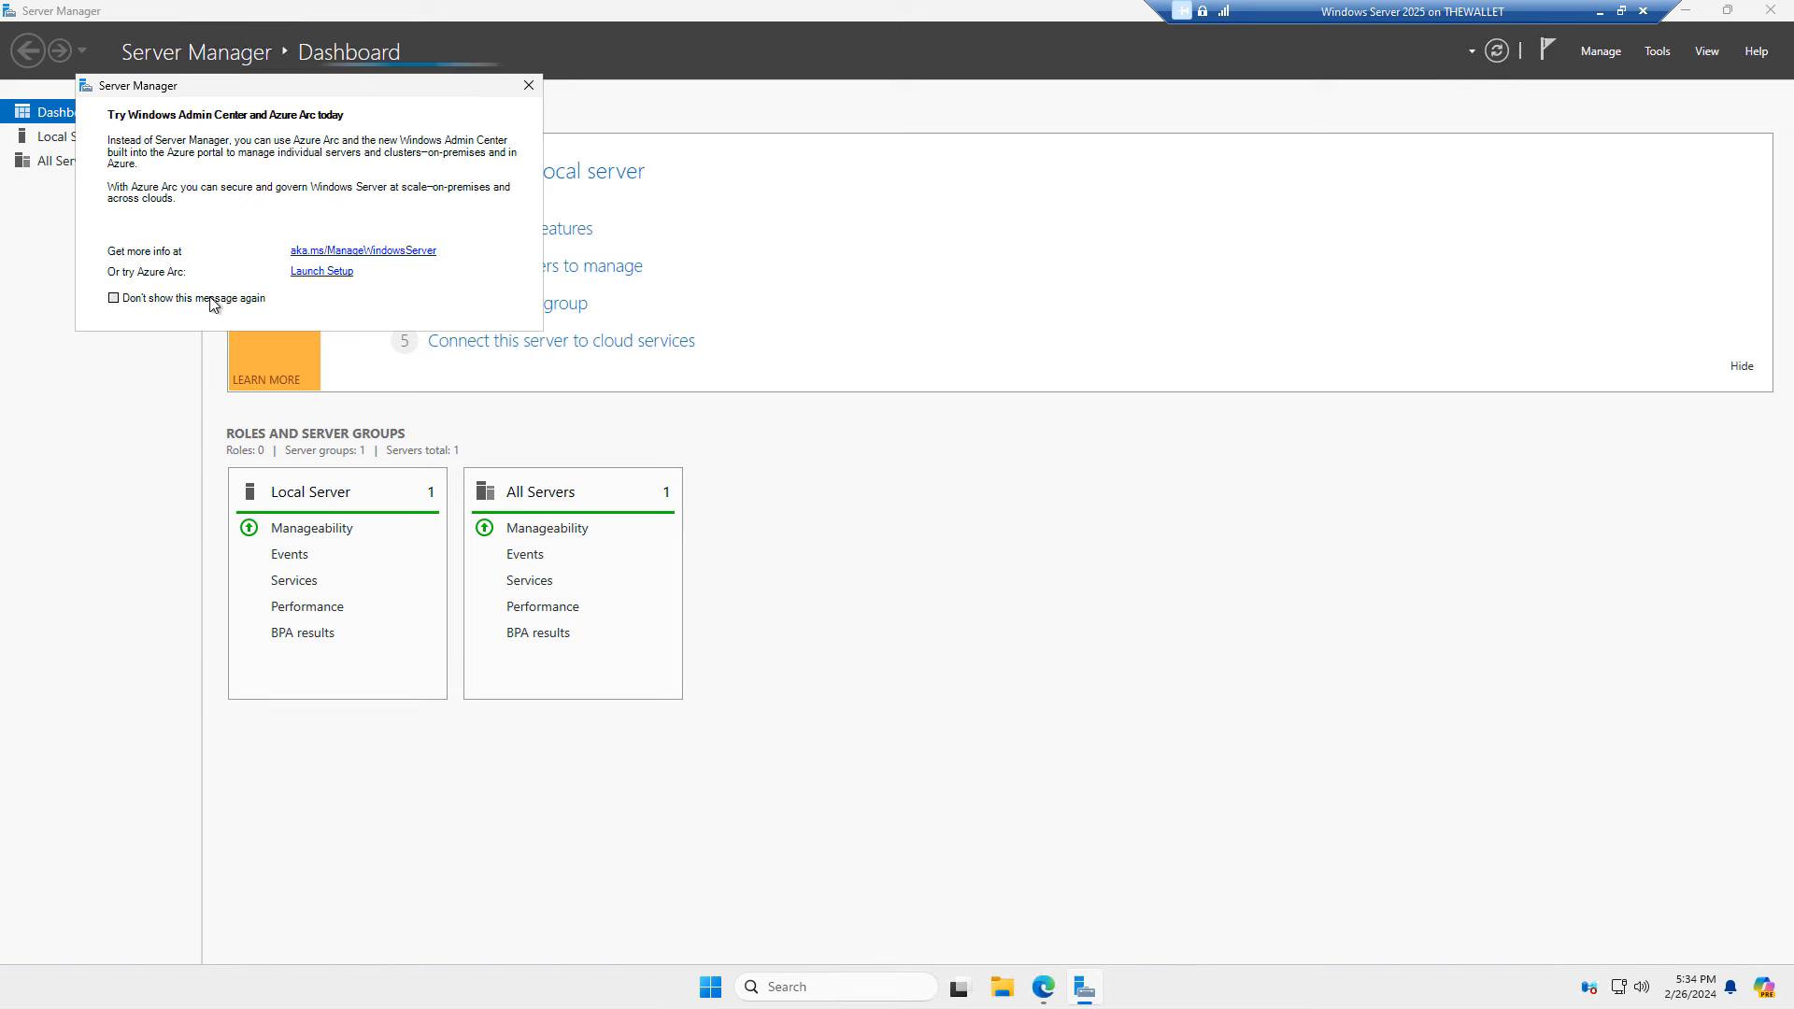
Dismiss the Windows Admin Center notice and browse the Local Server page.
left_click(527, 85)
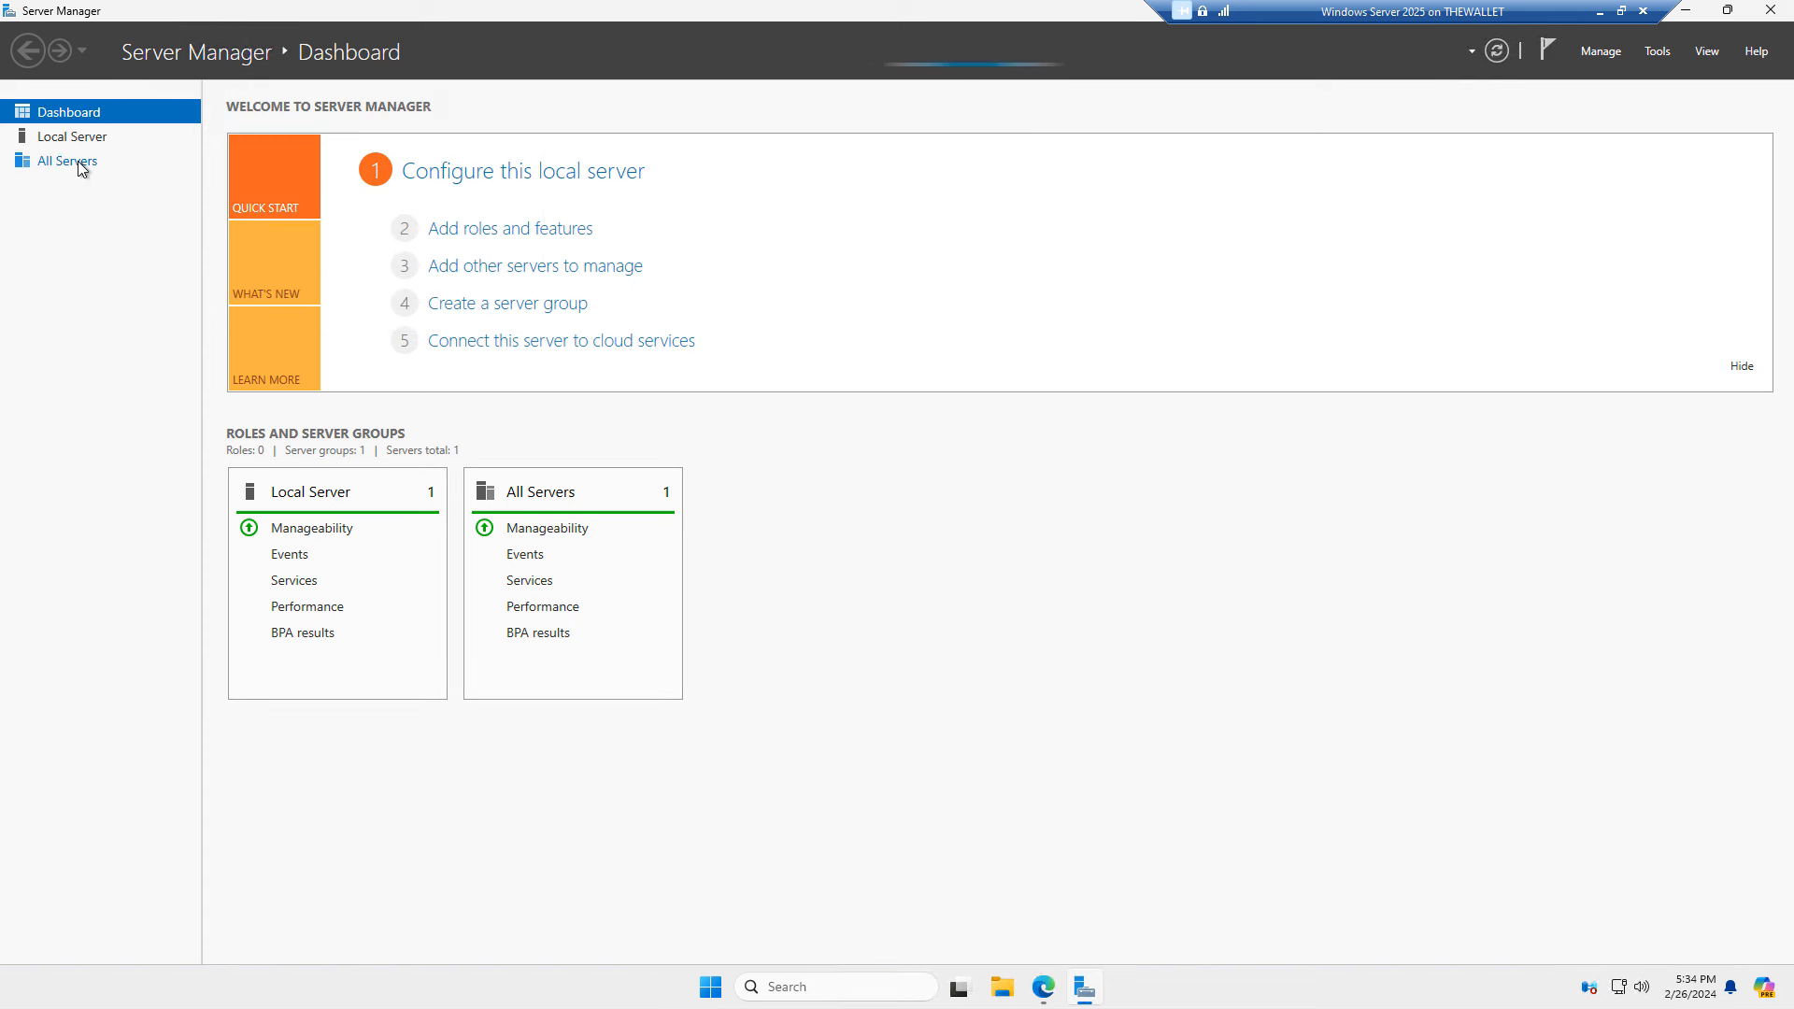
left_click(72, 136)
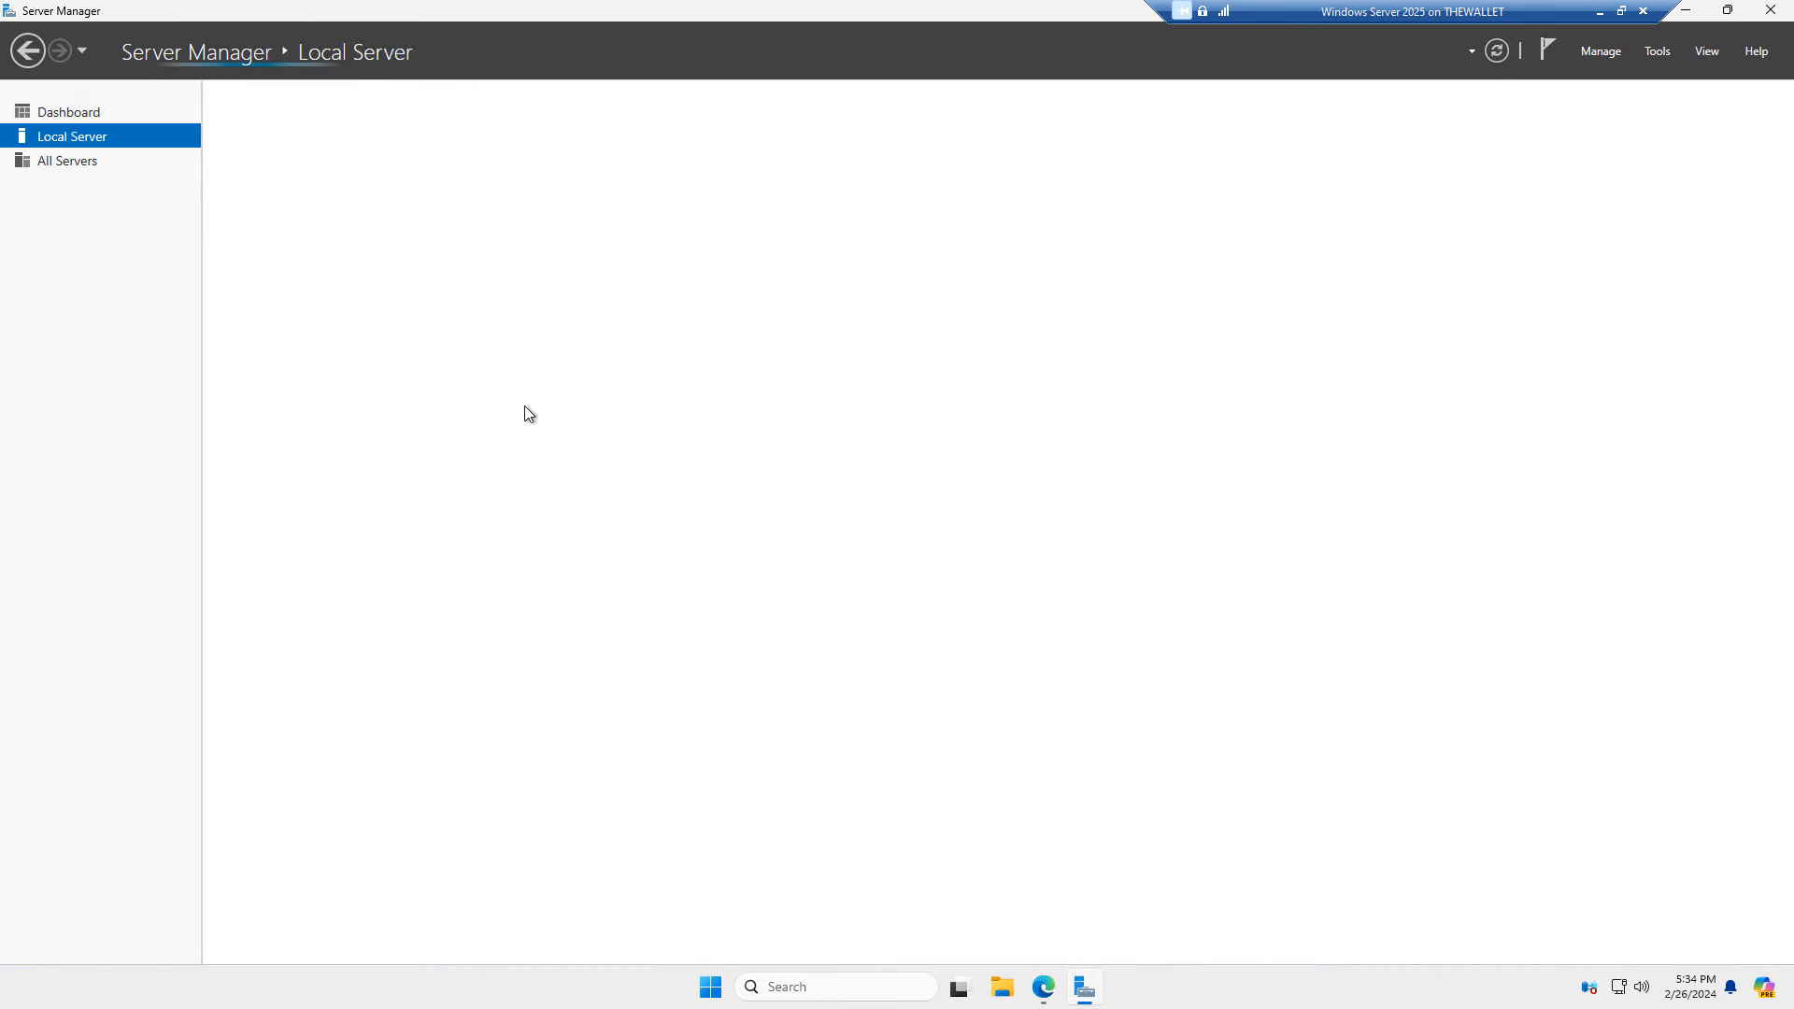
left_click(72, 137)
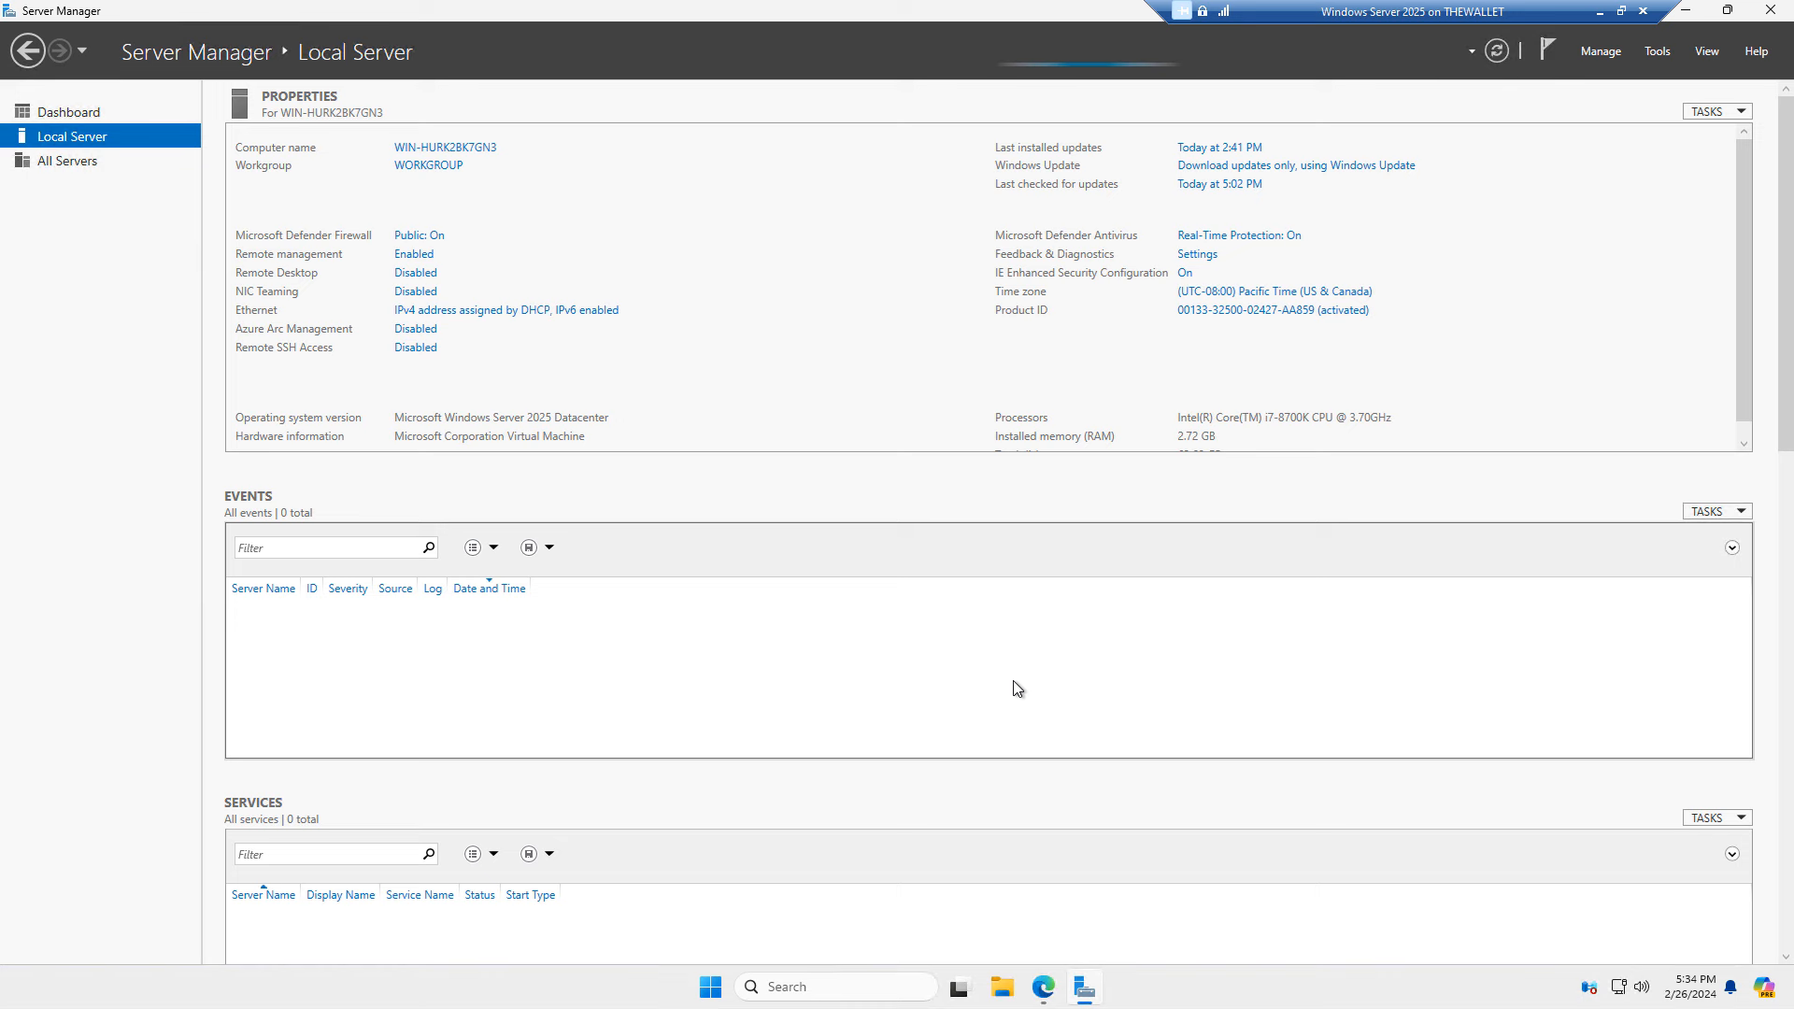
scroll("down", 3)
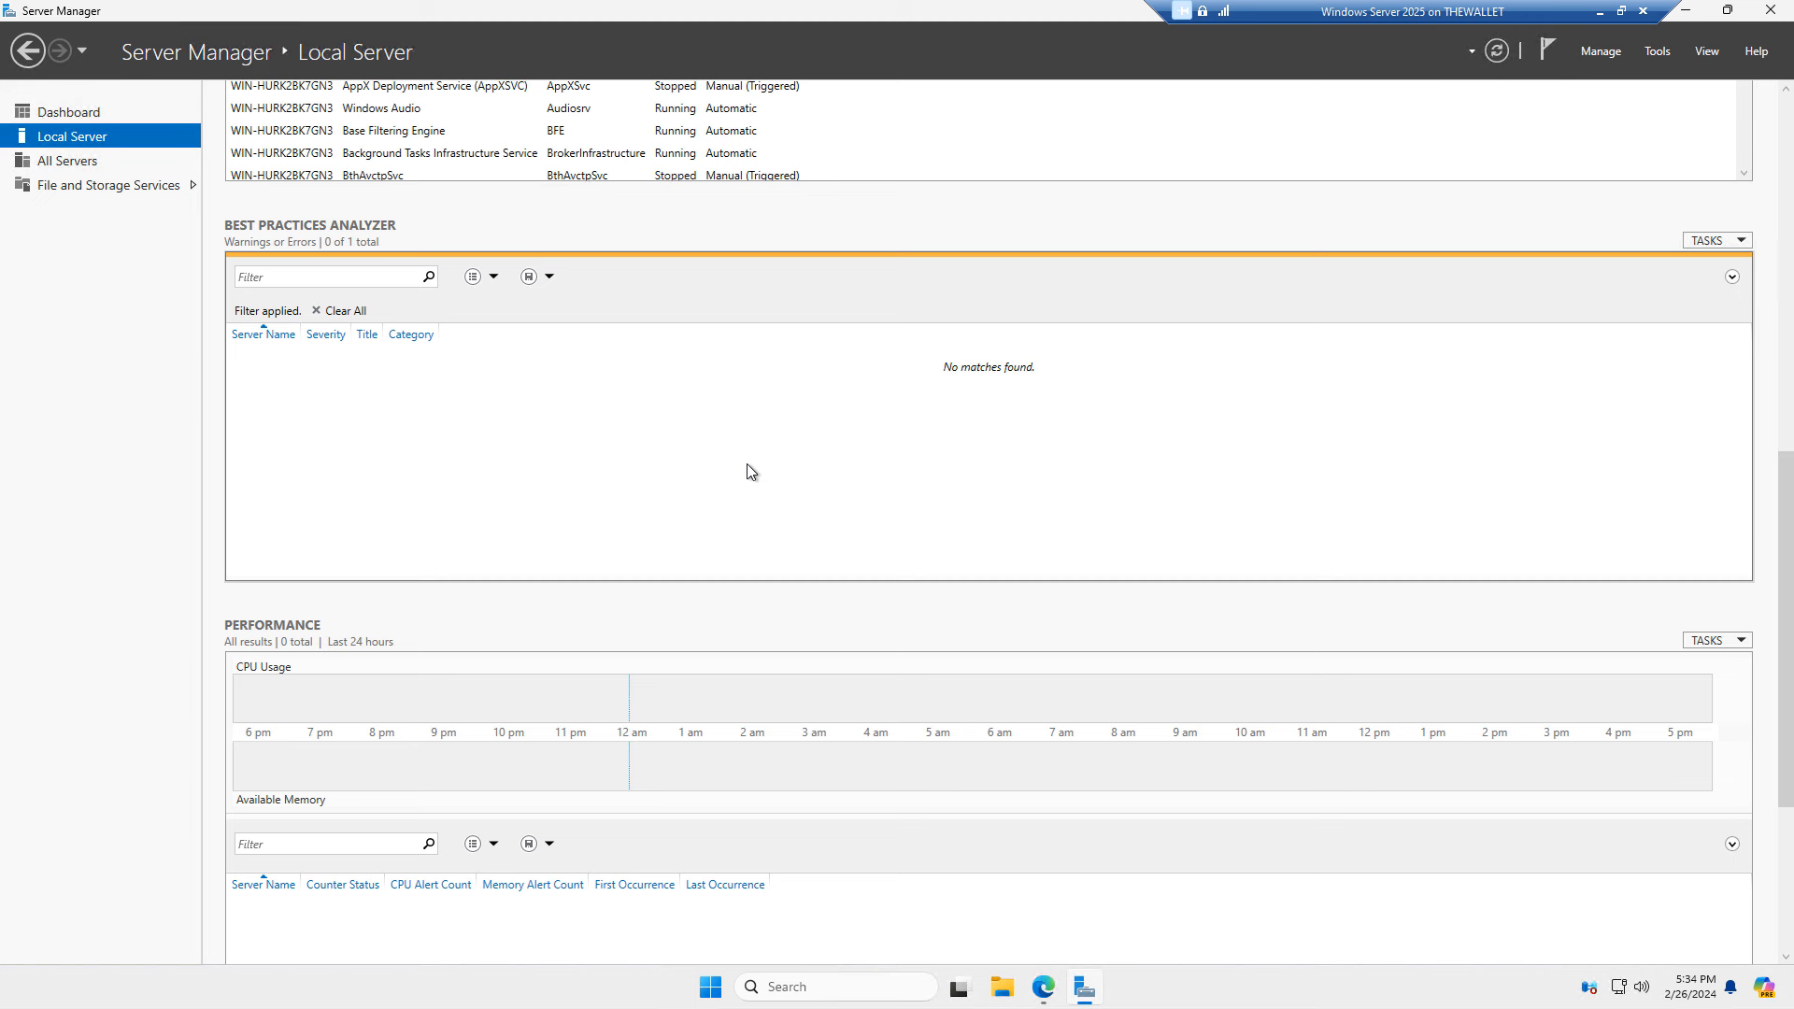
Clear the Best Practices Analyzer filter to show all scan results.
left_click(345, 310)
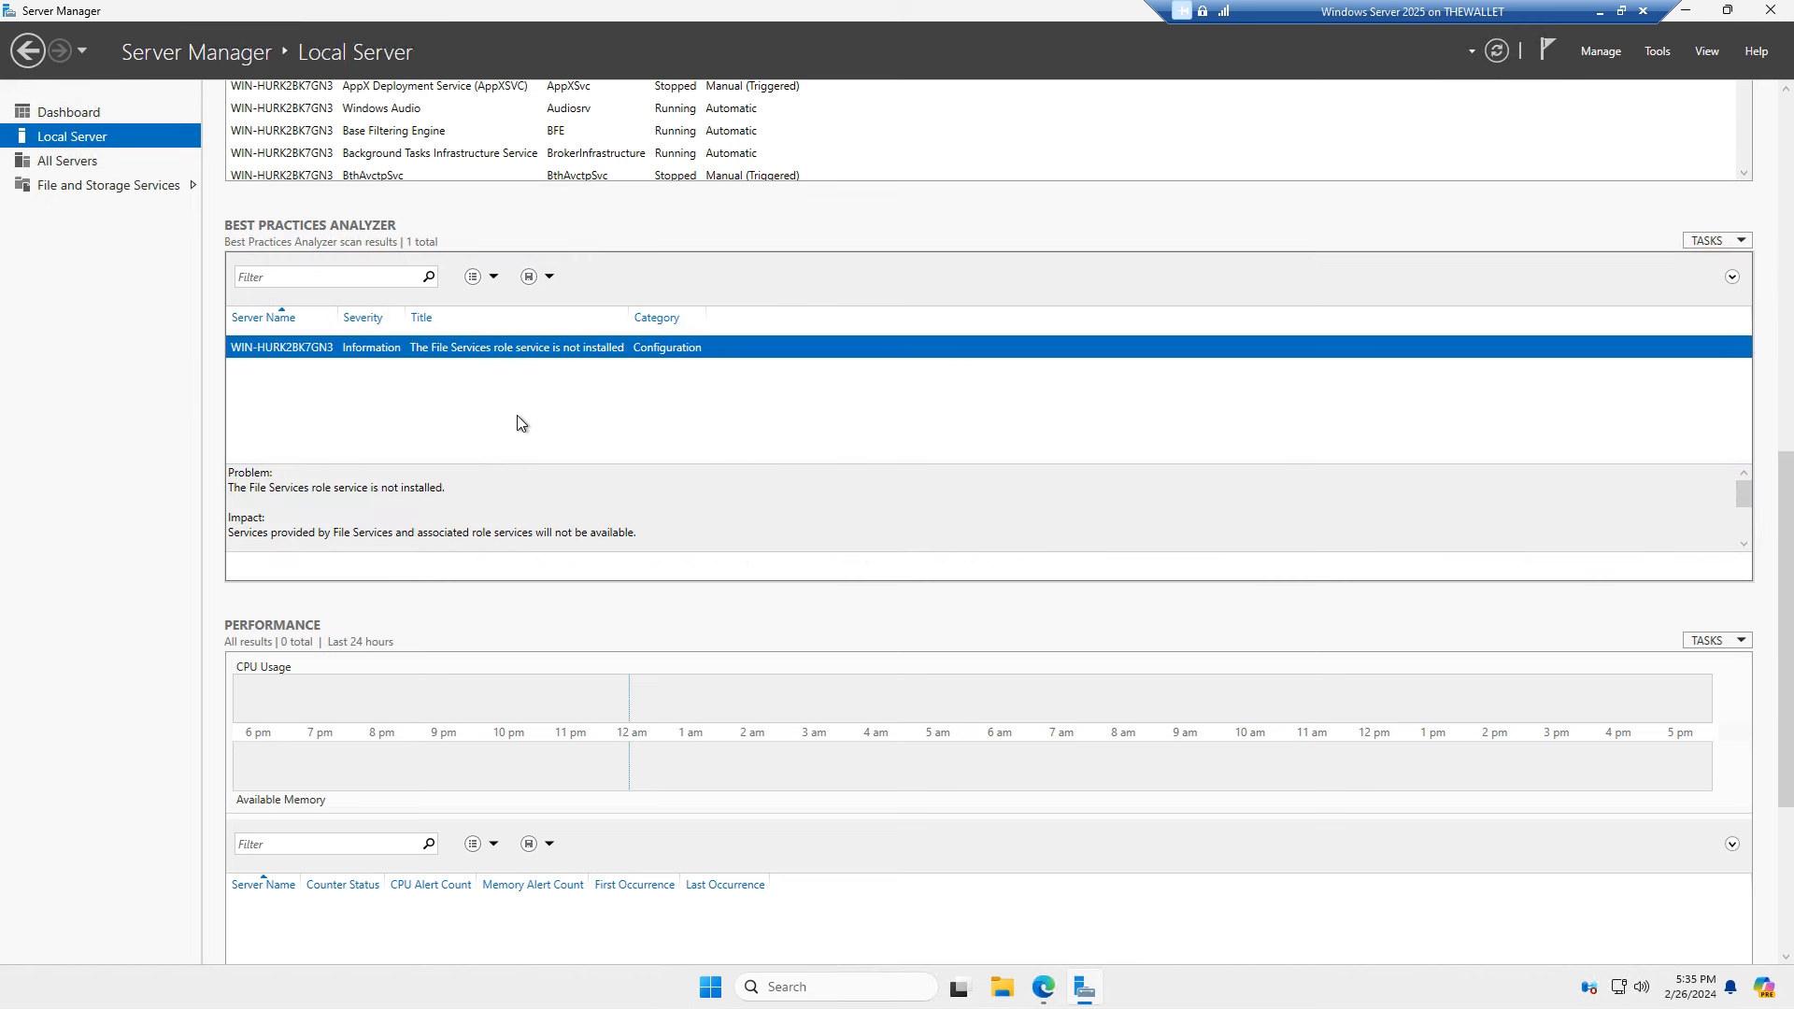
mouse_move(516, 366)
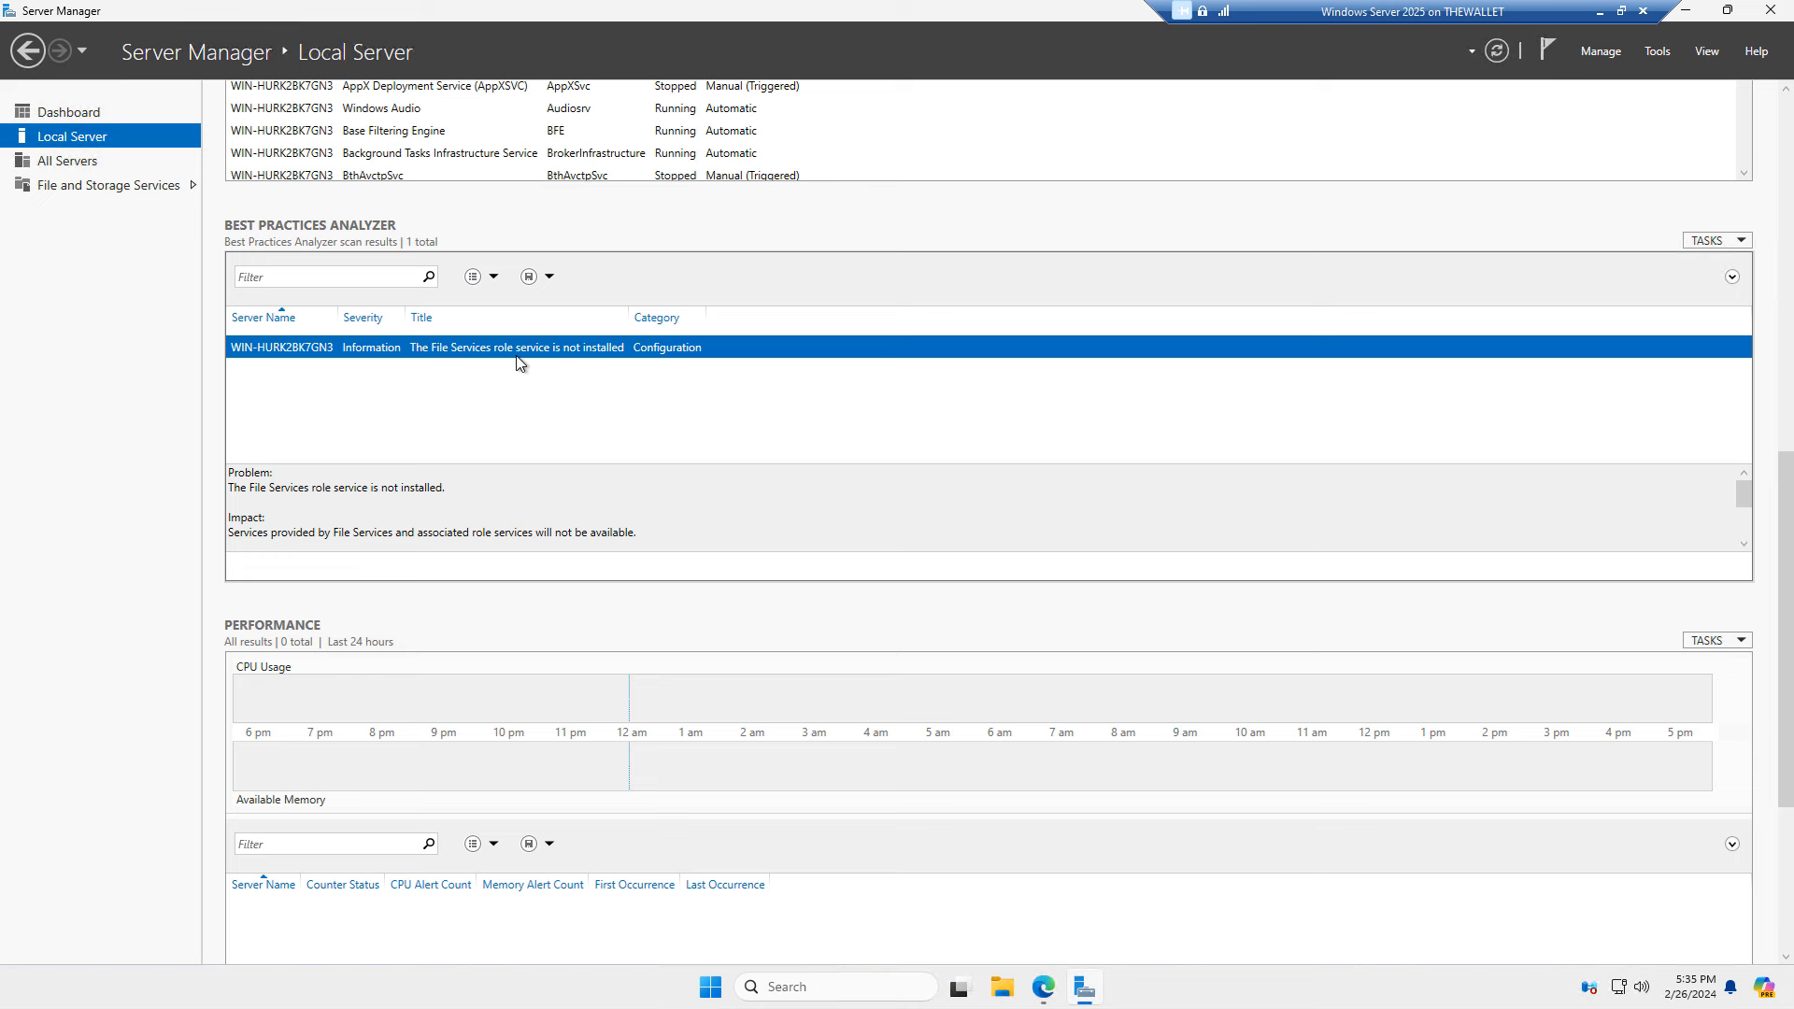
mouse_move(592, 349)
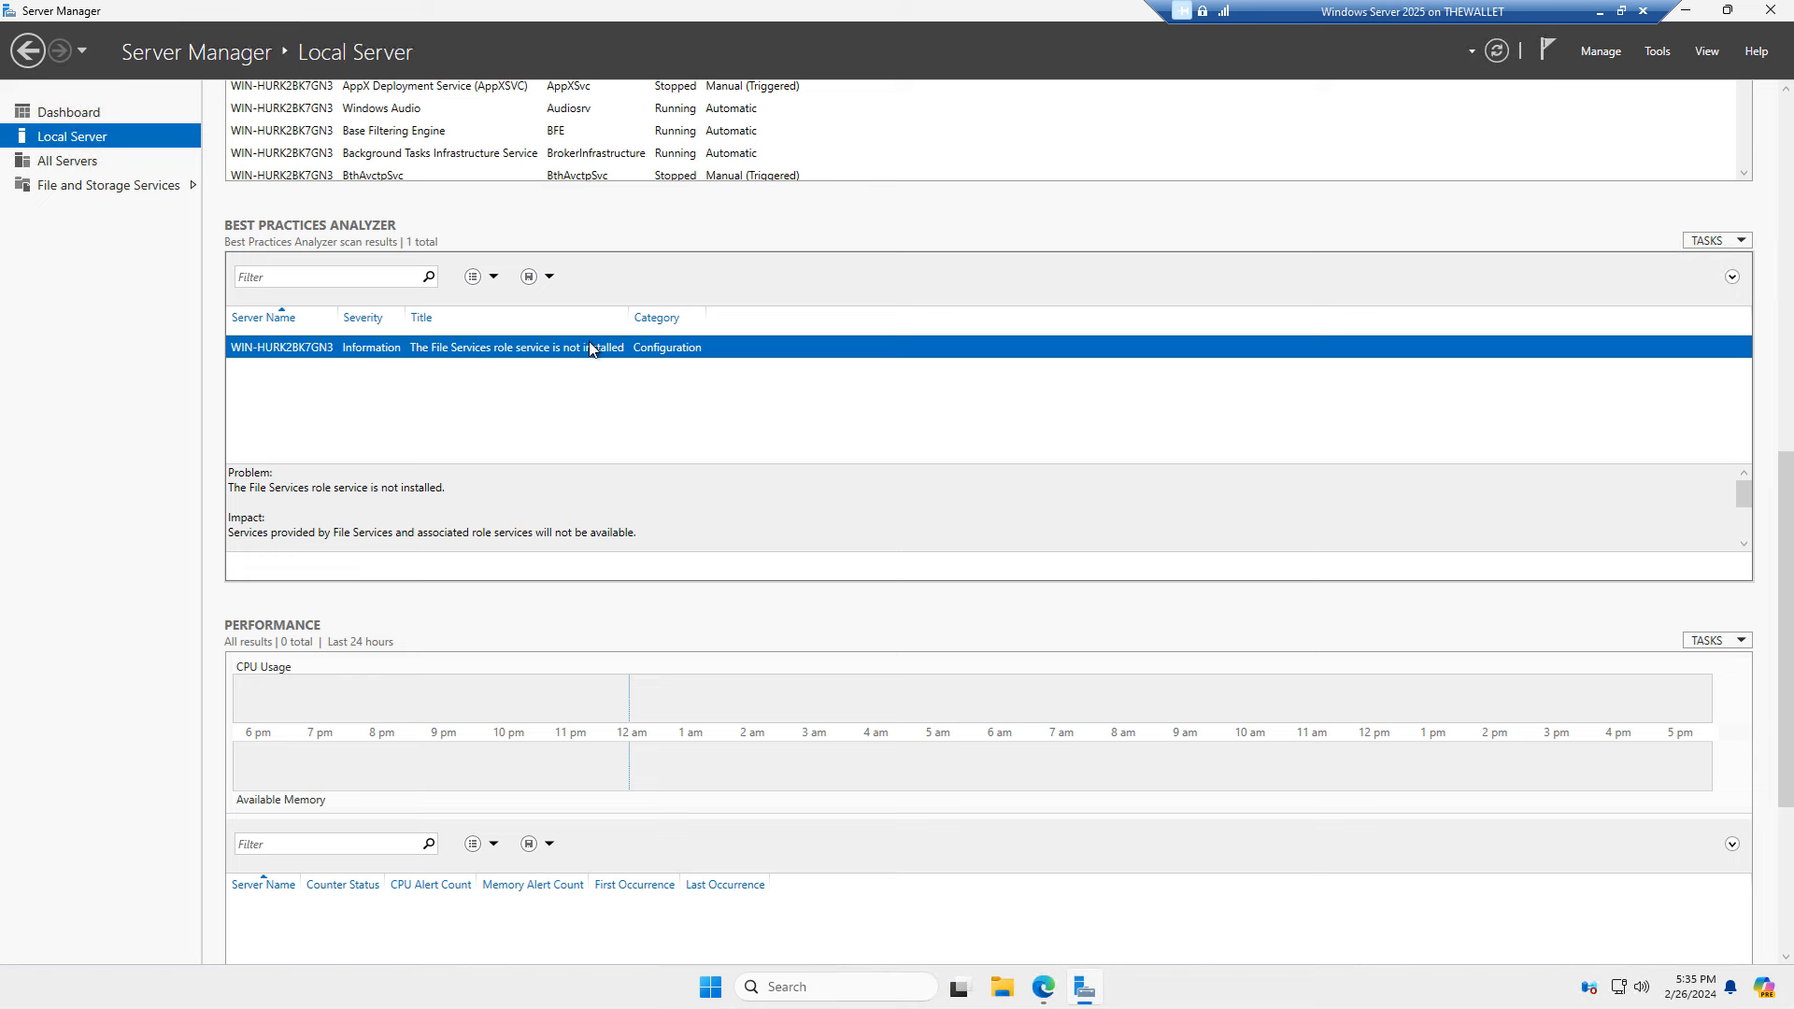
mouse_move(616, 383)
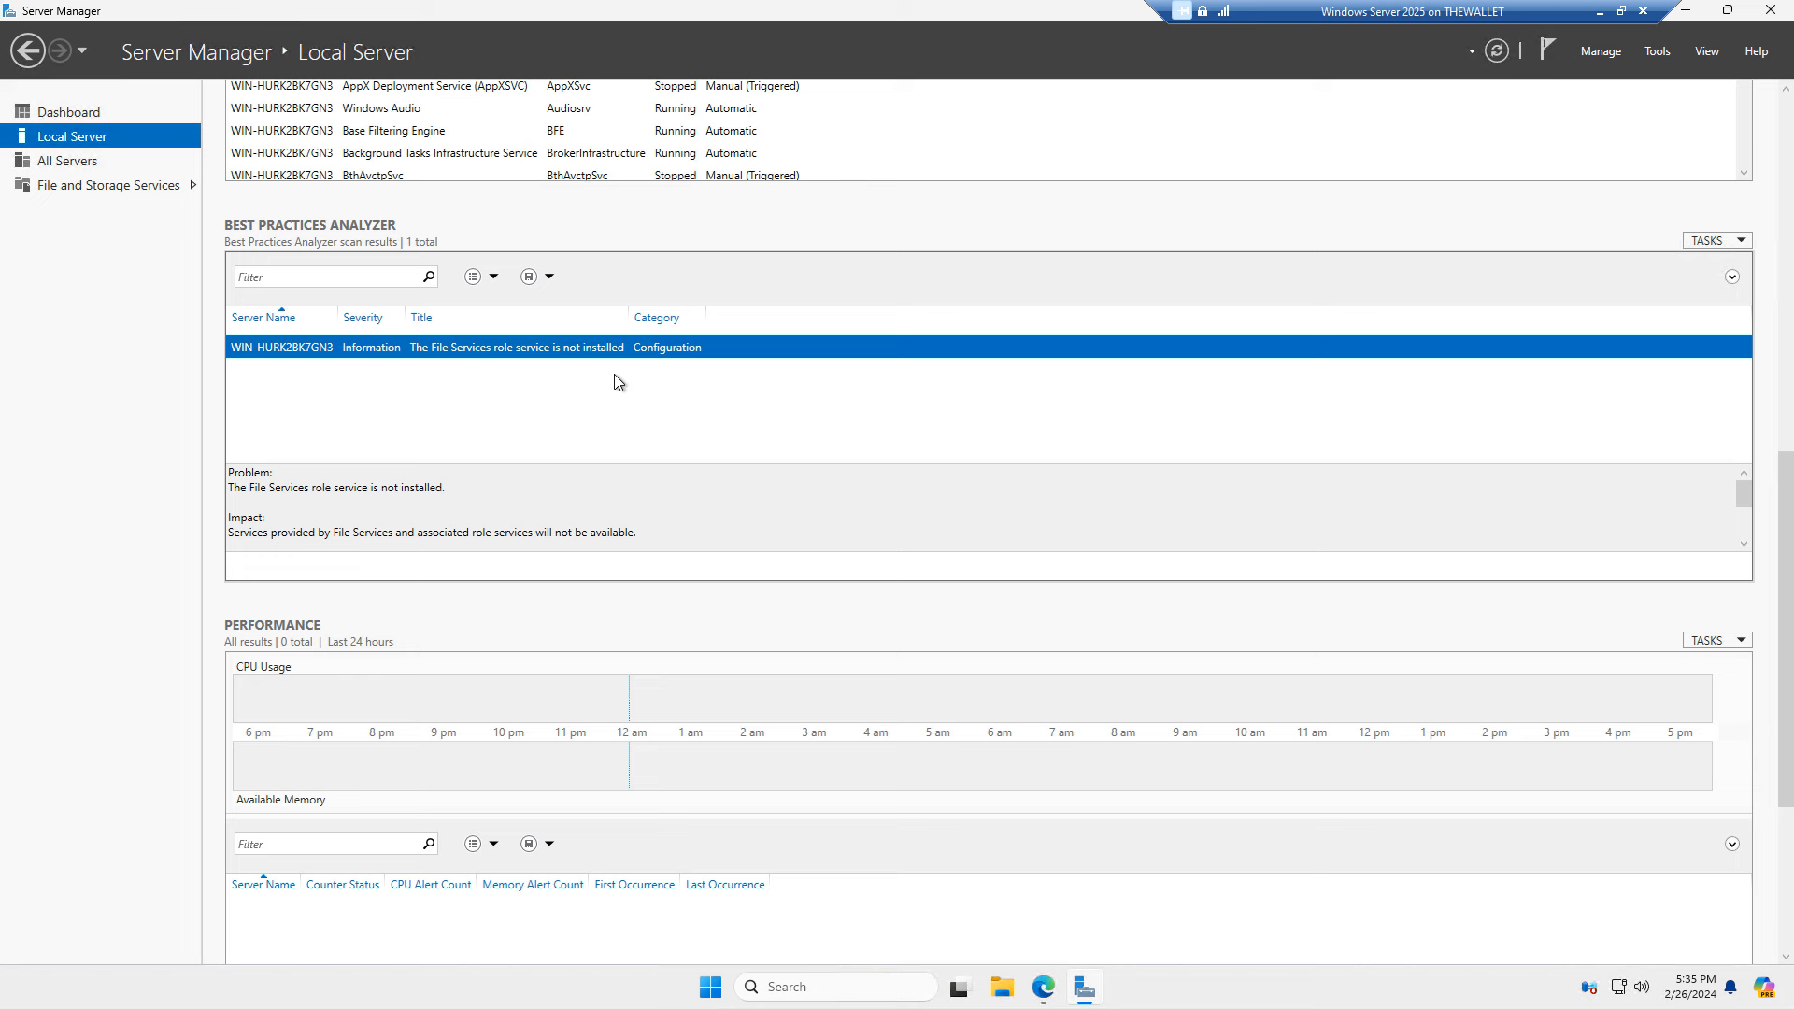
mouse_move(656, 407)
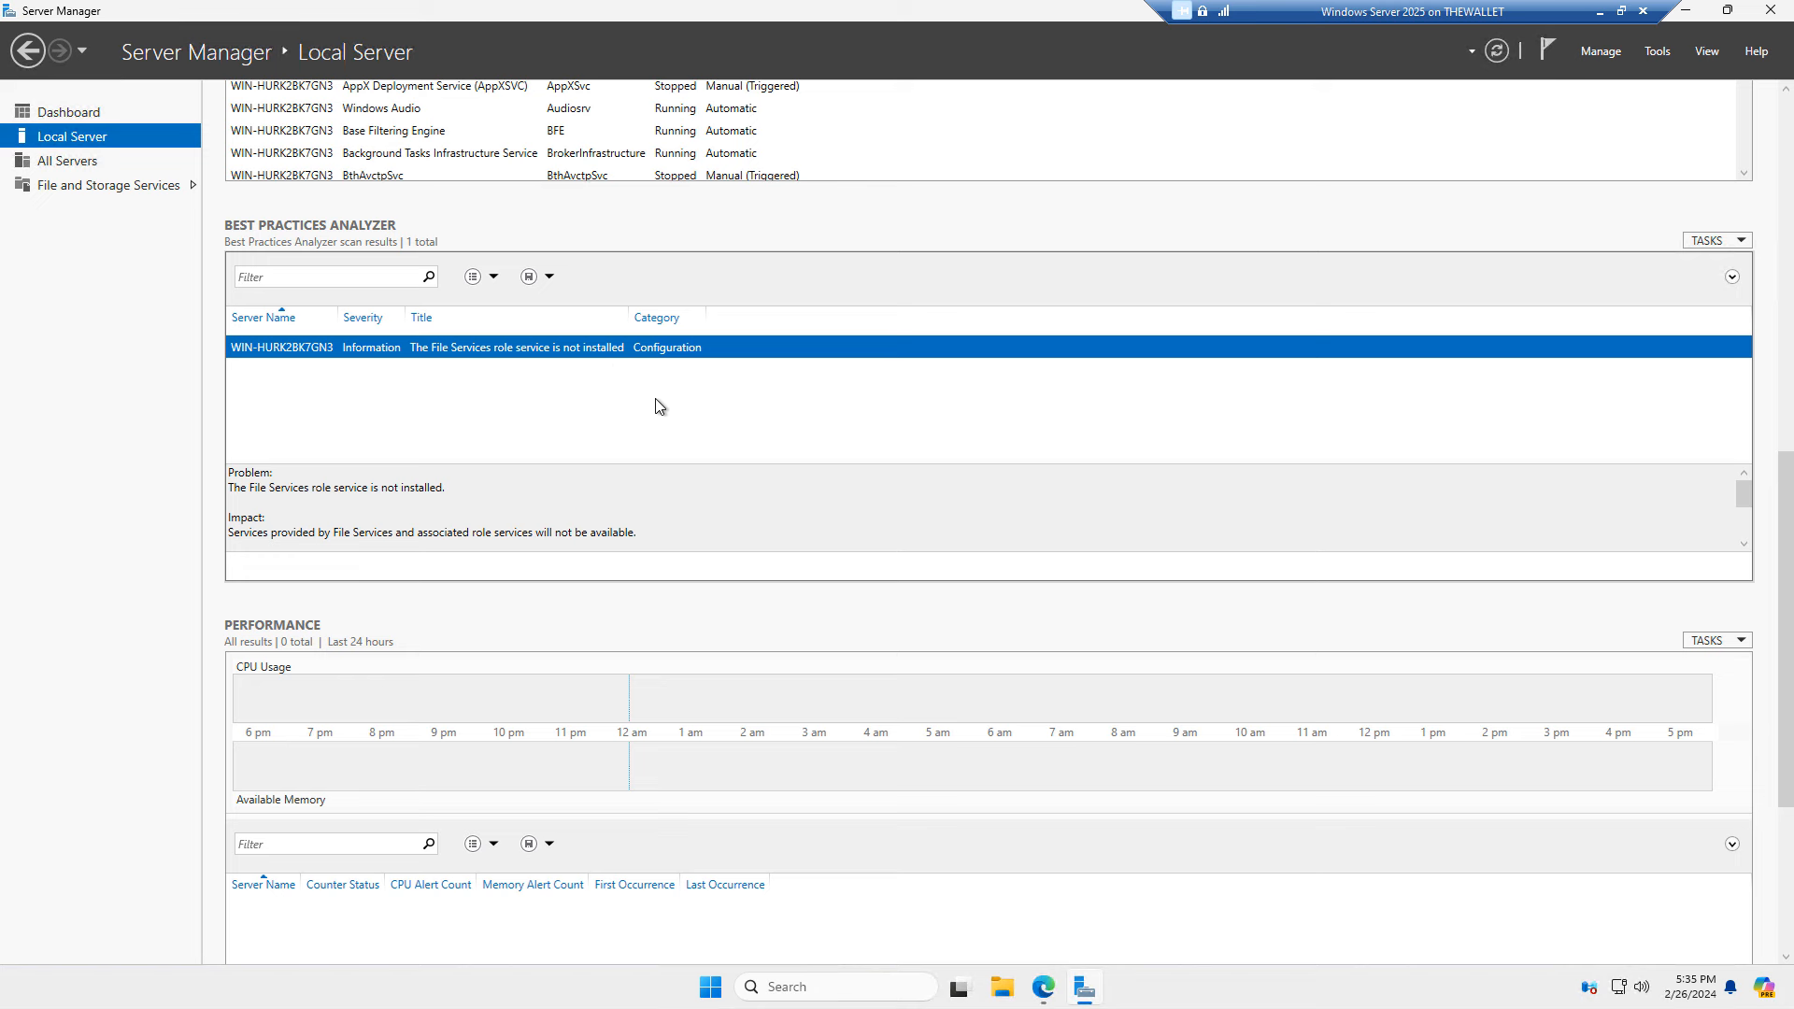
mouse_move(737, 435)
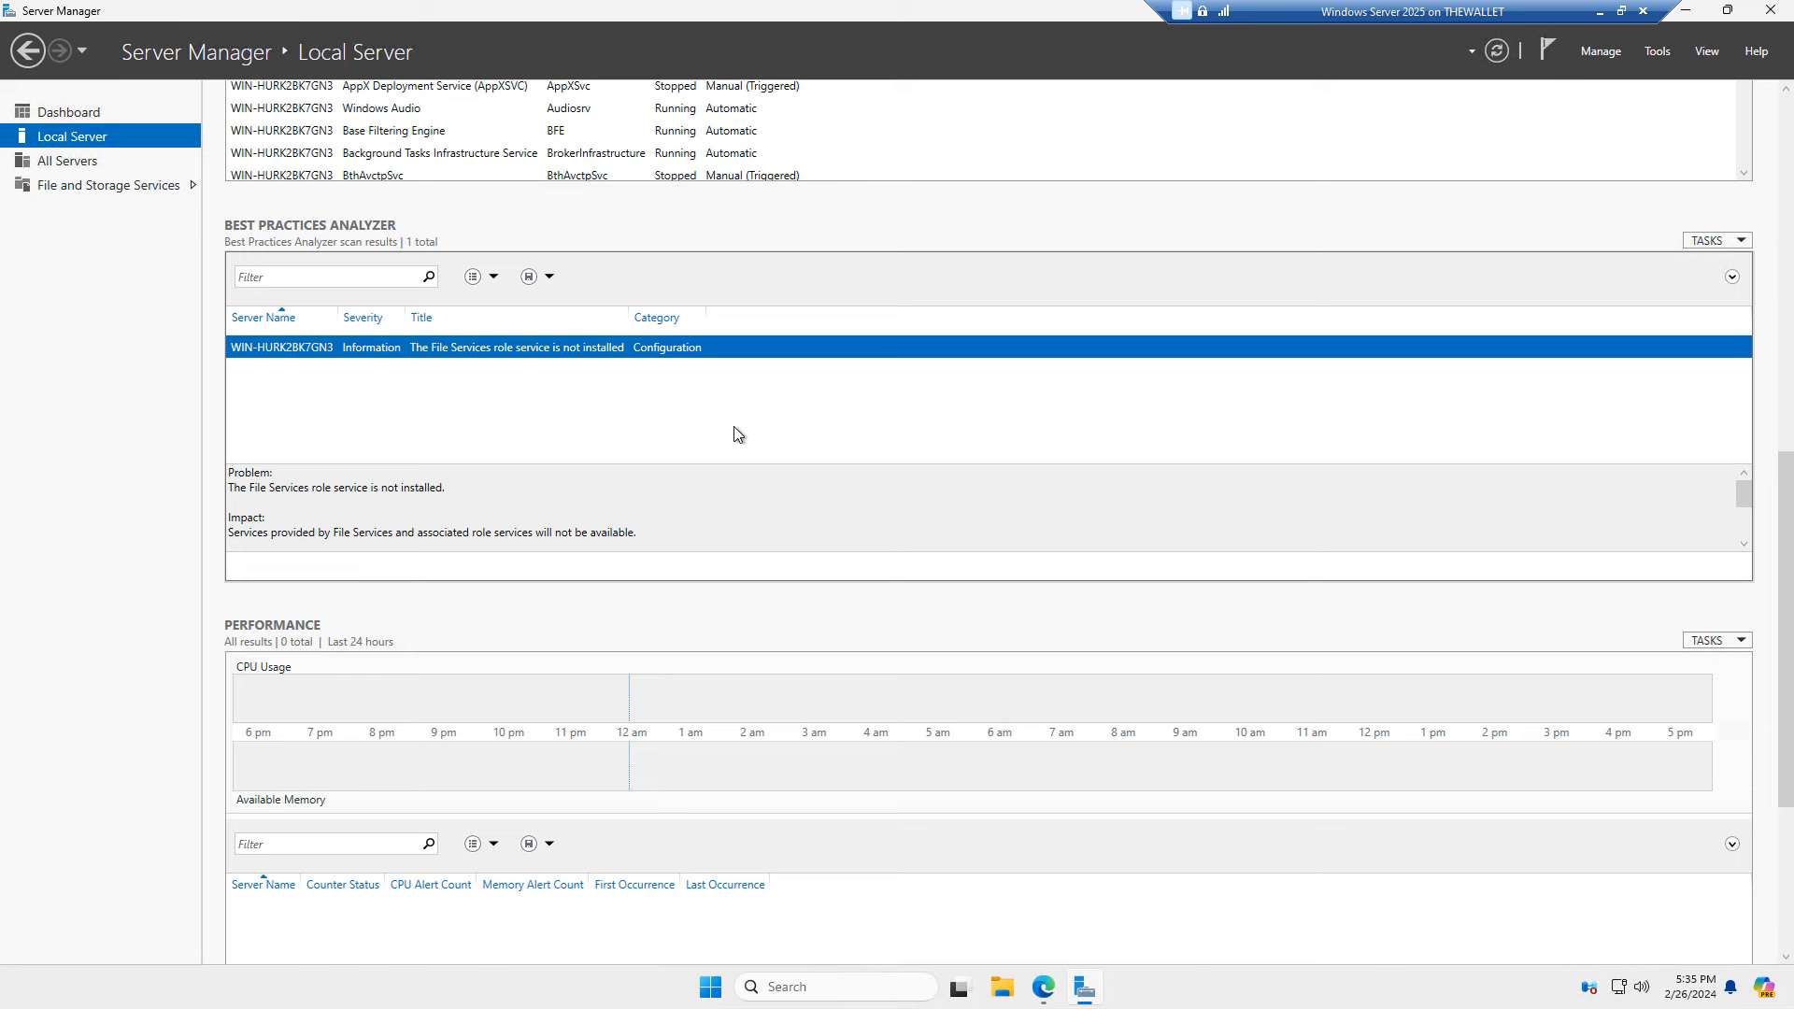